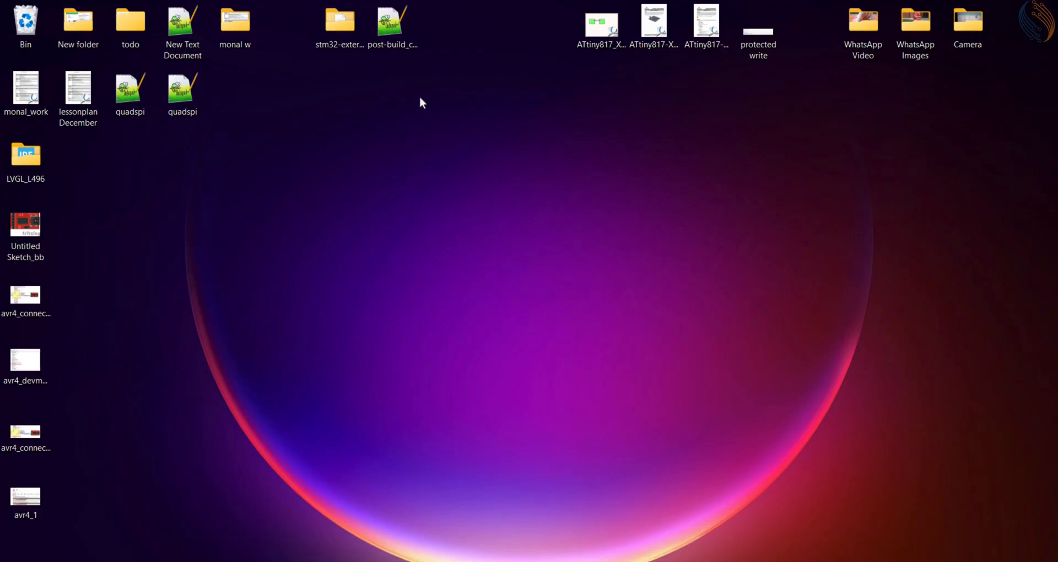
{"action": "mouse_move", "coordinate": [513, 45]}
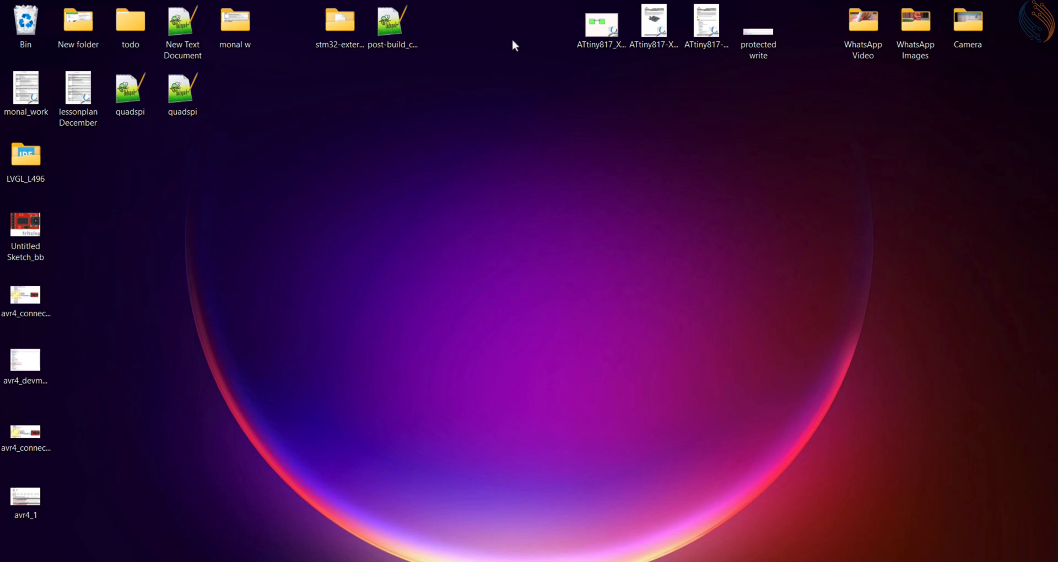
{"action": "mouse_move", "coordinate": [527, 24]}
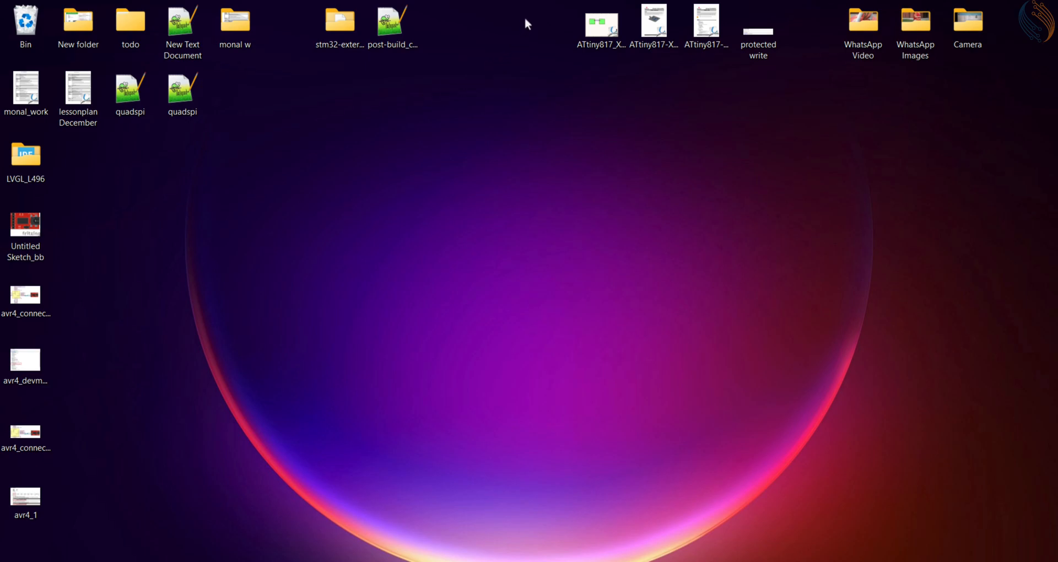
{"action": "mouse_move", "coordinate": [351, 339]}
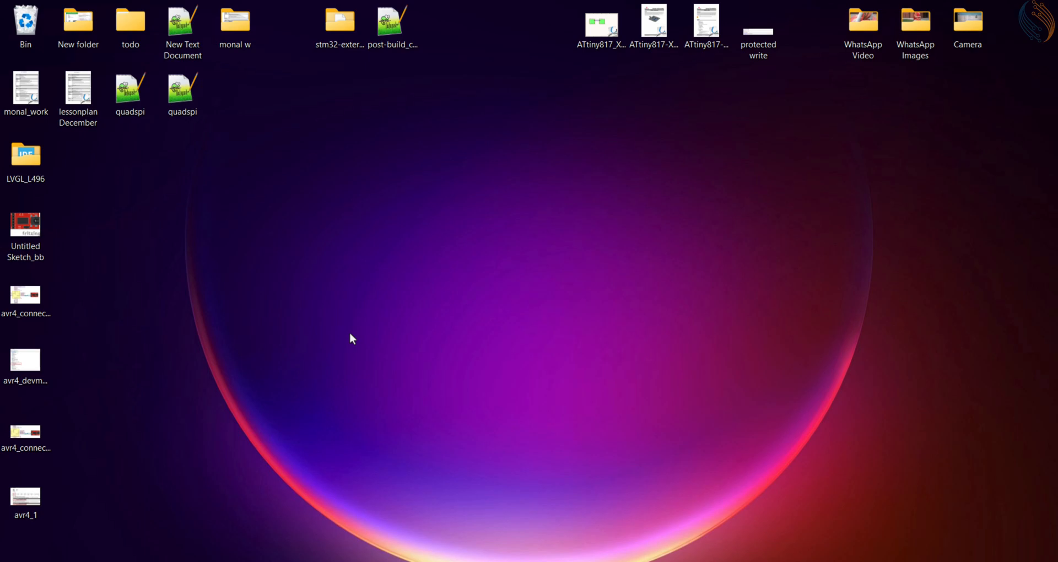
{"action": "mouse_move", "coordinate": [478, 266]}
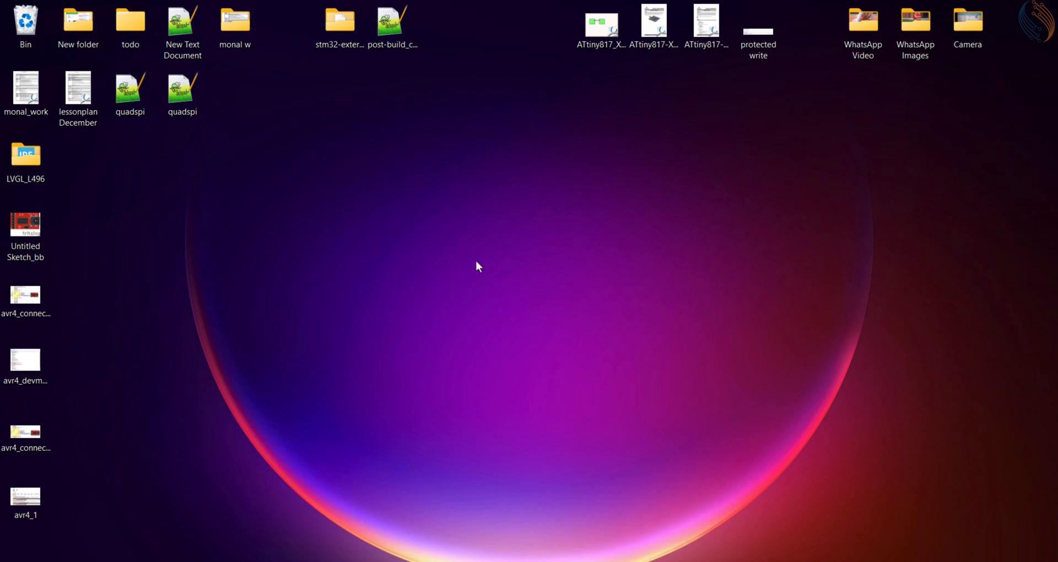
{"action": "mouse_move", "coordinate": [609, 258]}
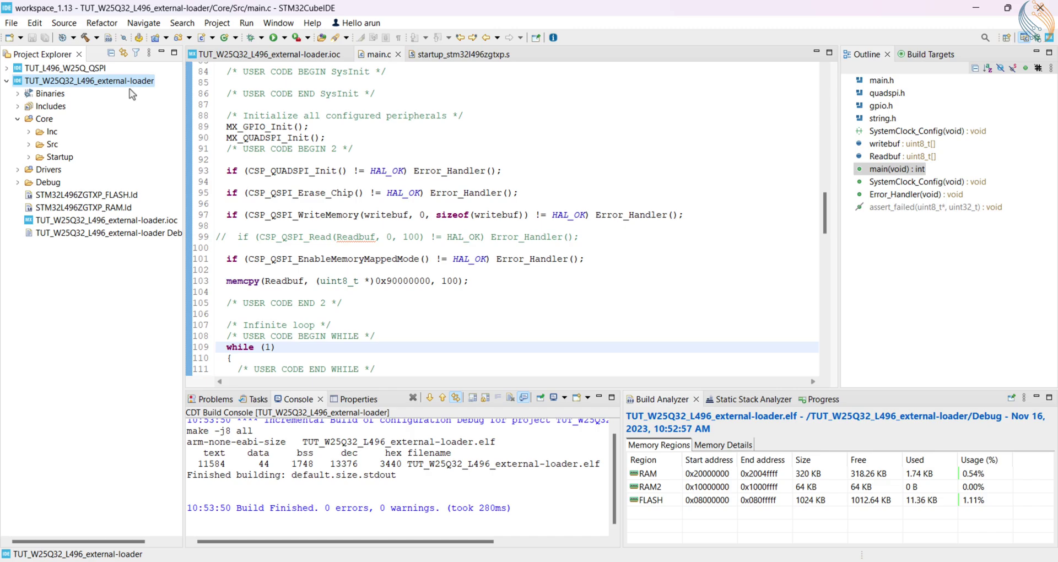
Step: Expand Readbuf in the debug expression popup to confirm it holds 'Hello world from QSPI'
{"action": "scroll", "scroll_direction": "up", "scroll_amount": 3}
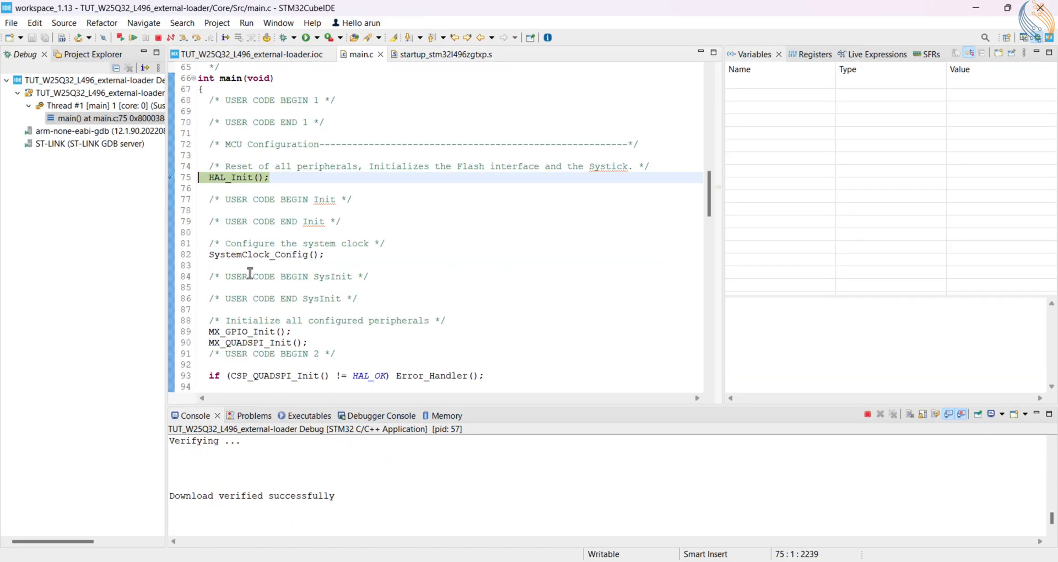
{"action": "scroll", "scroll_direction": "down", "scroll_amount": 3}
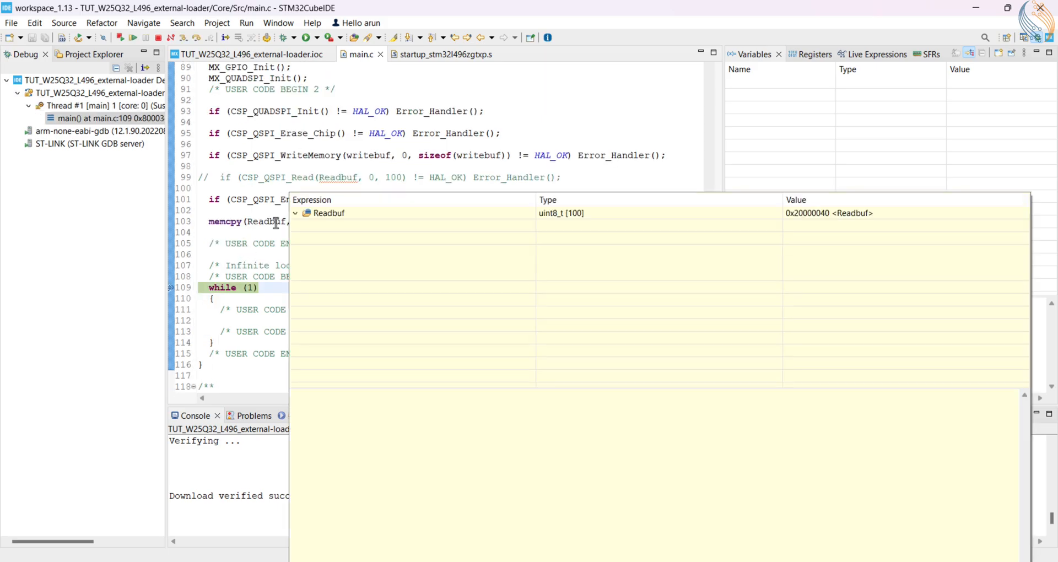
{"action": "left_click", "coordinate": [295, 213]}
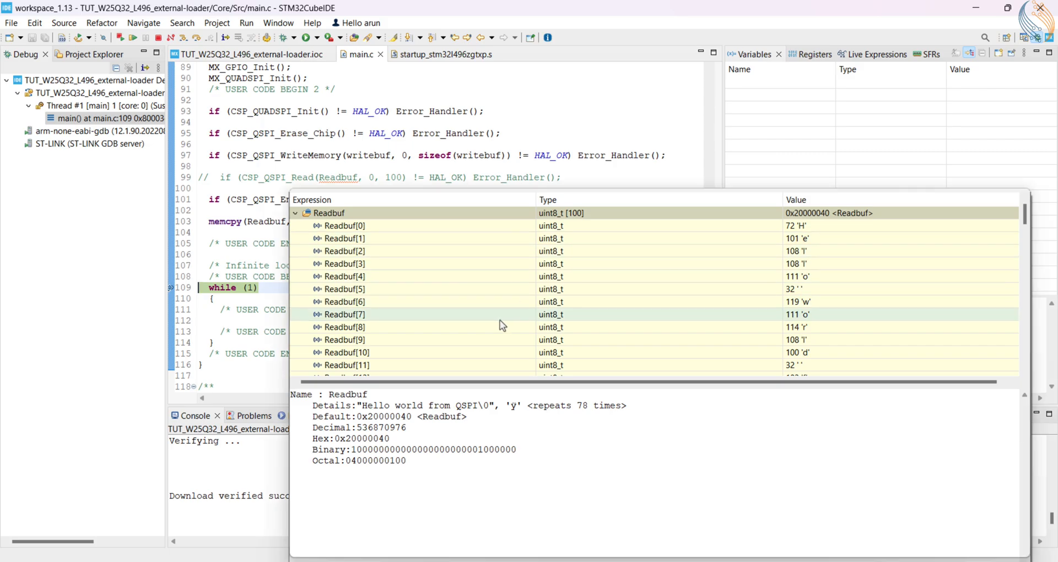
{"action": "scroll", "scroll_direction": "down", "scroll_amount": 3}
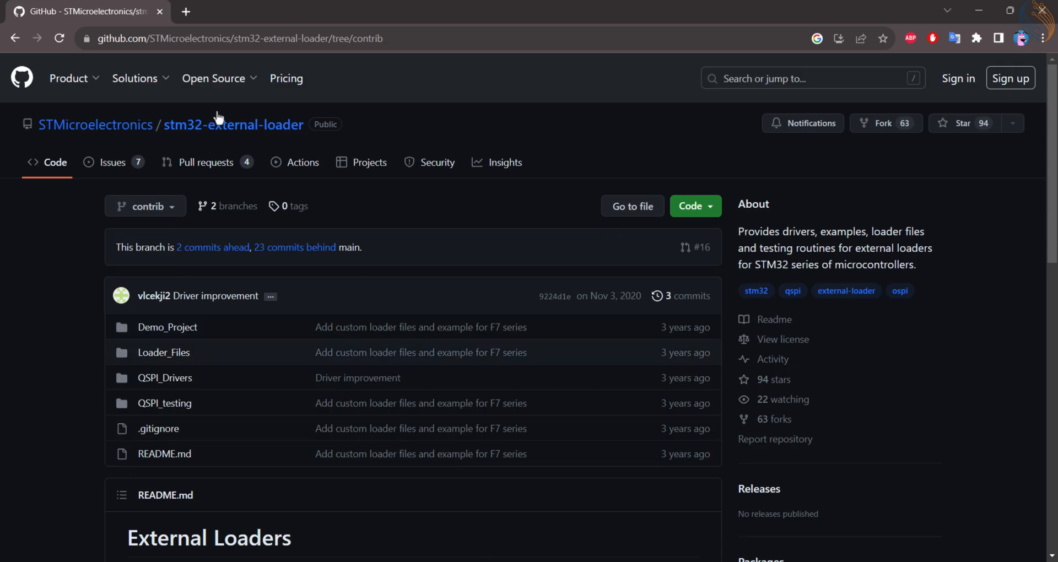
{"action": "mouse_move", "coordinate": [194, 133]}
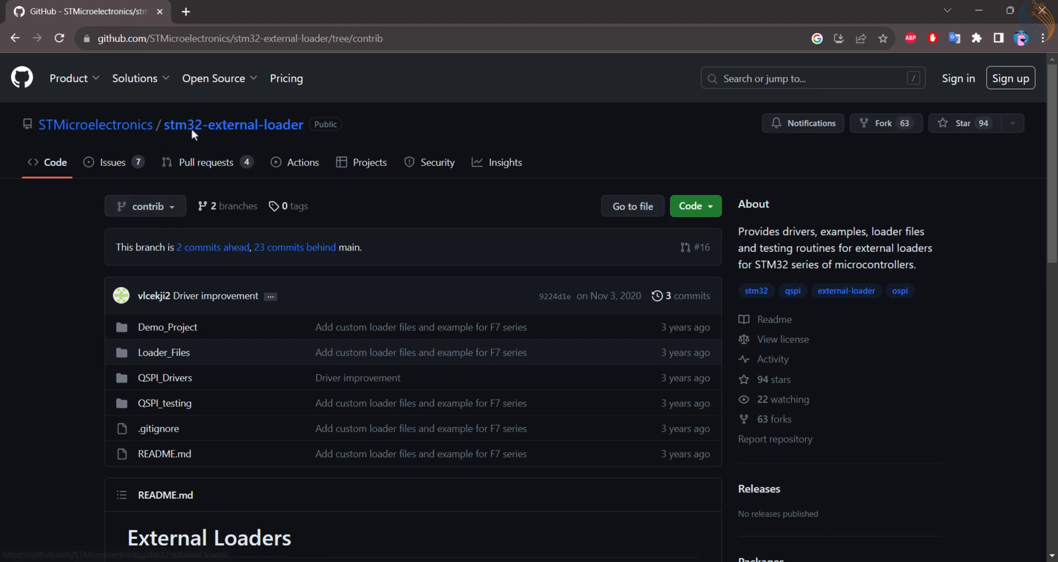
{"action": "mouse_move", "coordinate": [162, 427]}
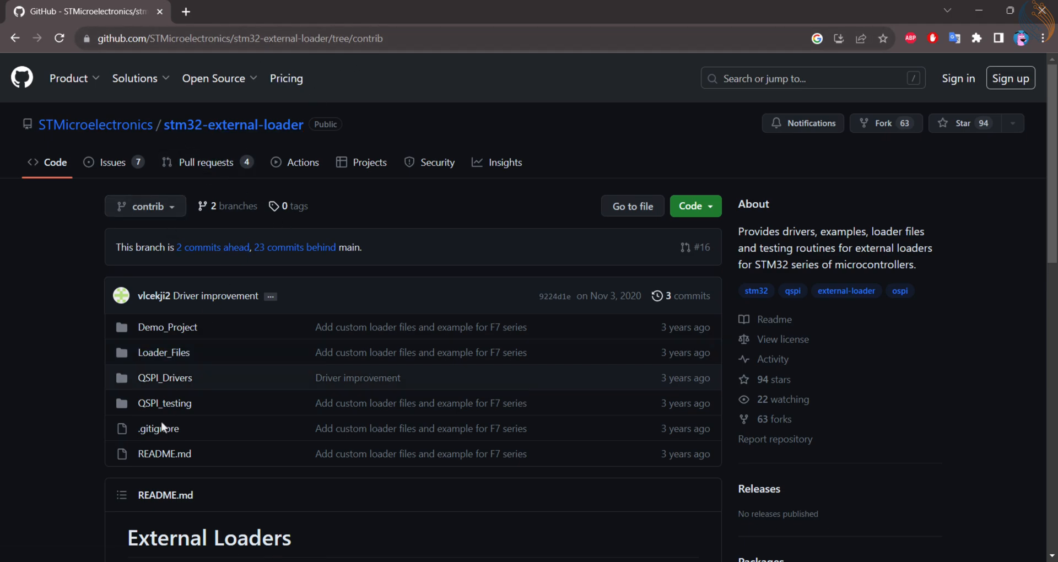
{"action": "left_click", "coordinate": [691, 205]}
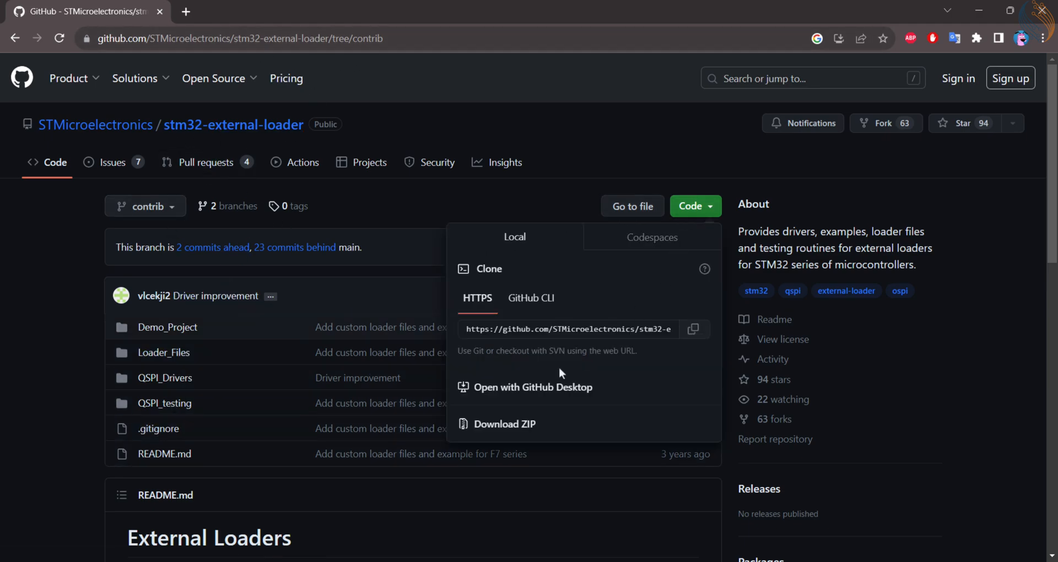
{"action": "mouse_move", "coordinate": [627, 162]}
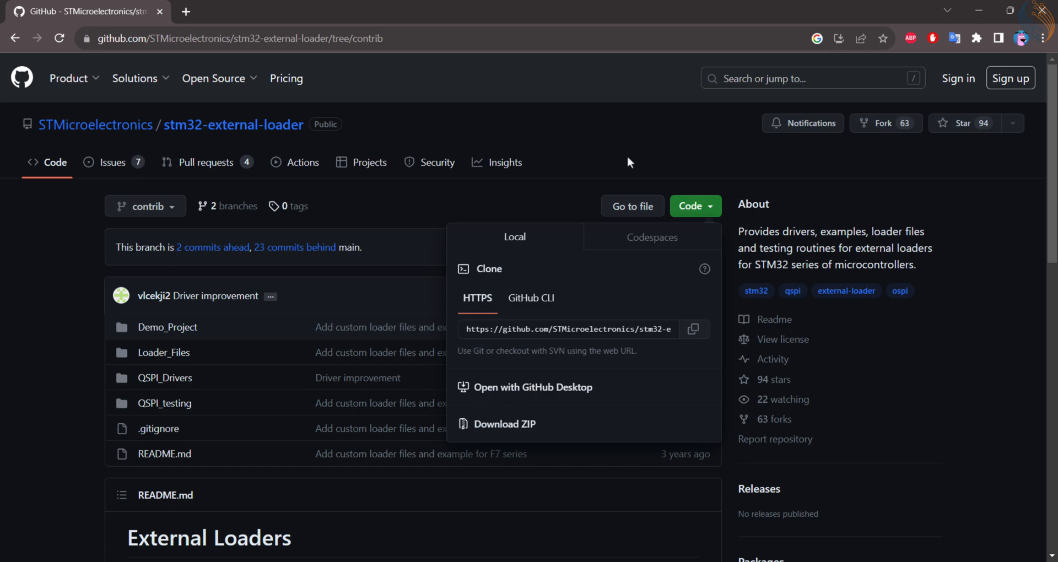
{"action": "left_click", "coordinate": [627, 162]}
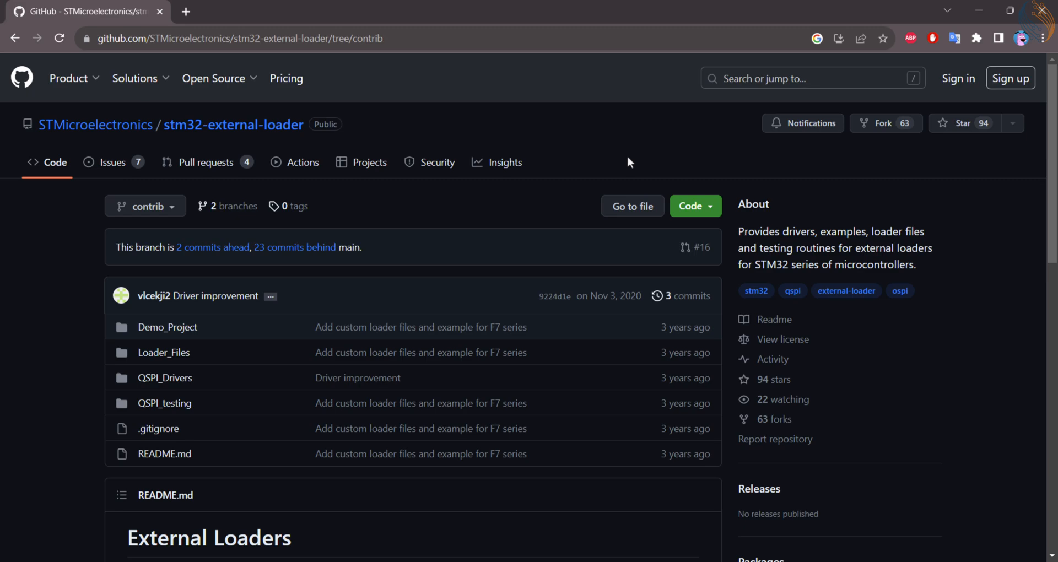
{"action": "mouse_move", "coordinate": [163, 352]}
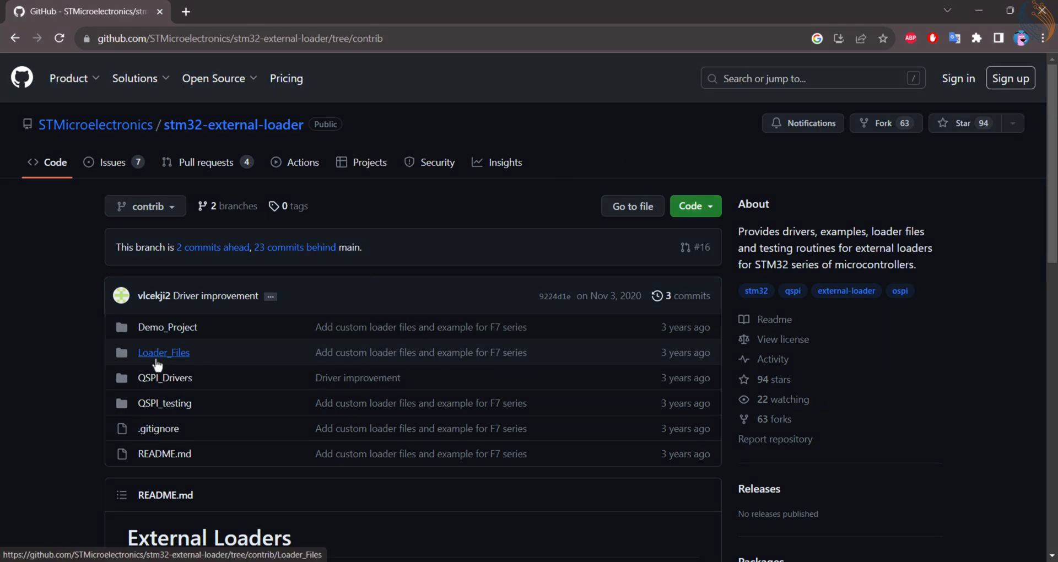
{"action": "mouse_move", "coordinate": [232, 125]}
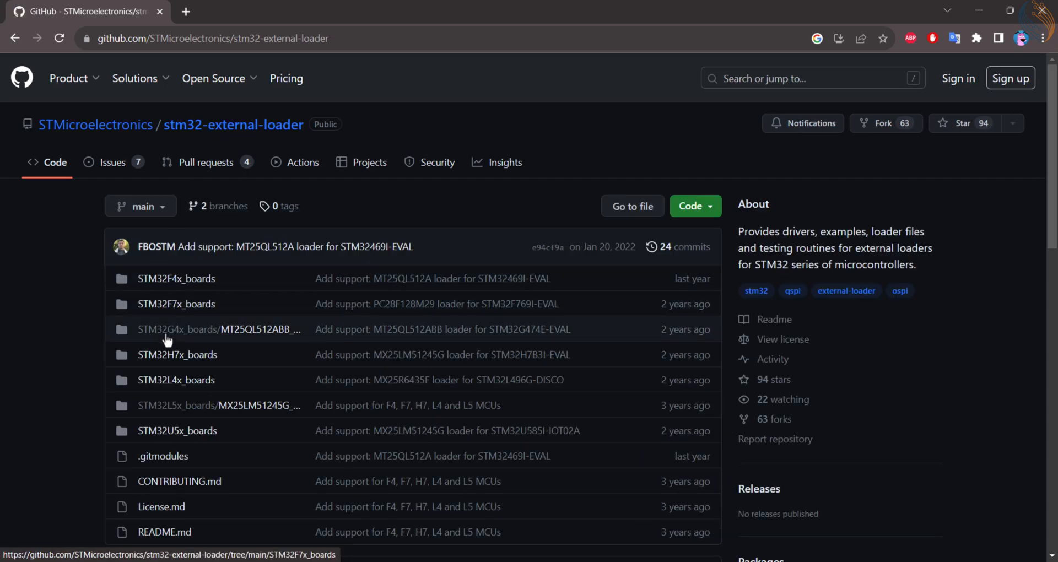
{"action": "scroll", "scroll_direction": "down", "scroll_amount": 3}
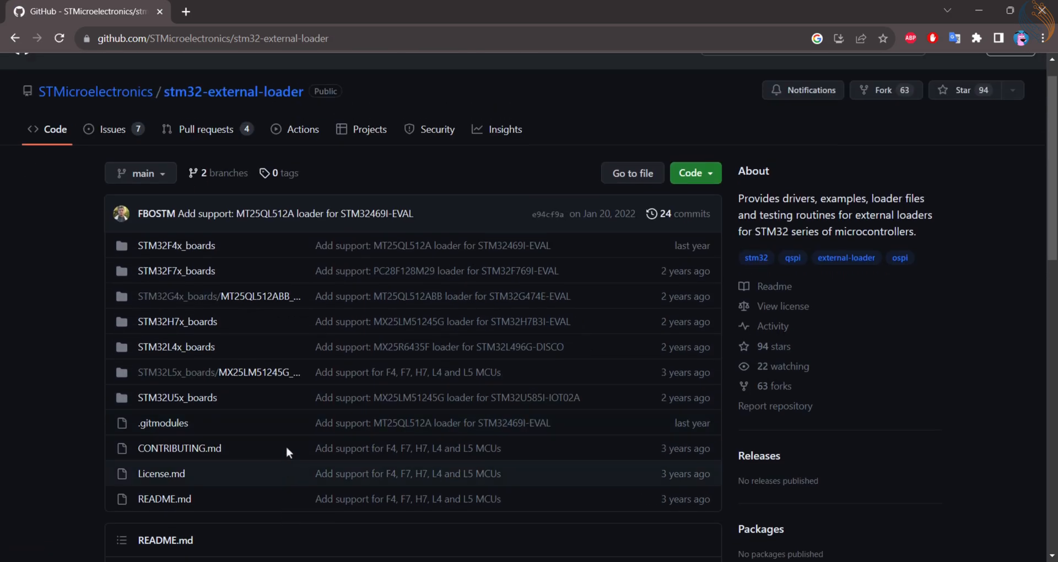
{"action": "mouse_move", "coordinate": [176, 346]}
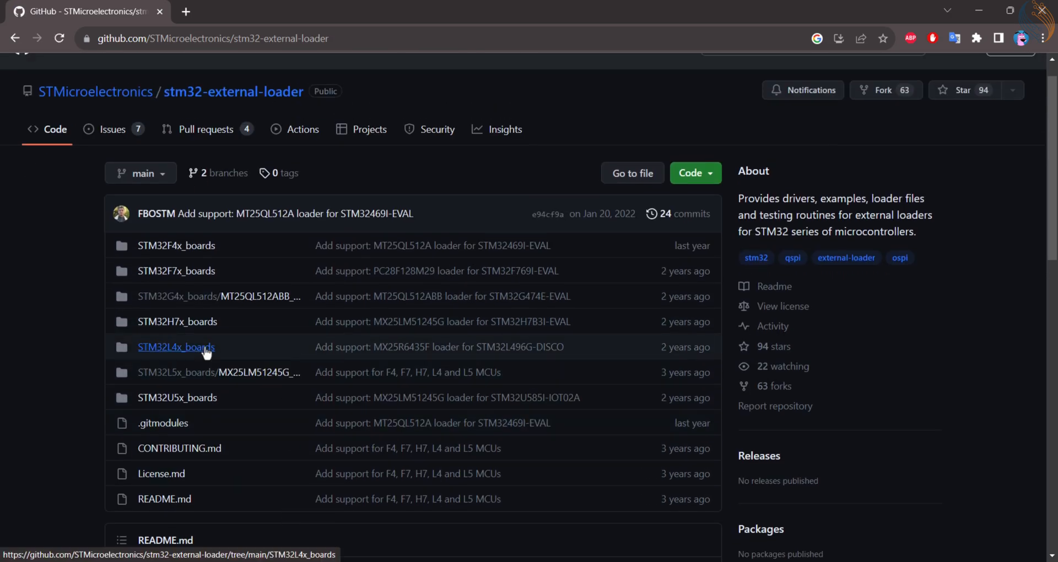
{"action": "left_click", "coordinate": [176, 347]}
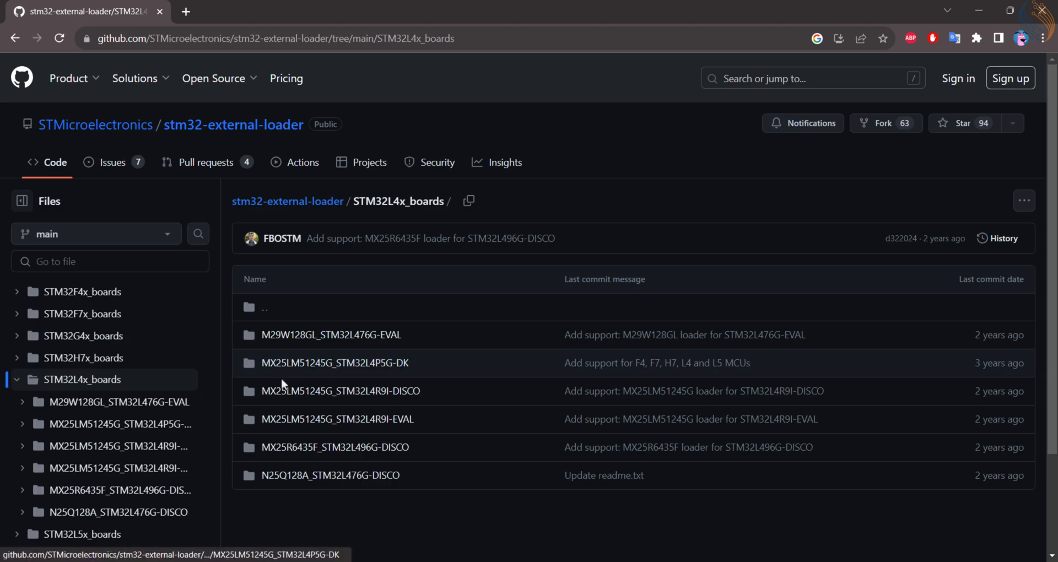
{"action": "mouse_move", "coordinate": [330, 475]}
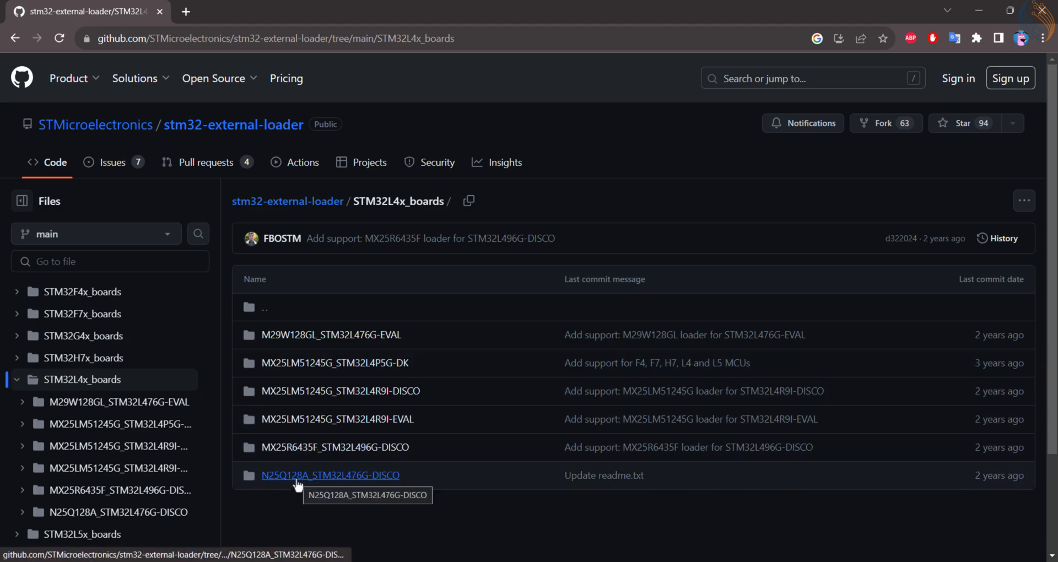
{"action": "mouse_move", "coordinate": [508, 419]}
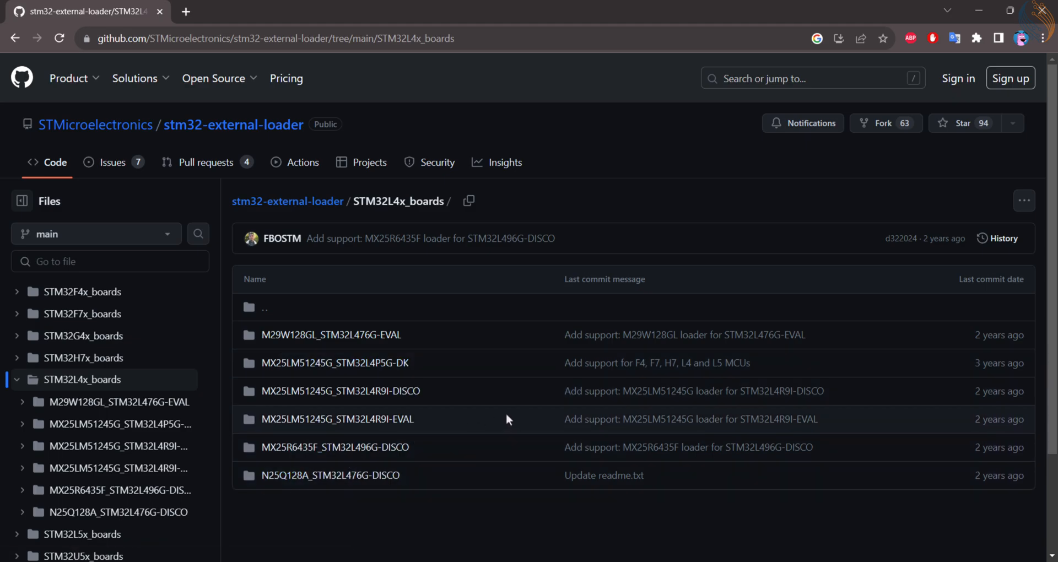
{"action": "mouse_move", "coordinate": [306, 462]}
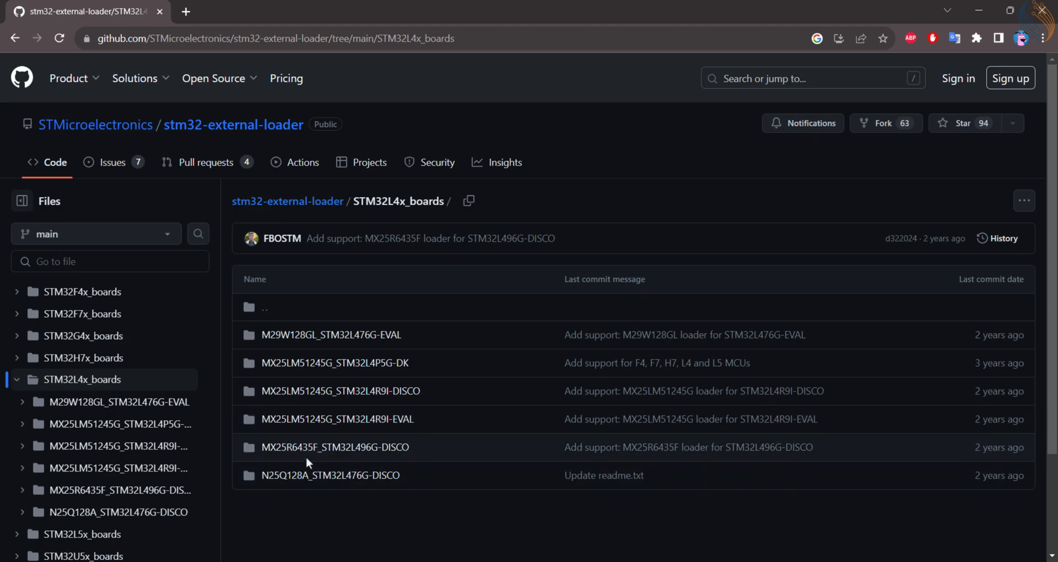
{"action": "mouse_move", "coordinate": [326, 363]}
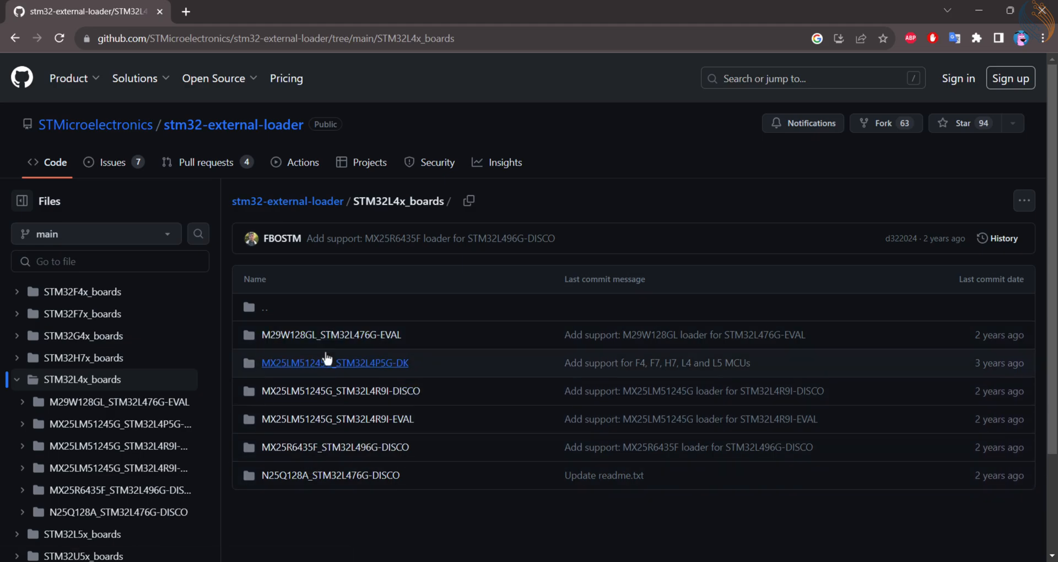
{"action": "mouse_move", "coordinate": [287, 201]}
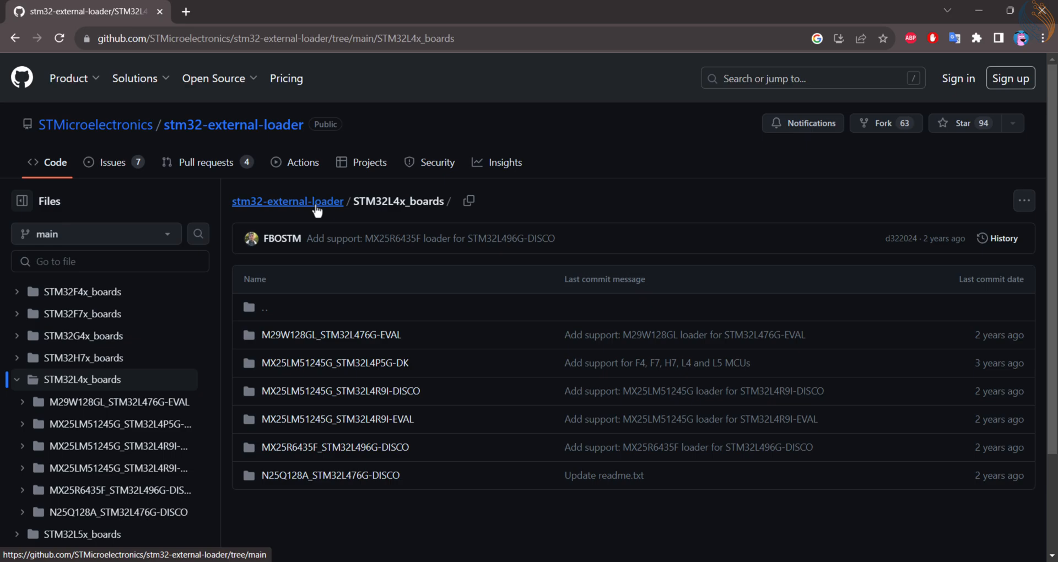
{"action": "left_click", "coordinate": [287, 201]}
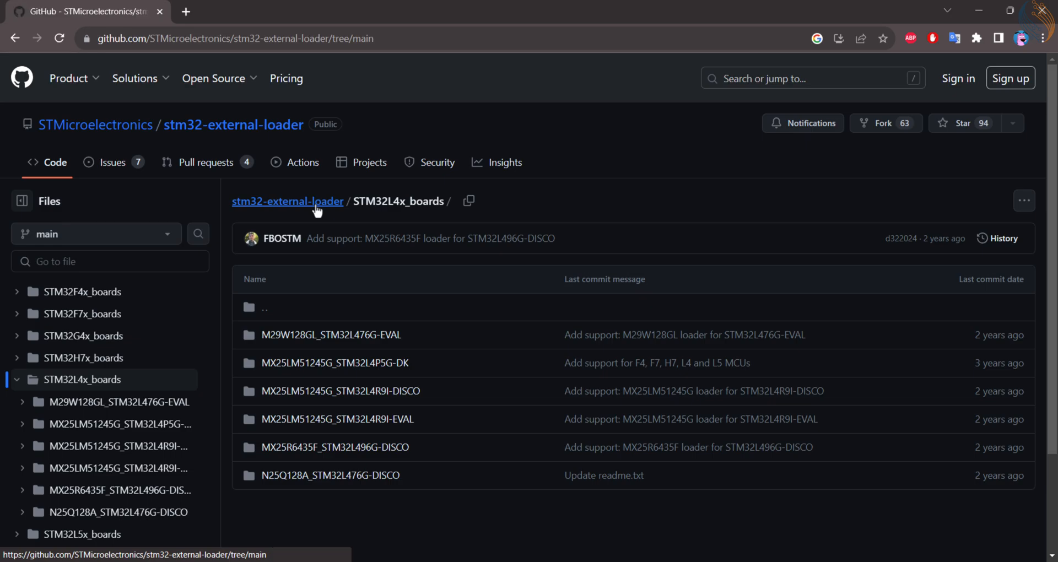
{"action": "left_click", "coordinate": [287, 201]}
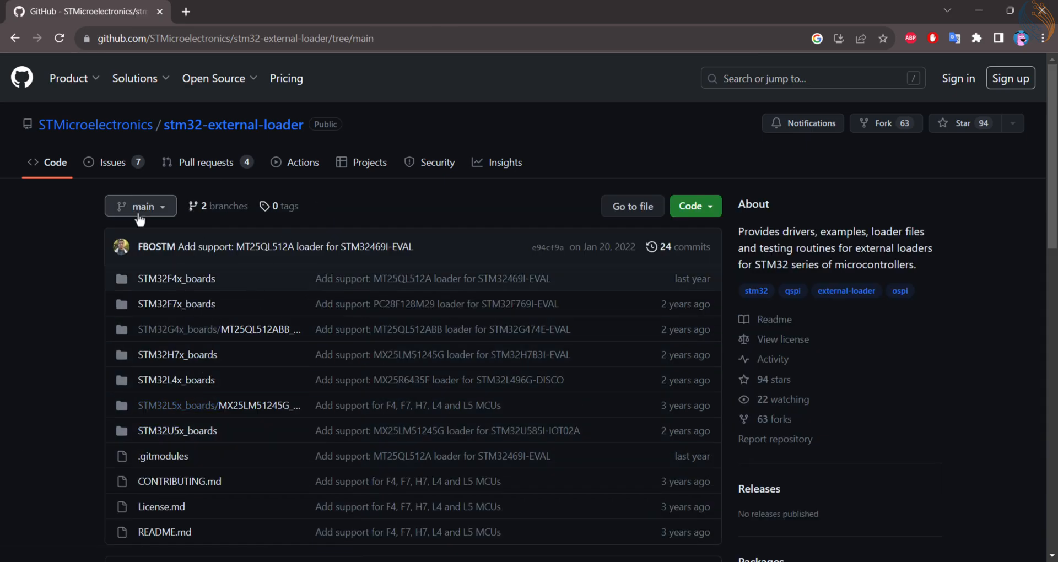
{"action": "left_click", "coordinate": [140, 206]}
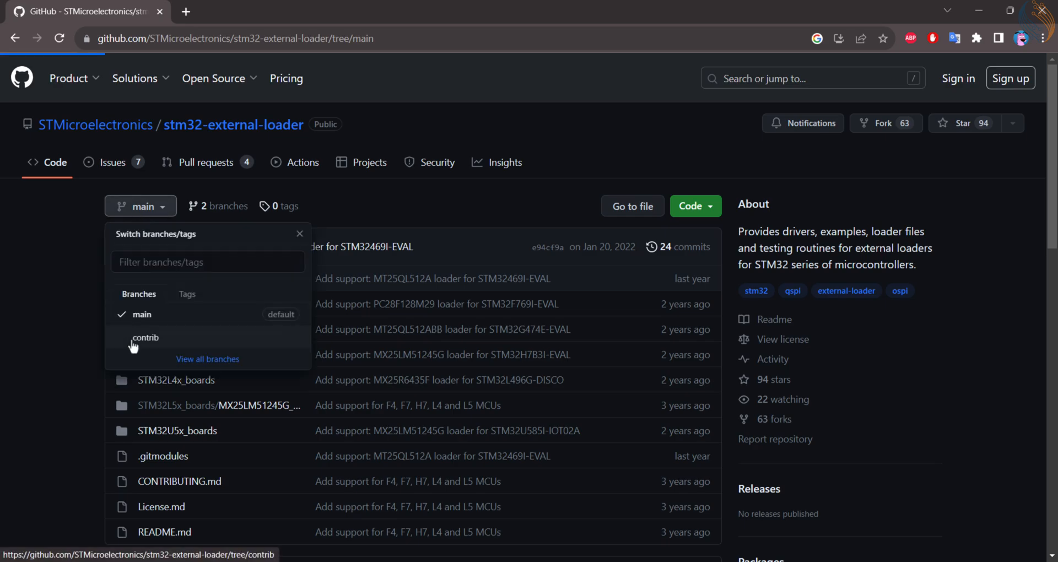
{"action": "left_click", "coordinate": [146, 337]}
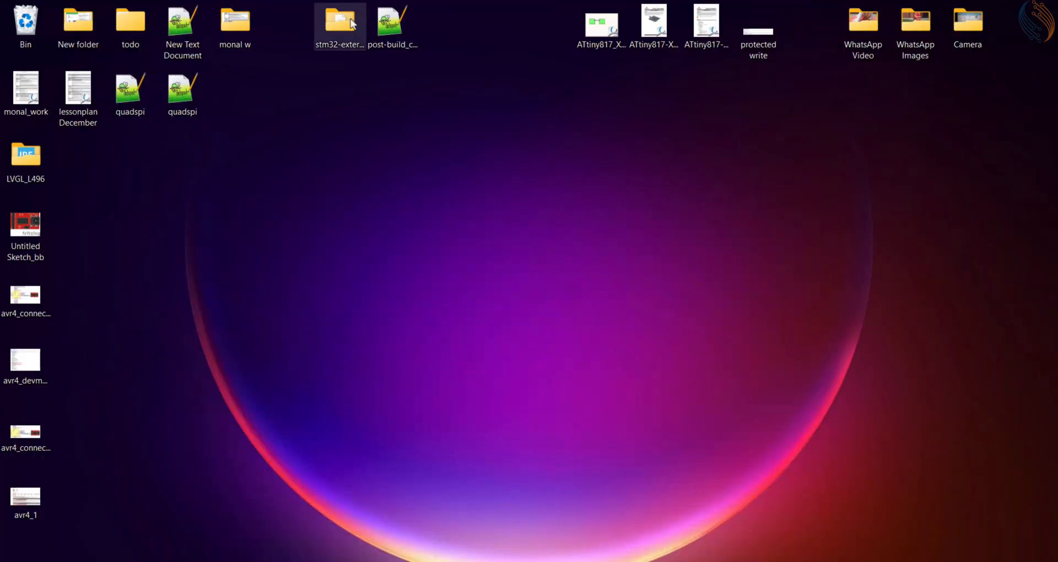
Step: Open main_test.c from QSPI_testing in the stm32-external-loader-contrib folder
{"action": "double_click", "coordinate": [340, 20]}
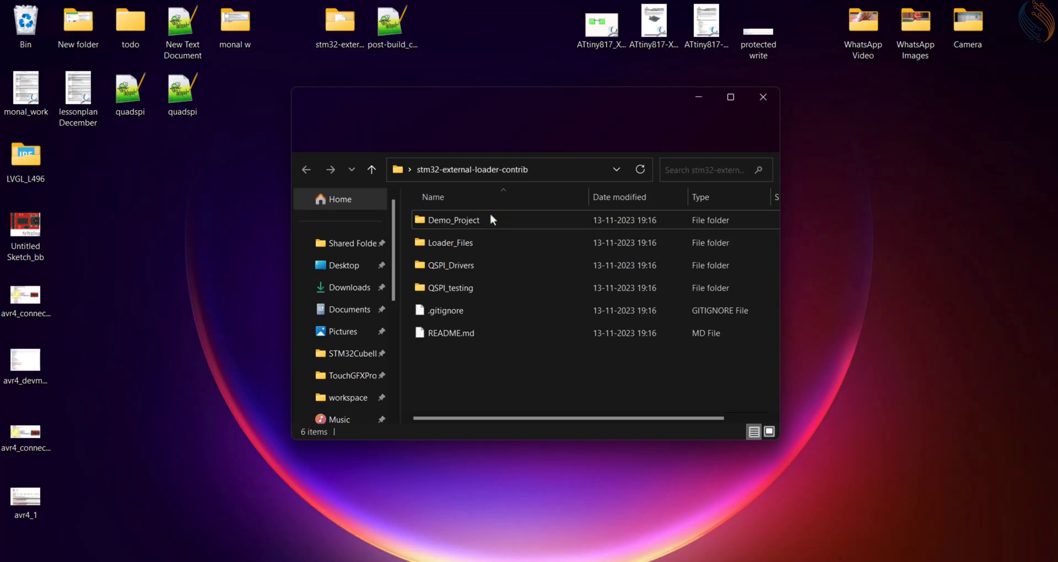
{"action": "double_click", "coordinate": [451, 288]}
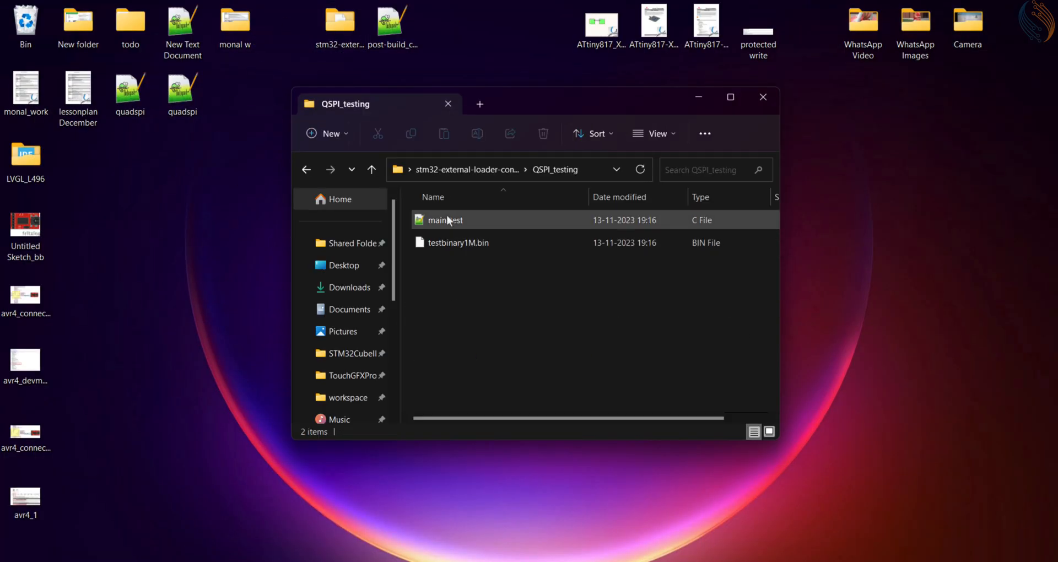
{"action": "double_click", "coordinate": [445, 220]}
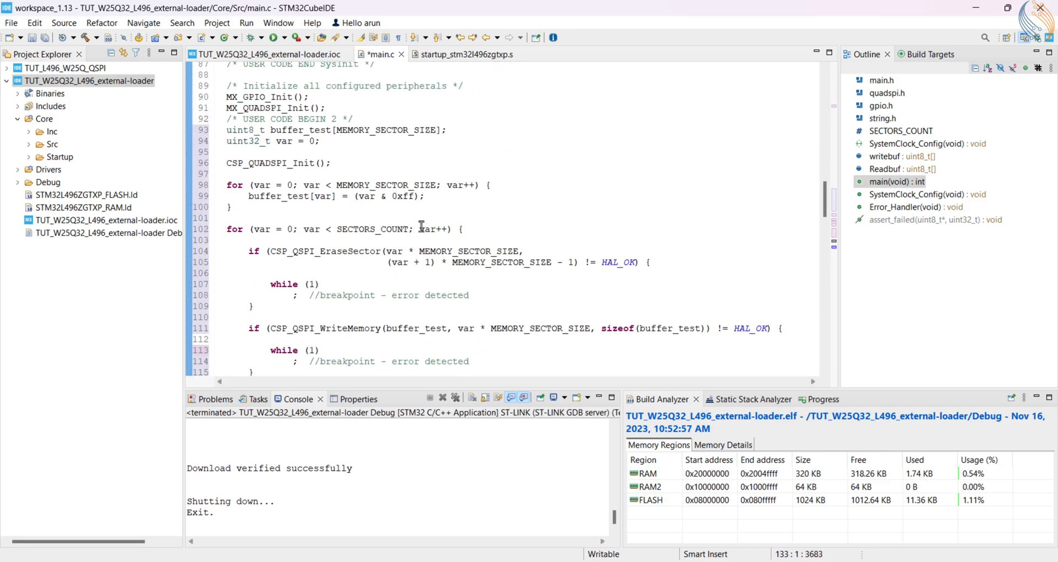
{"action": "scroll", "scroll_direction": "up", "scroll_amount": 3}
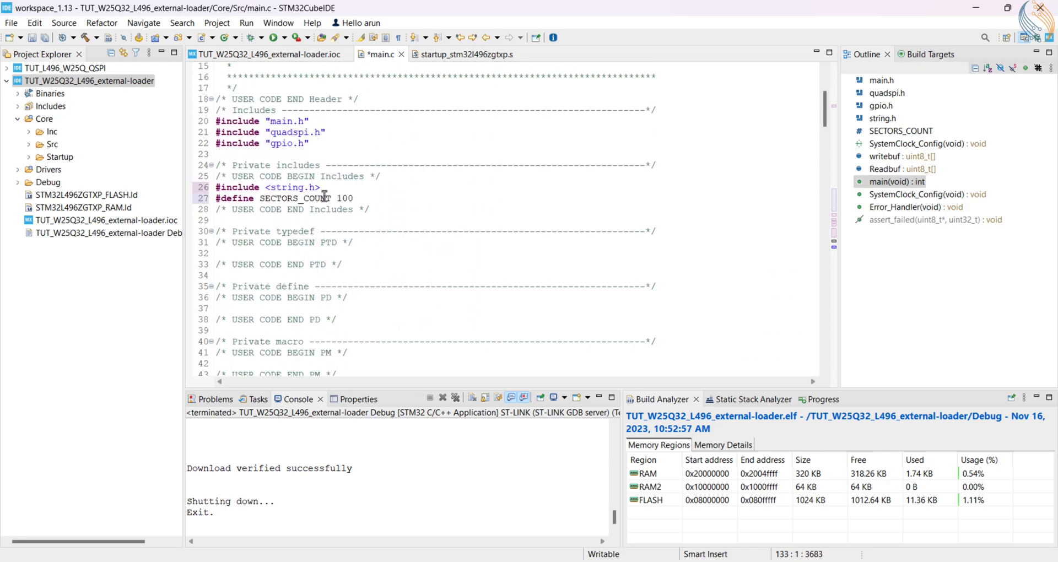
{"action": "double_click", "coordinate": [344, 198]}
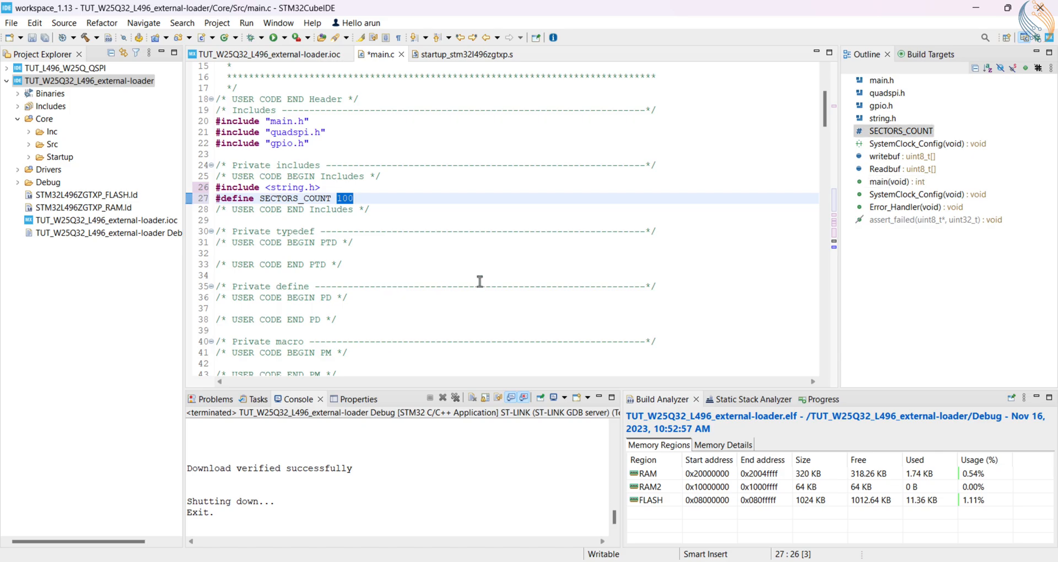
{"action": "mouse_move", "coordinate": [413, 315]}
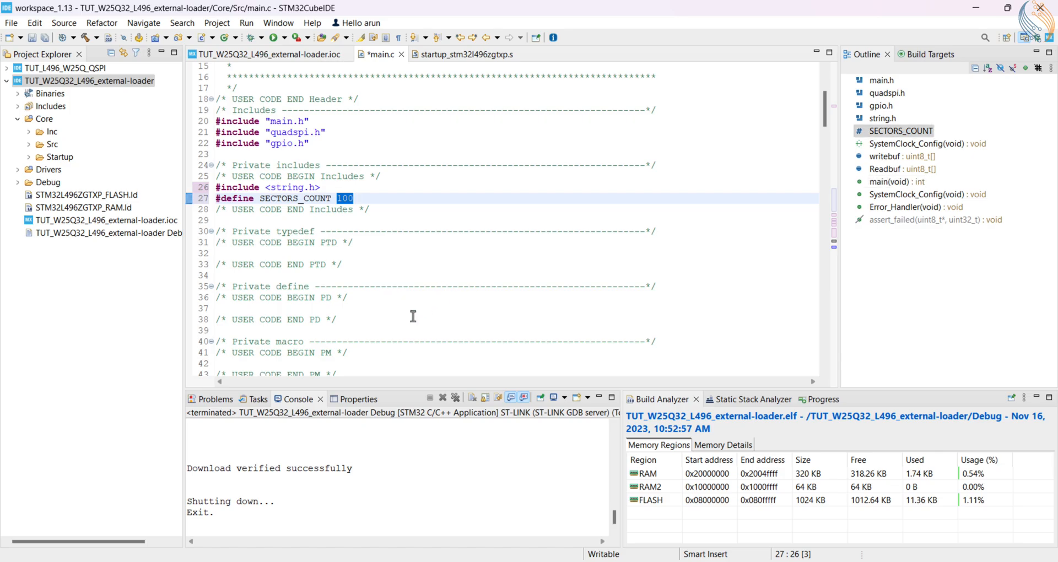
{"action": "scroll", "scroll_direction": "down", "scroll_amount": 3}
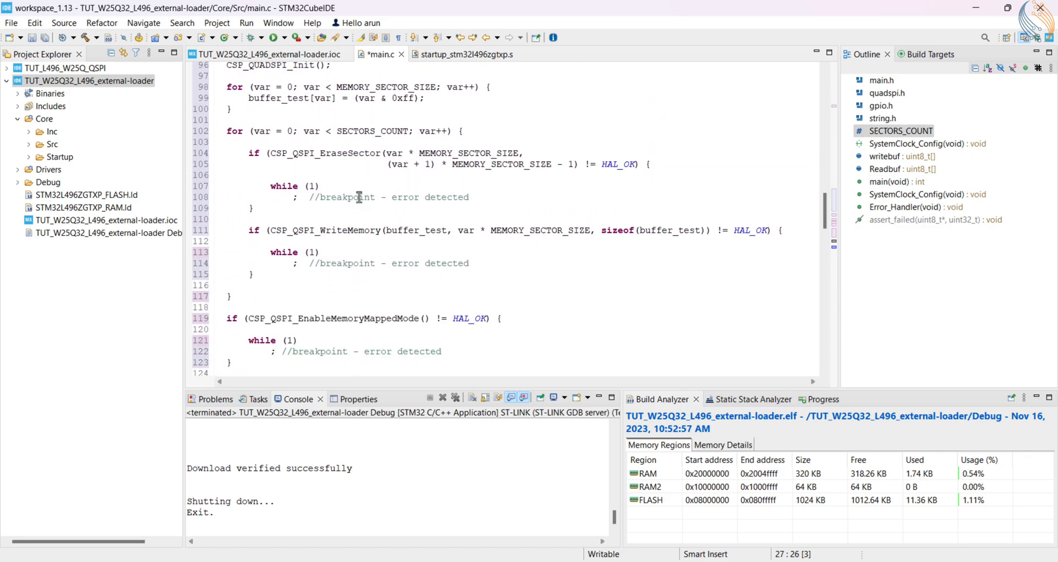
{"action": "mouse_move", "coordinate": [253, 37]}
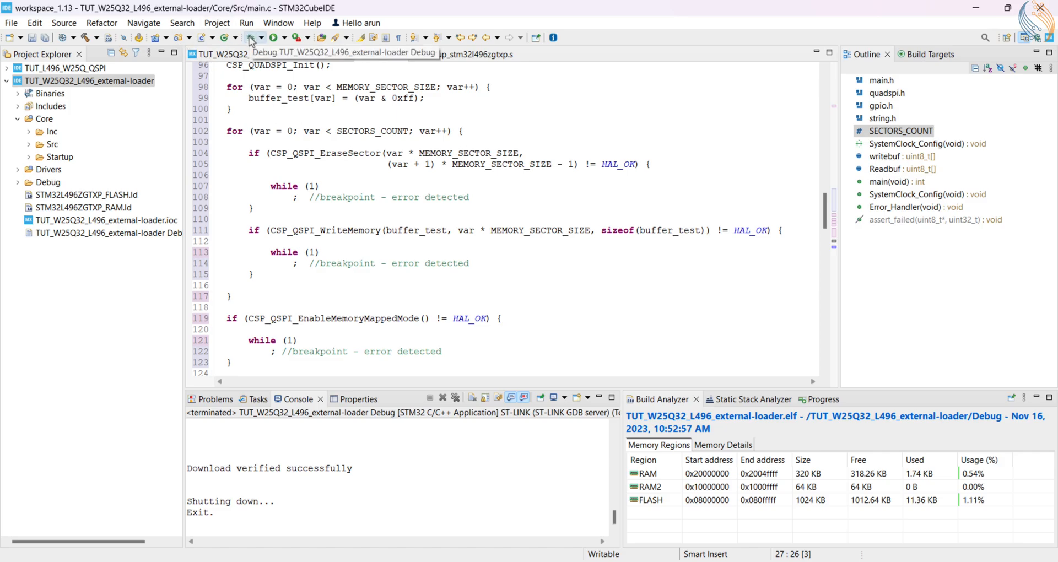
Step: Start debugging, set a breakpoint on the verification error loop at line 129 and resume
{"action": "left_click", "coordinate": [251, 37]}
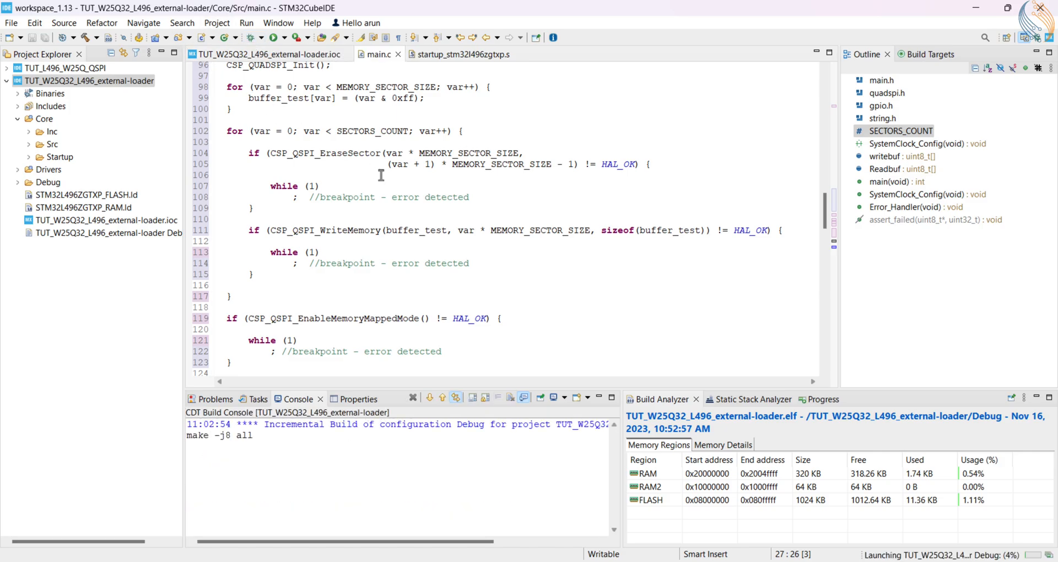
{"action": "left_click", "coordinate": [246, 22]}
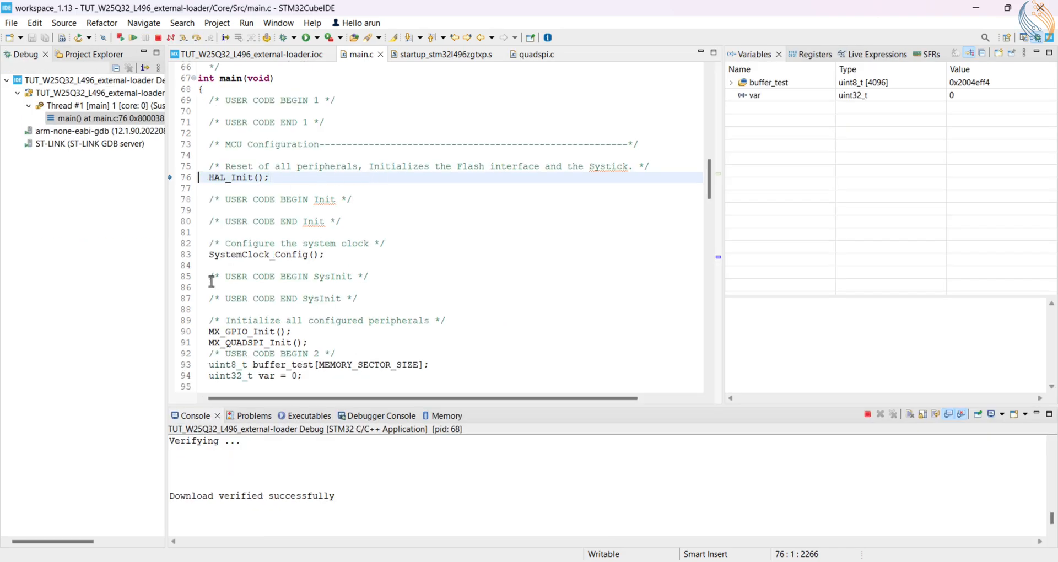
{"action": "scroll", "scroll_direction": "down", "scroll_amount": 3}
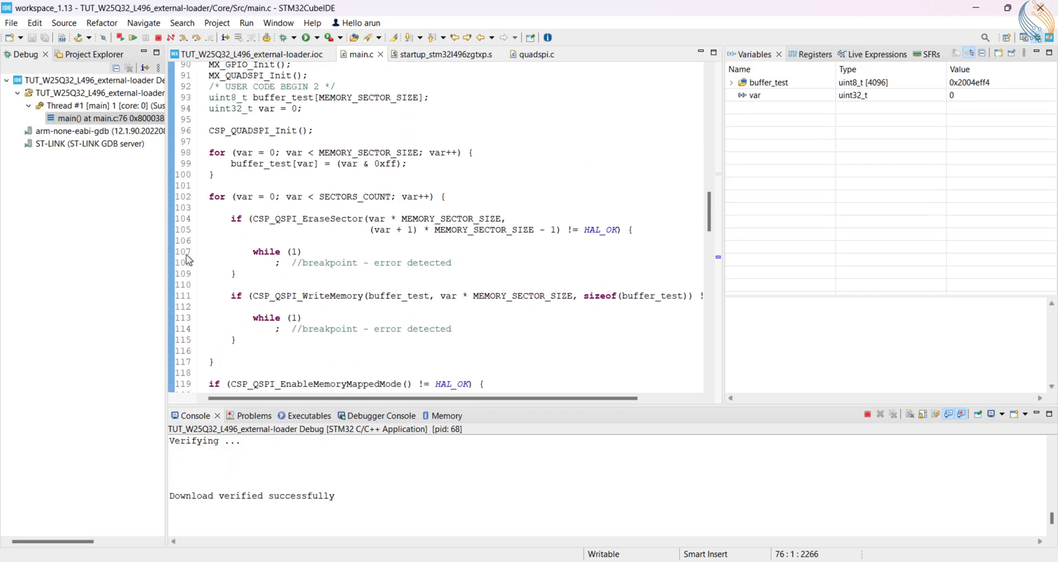
{"action": "scroll", "scroll_direction": "down", "scroll_amount": 3}
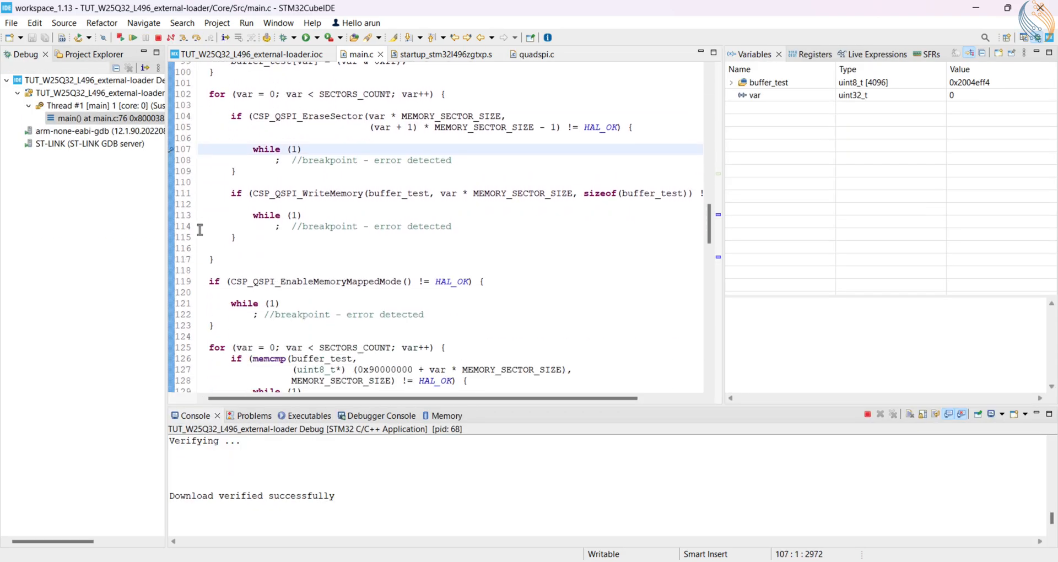
{"action": "scroll", "scroll_direction": "down", "scroll_amount": 3}
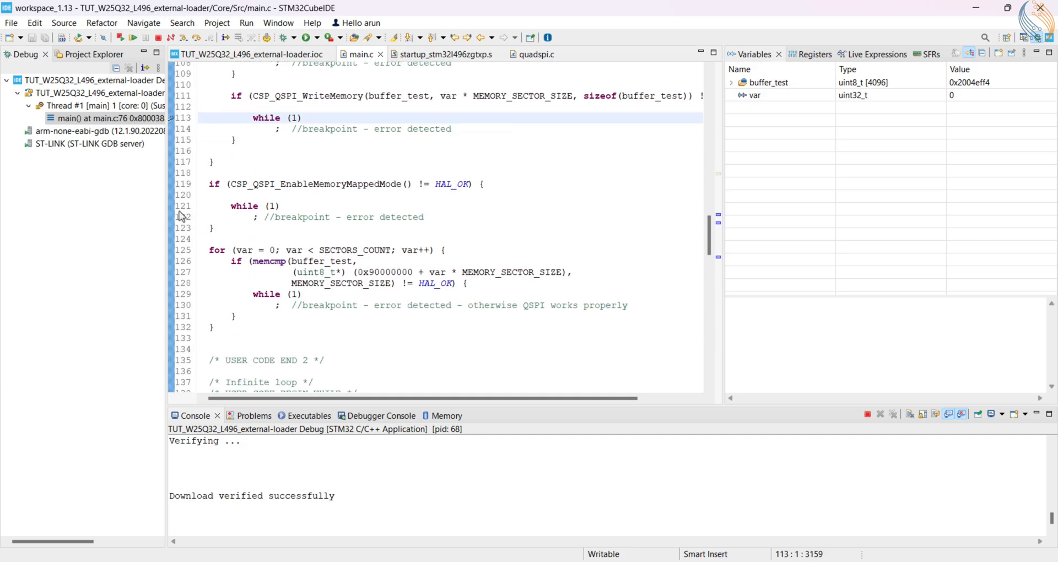
{"action": "scroll", "scroll_direction": "down", "scroll_amount": 3}
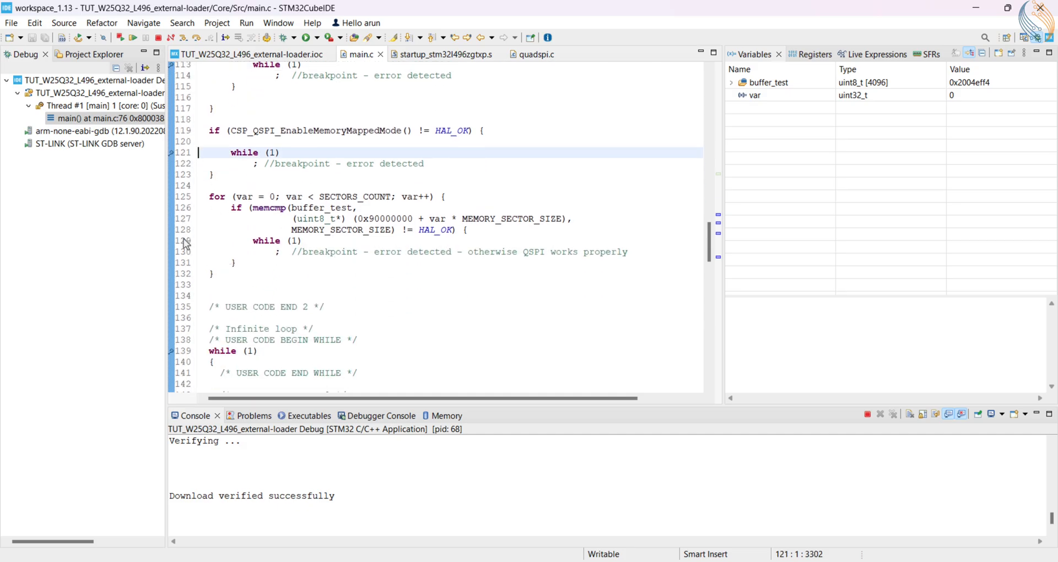
{"action": "left_click", "coordinate": [267, 240]}
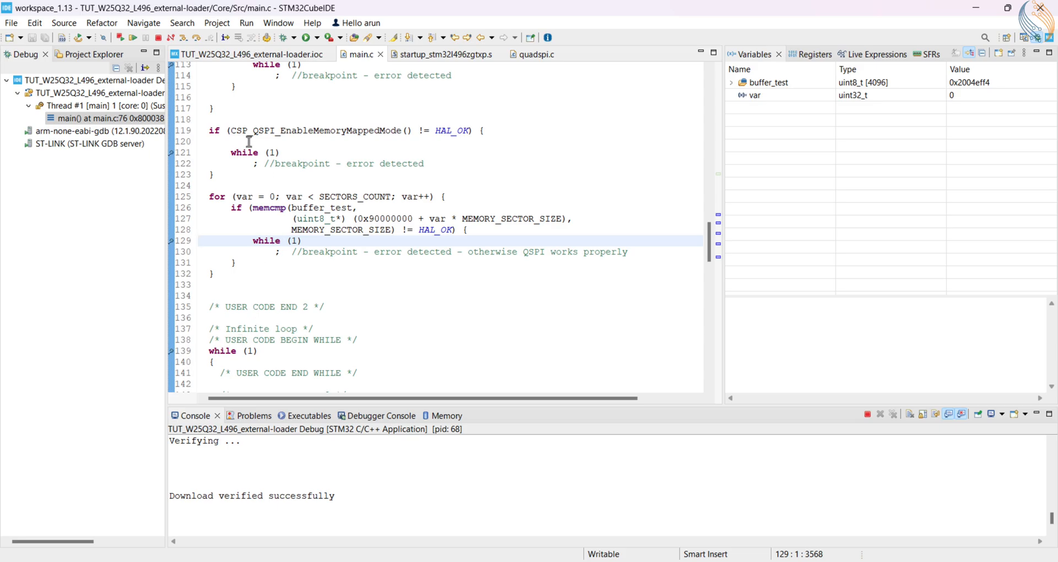
{"action": "left_click", "coordinate": [133, 36]}
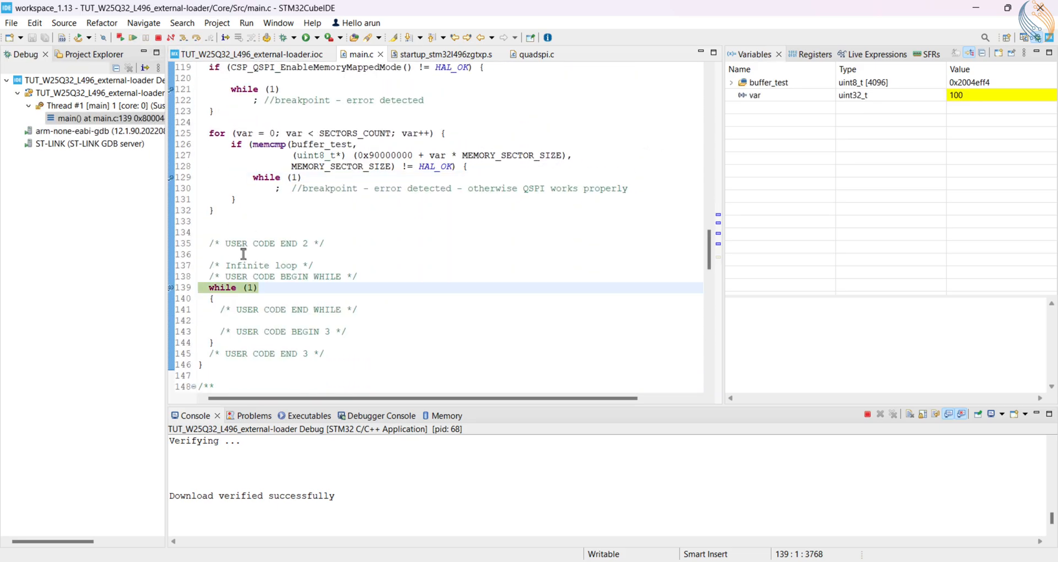
{"action": "mouse_move", "coordinate": [409, 189]}
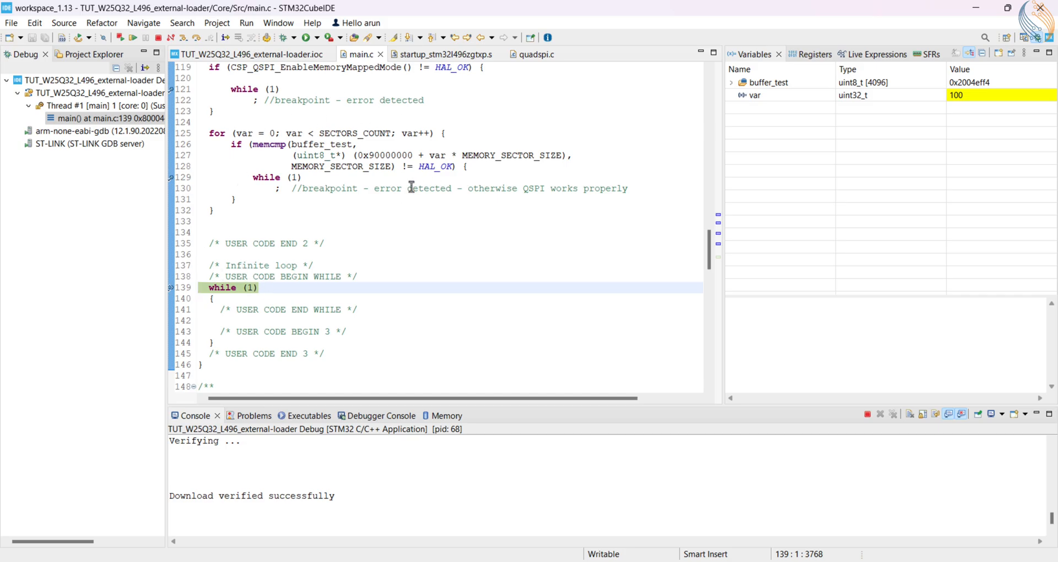
Step: Review the sector test loop with var reaching 100, then terminate the debug session
{"action": "scroll", "scroll_direction": "up", "scroll_amount": 3}
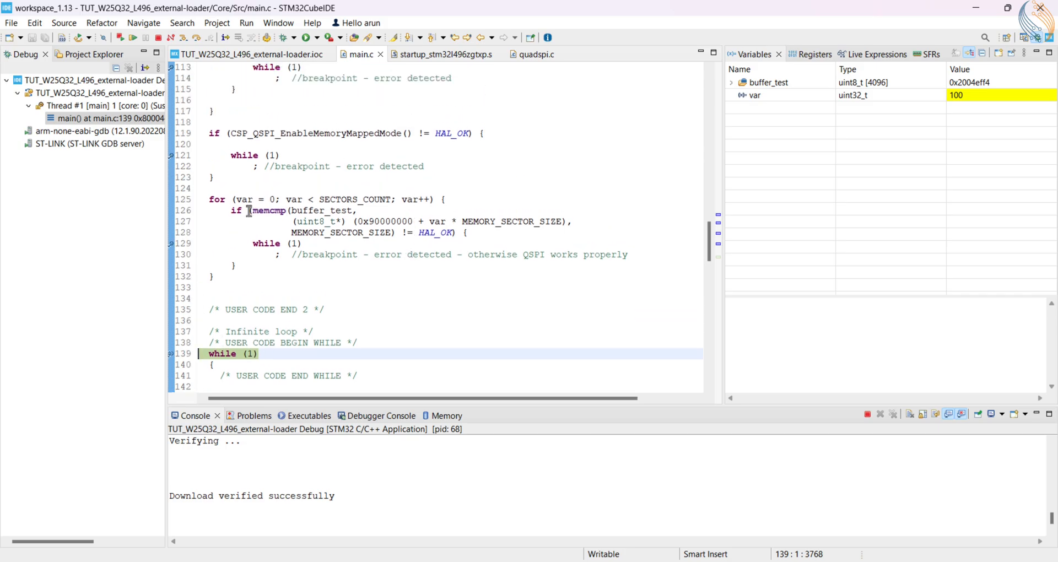
{"action": "left_click_drag", "start_coordinate": [249, 210], "coordinate": [464, 232]}
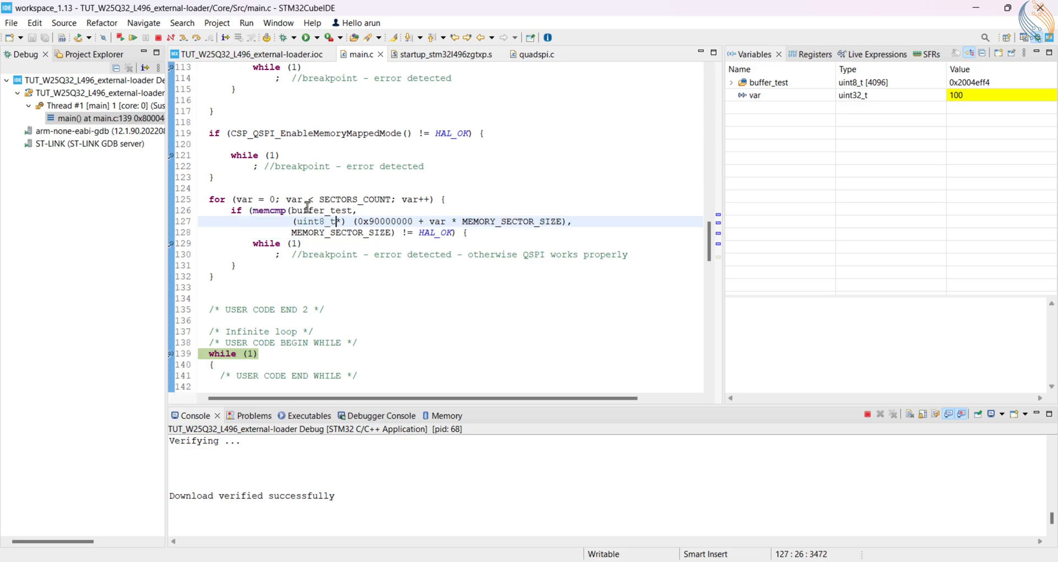
{"action": "left_click", "coordinate": [200, 244]}
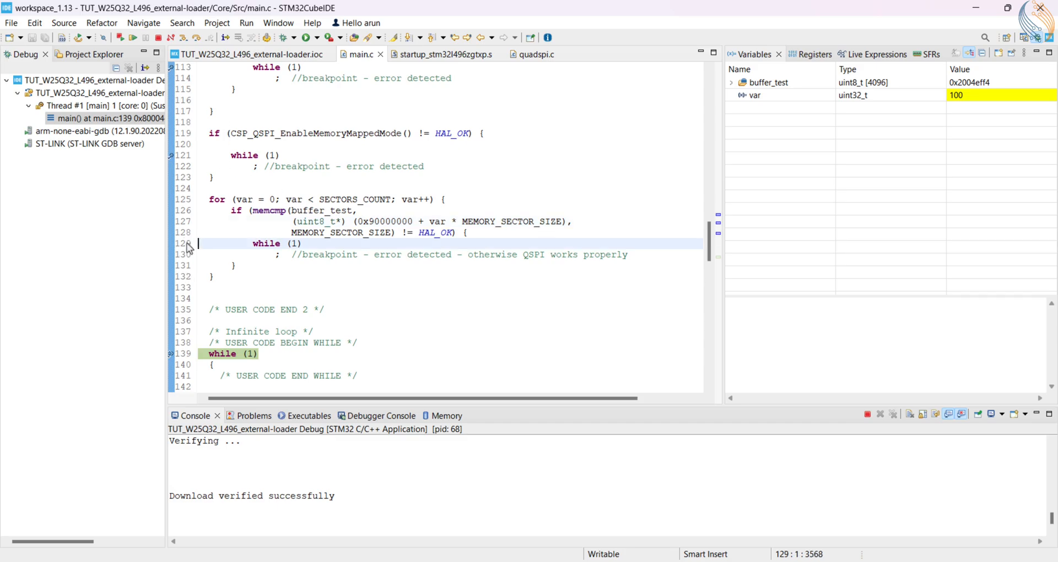
{"action": "scroll", "scroll_direction": "up", "scroll_amount": 3}
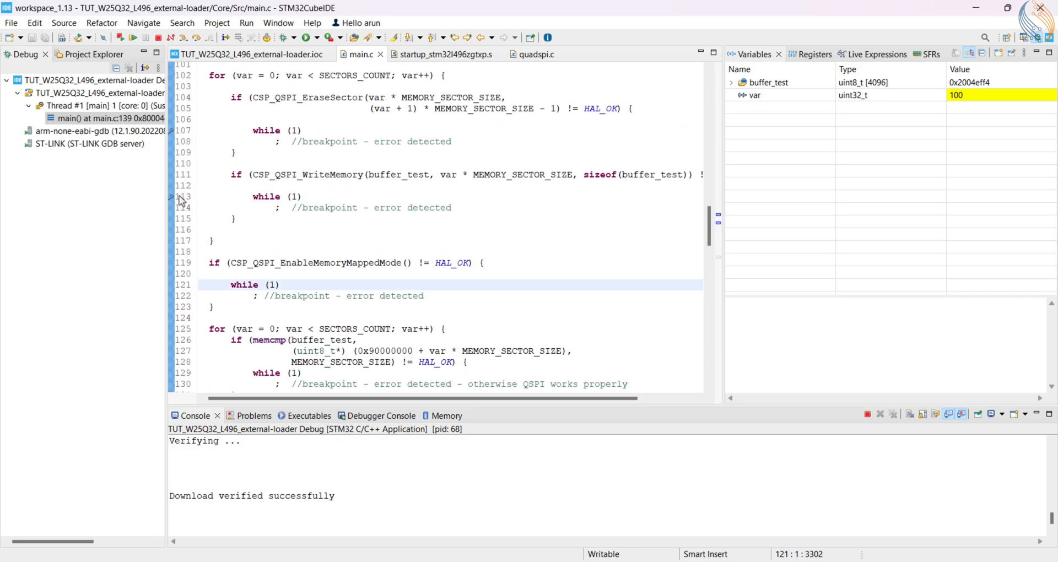
{"action": "scroll", "scroll_direction": "up", "scroll_amount": 3}
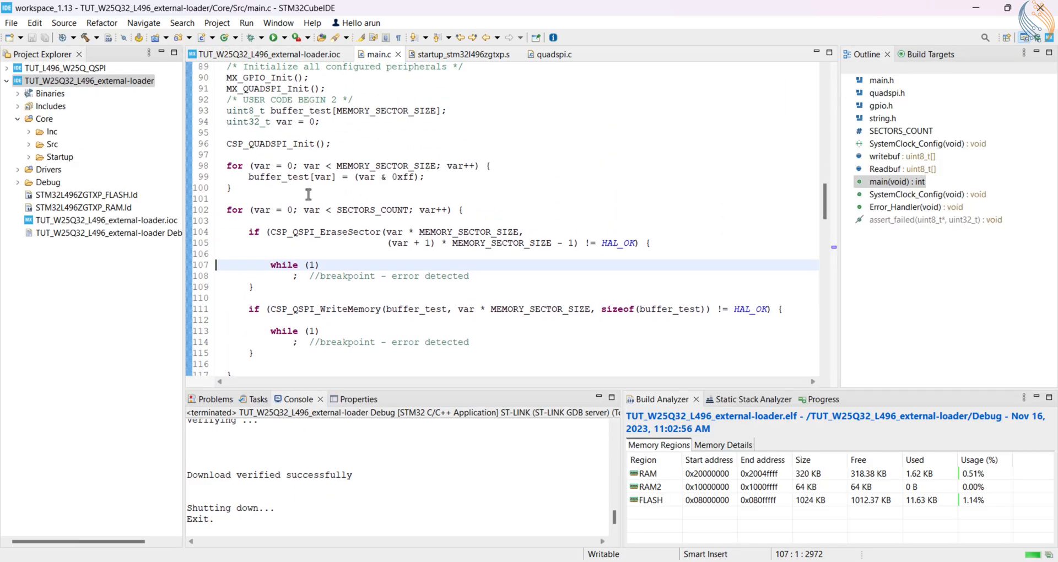
Step: Switch to the File Explorer window showing the QSPI_testing folder
{"action": "right_click", "coordinate": [378, 54]}
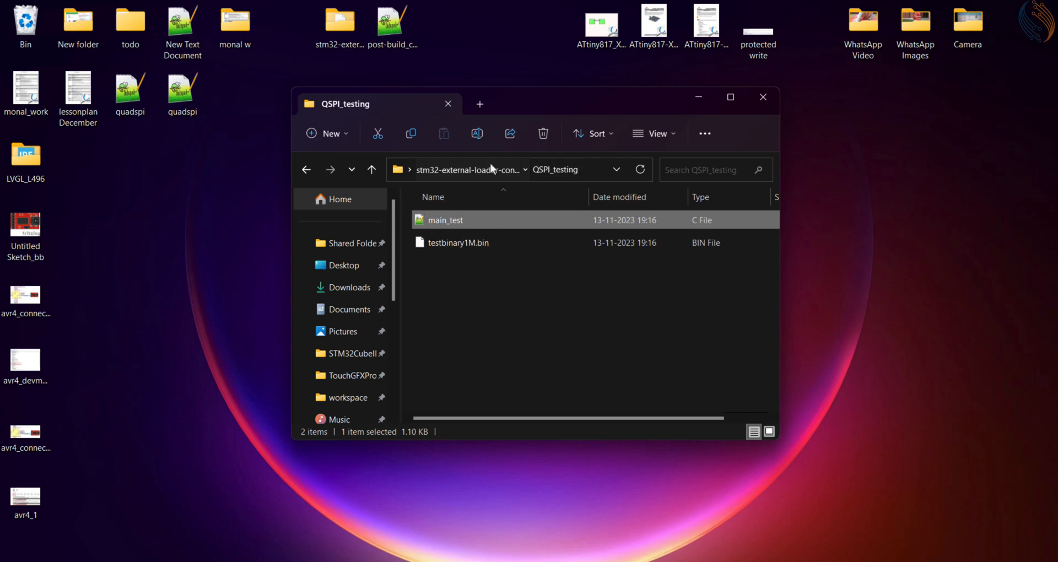
Step: Browse to Loader_Files > other devices and copy Dev_Inf, Loader_Src and linker files into the project
{"action": "left_click", "coordinate": [371, 169]}
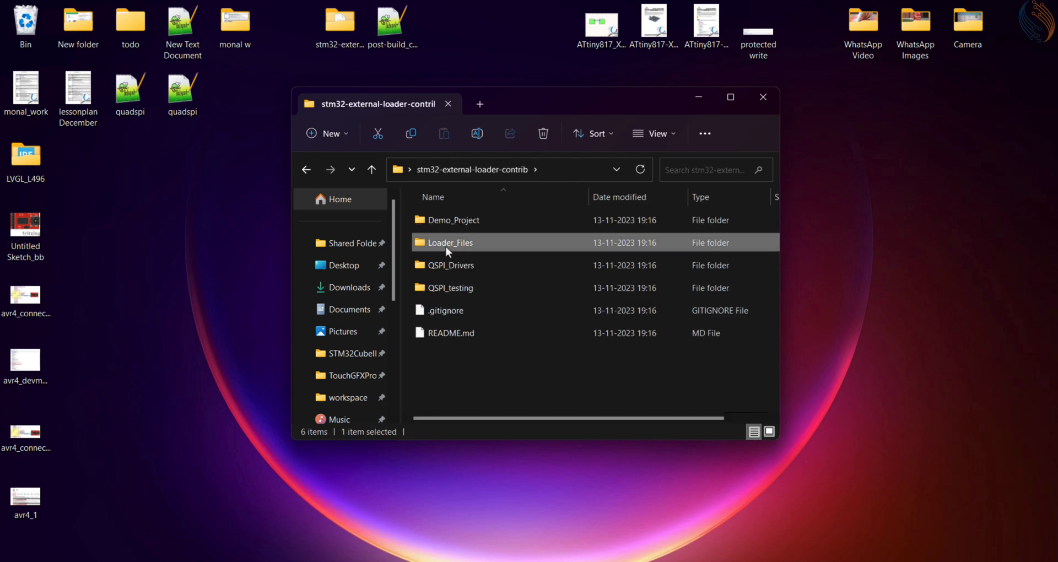
{"action": "double_click", "coordinate": [450, 242]}
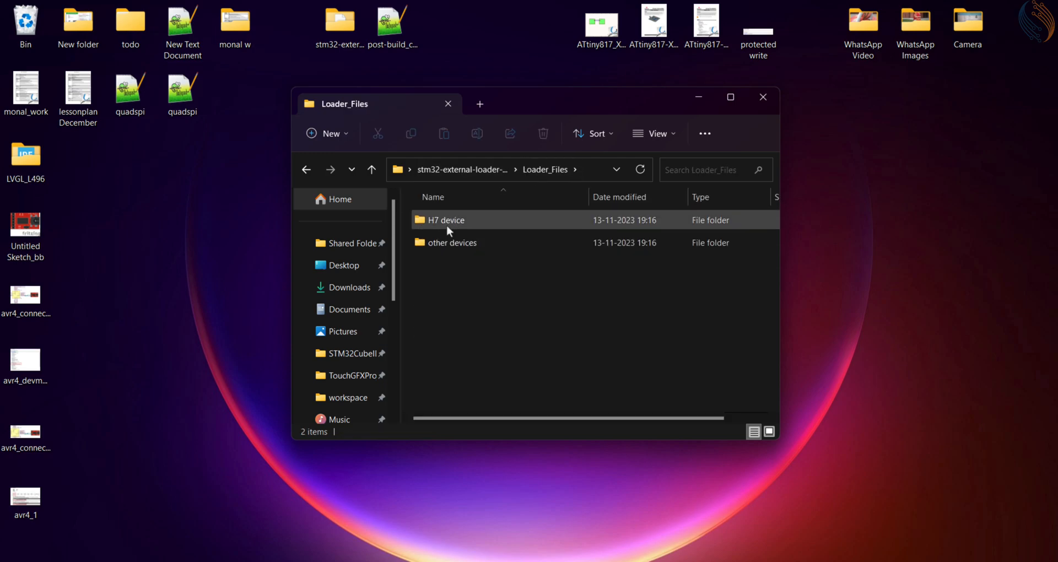
{"action": "double_click", "coordinate": [445, 219]}
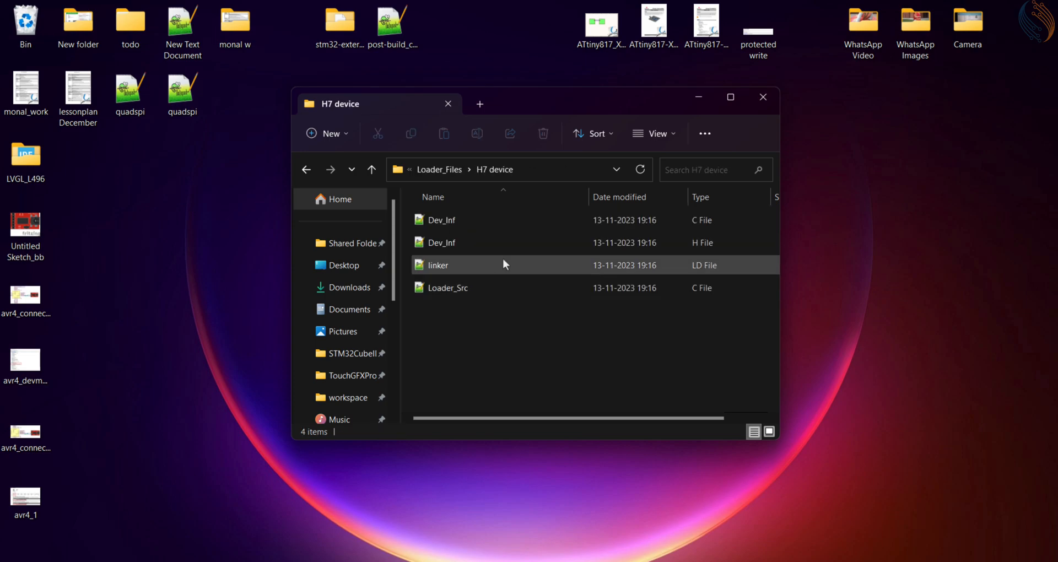
{"action": "left_click", "coordinate": [370, 170]}
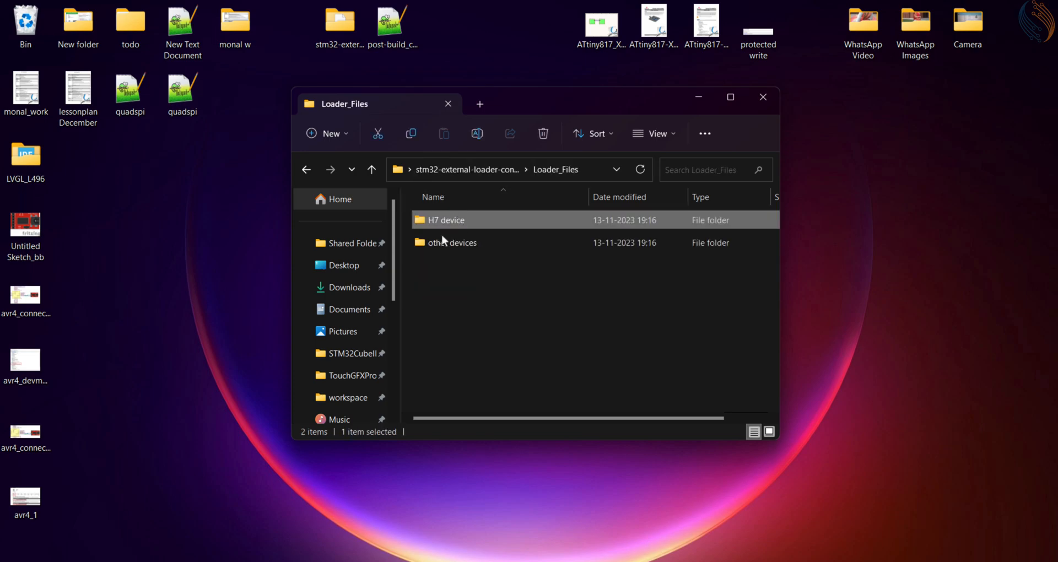
{"action": "double_click", "coordinate": [452, 242]}
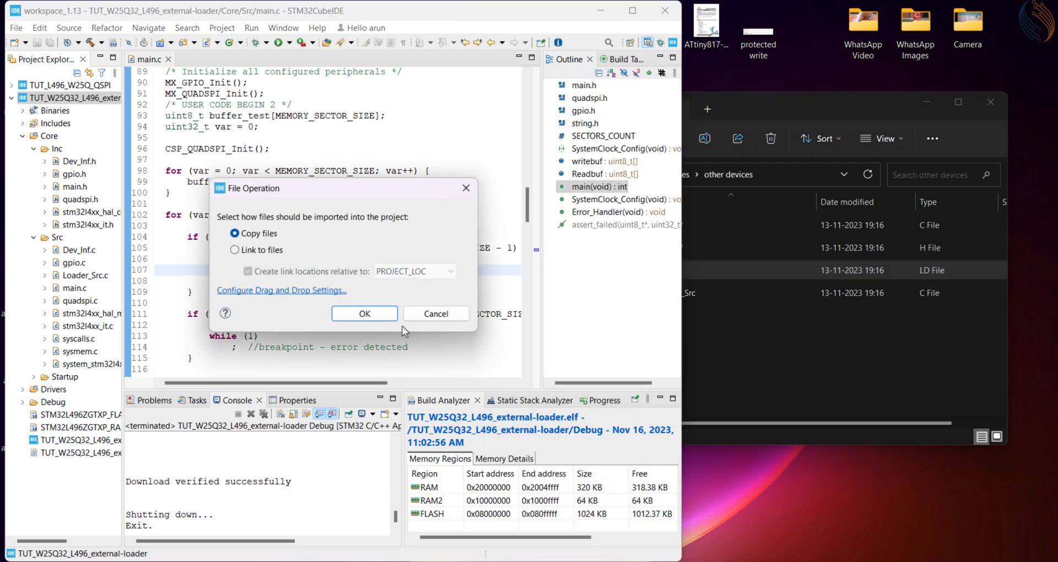
{"action": "left_click", "coordinate": [364, 313]}
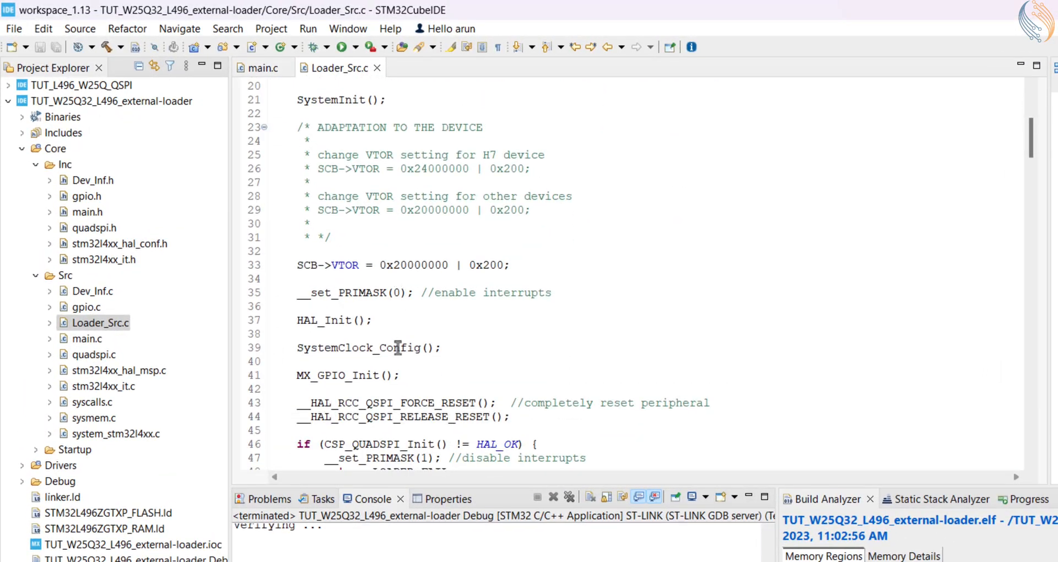
Step: Review Loader_Src.c including the memory-mapped check in Verify, then open Dev_Inf.c
{"action": "scroll", "scroll_direction": "down", "scroll_amount": 3}
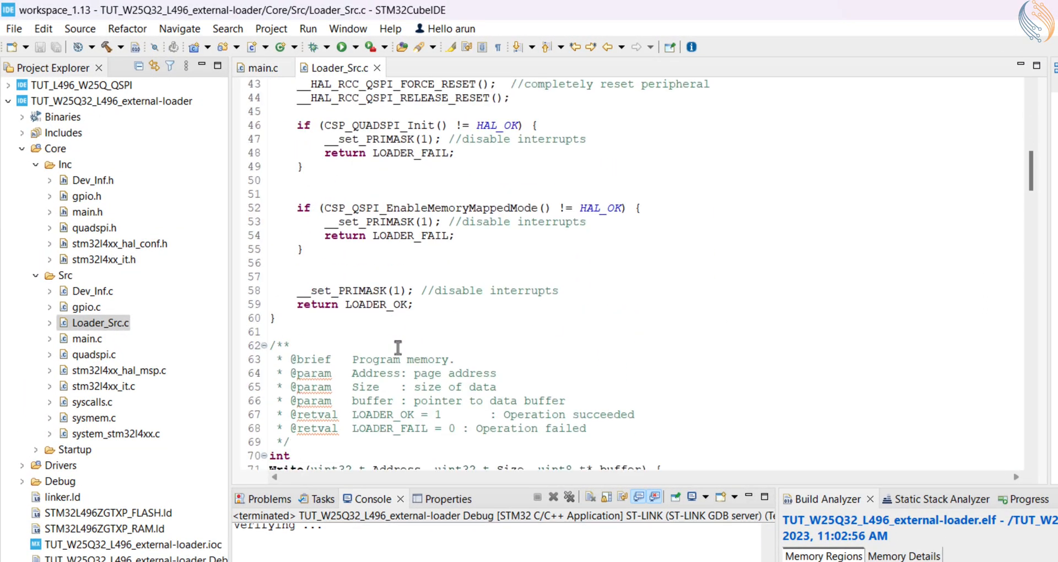
{"action": "scroll", "scroll_direction": "down", "scroll_amount": 3}
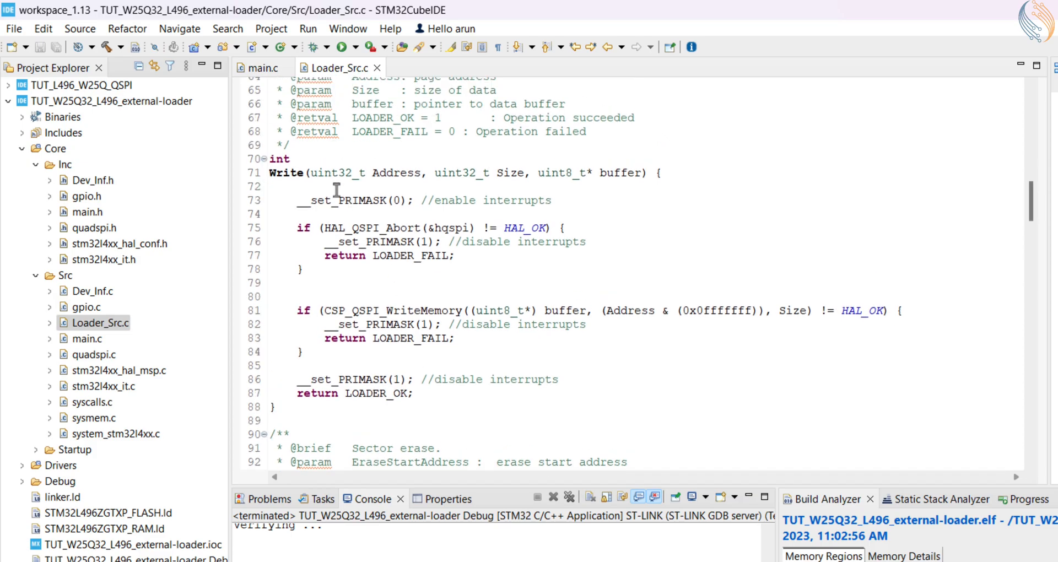
{"action": "left_click", "coordinate": [400, 310]}
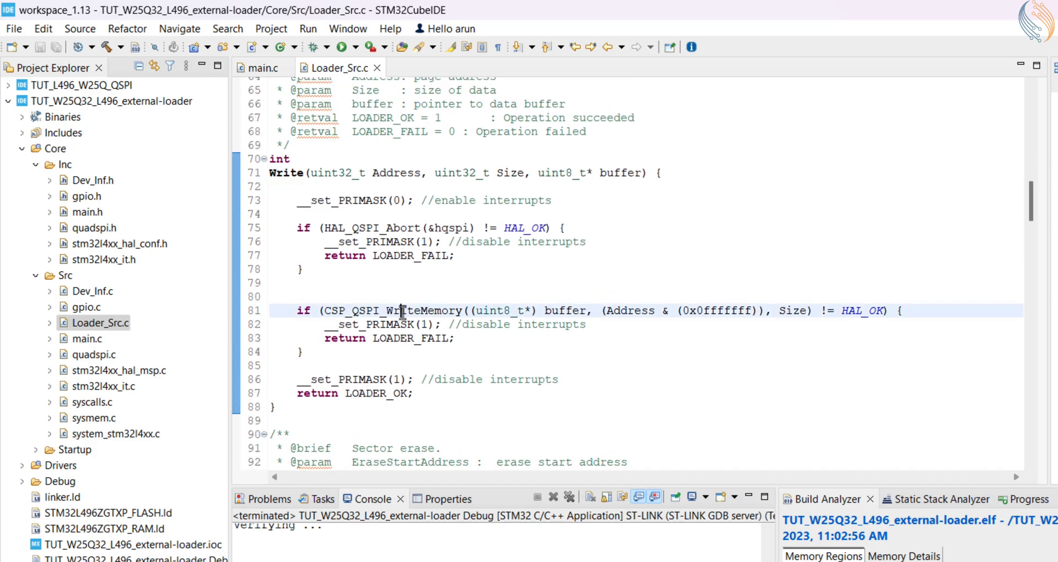
{"action": "scroll", "scroll_direction": "down", "scroll_amount": 3}
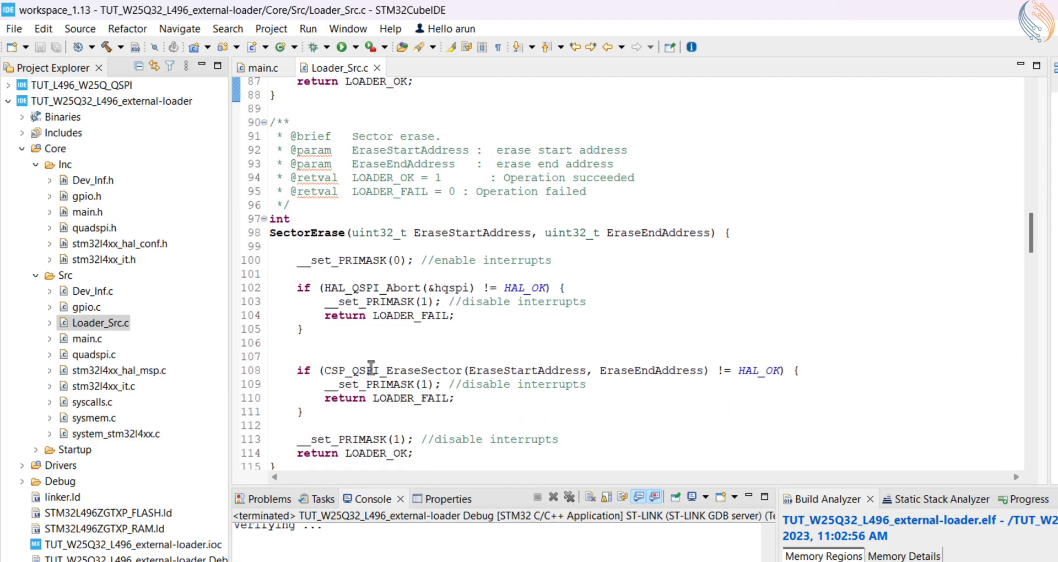
{"action": "scroll", "scroll_direction": "down", "scroll_amount": 3}
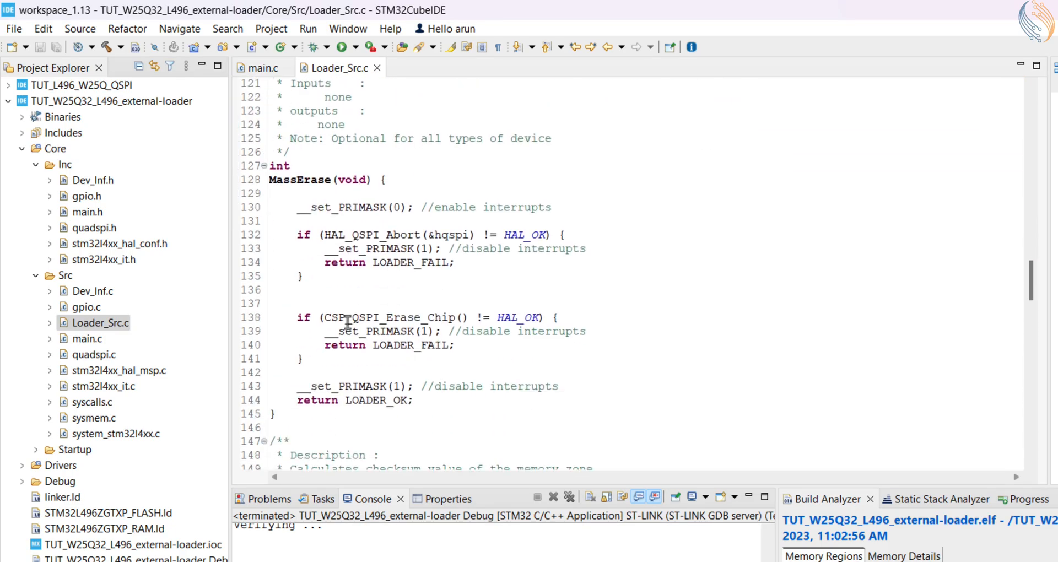
{"action": "scroll", "scroll_direction": "down", "scroll_amount": 3}
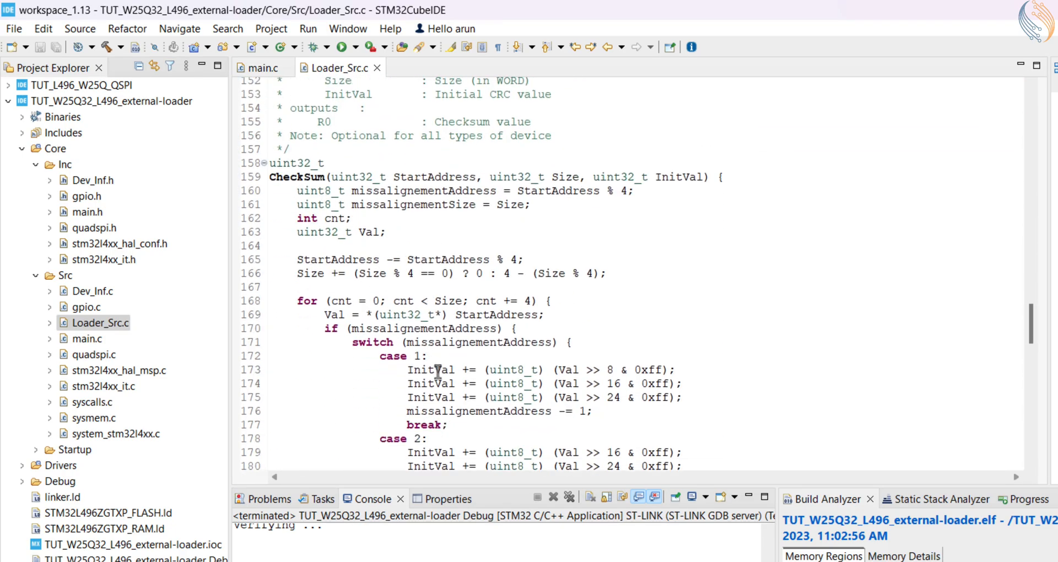
{"action": "scroll", "scroll_direction": "down", "scroll_amount": 3}
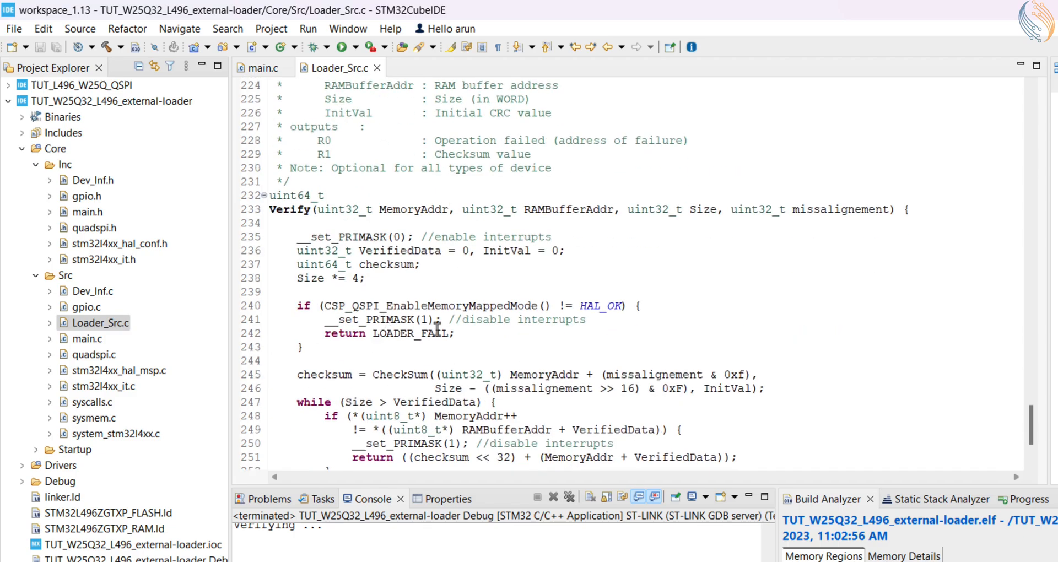
{"action": "left_click_drag", "start_coordinate": [336, 306], "coordinate": [435, 333]}
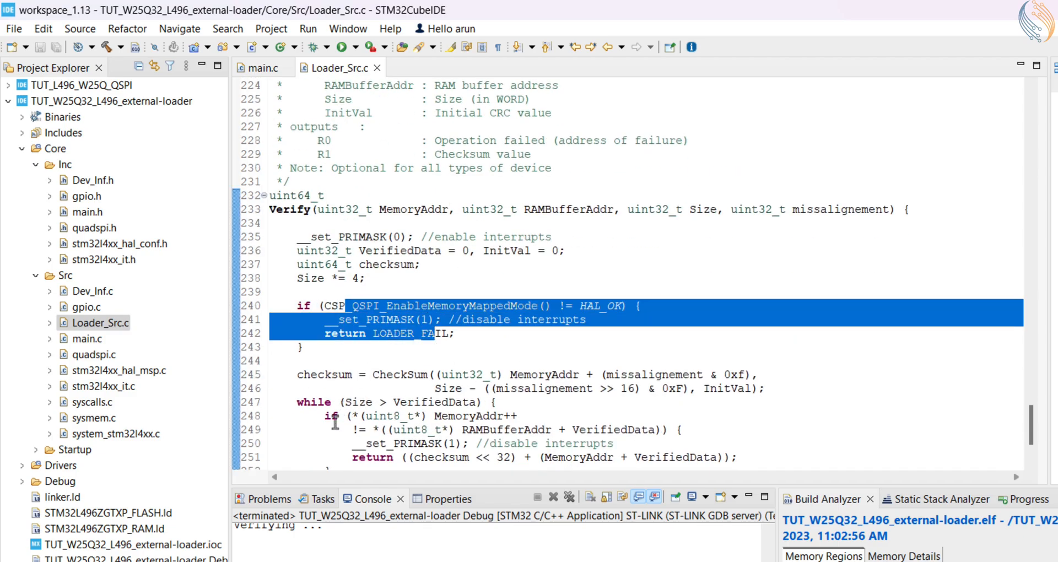
{"action": "scroll", "scroll_direction": "up", "scroll_amount": 3}
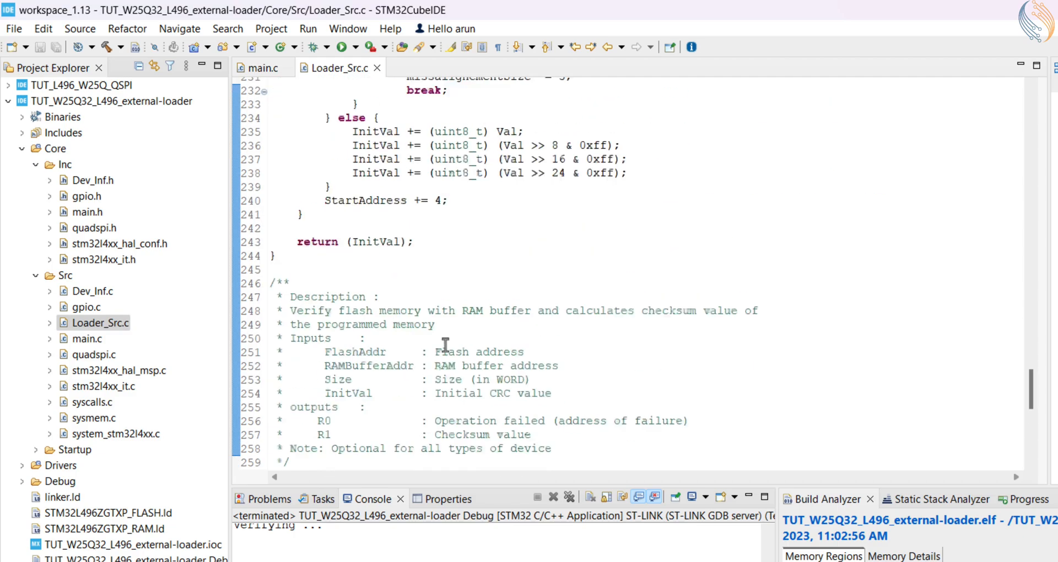
{"action": "scroll", "scroll_direction": "up", "scroll_amount": 3}
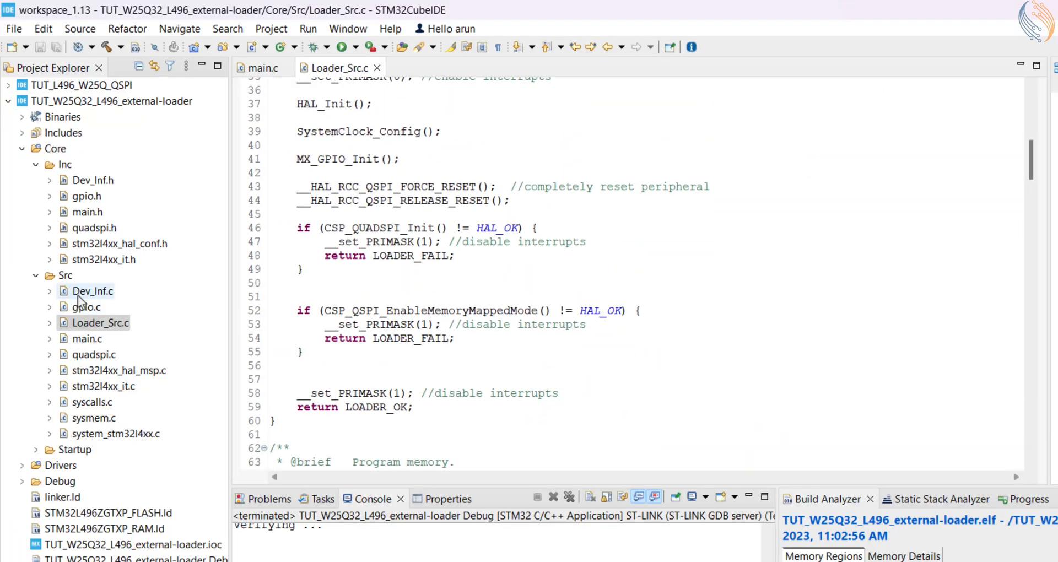
{"action": "double_click", "coordinate": [93, 291]}
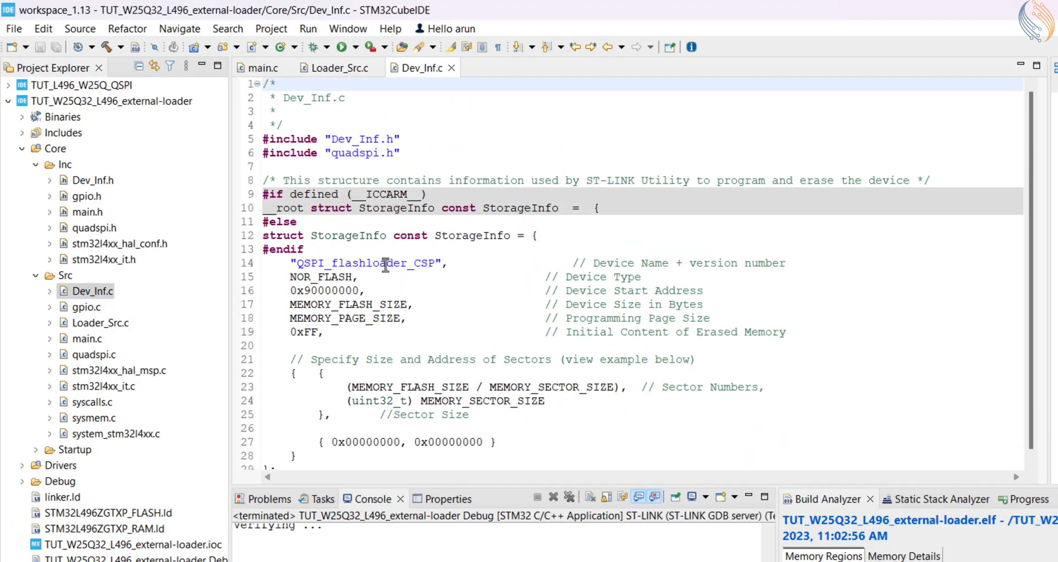
Step: Rename the device string to W25Q32_L496_QSPI_LOADER and check MEMORY_FLASH_SIZE in quadspi.h
{"action": "double_click", "coordinate": [366, 263]}
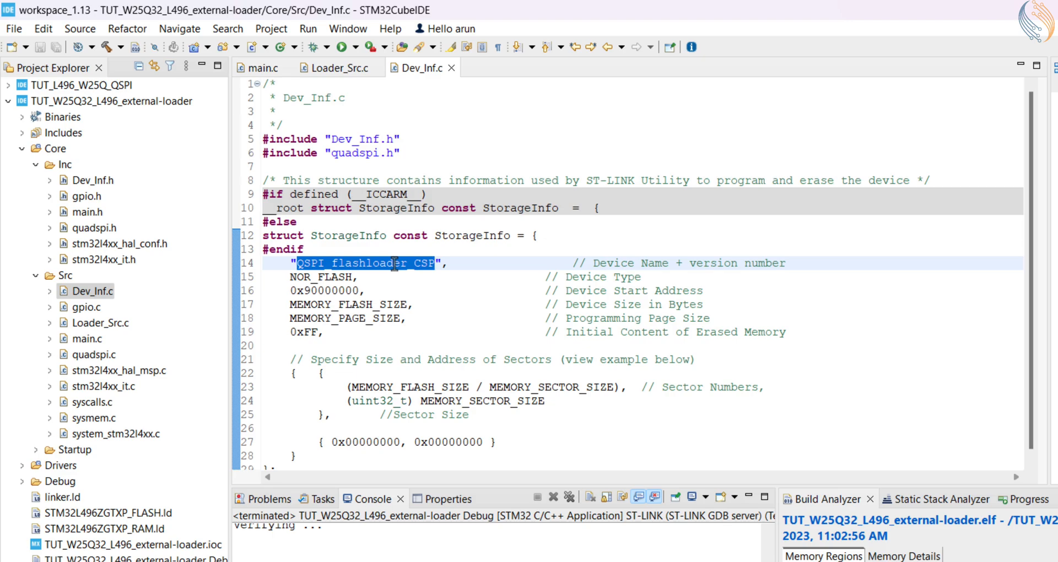
{"action": "type", "text": "W25Q_L496"}
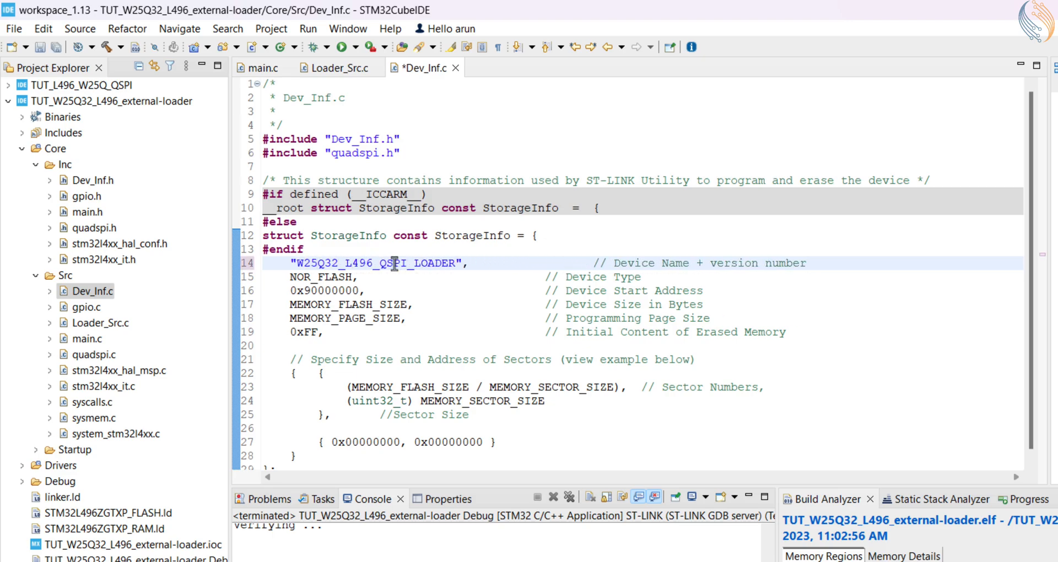
{"action": "double_click", "coordinate": [348, 305]}
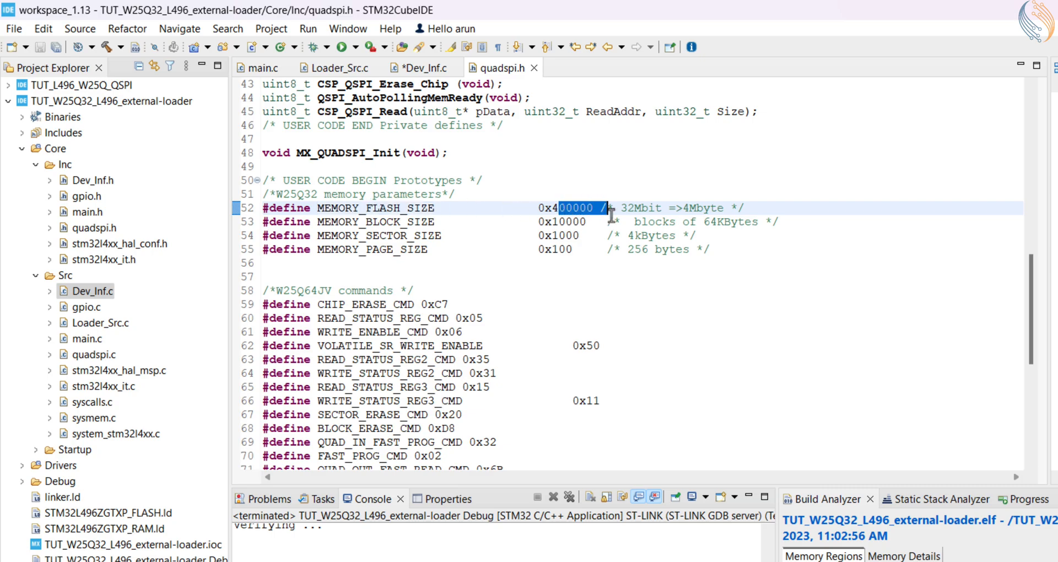
{"action": "left_click", "coordinate": [418, 67]}
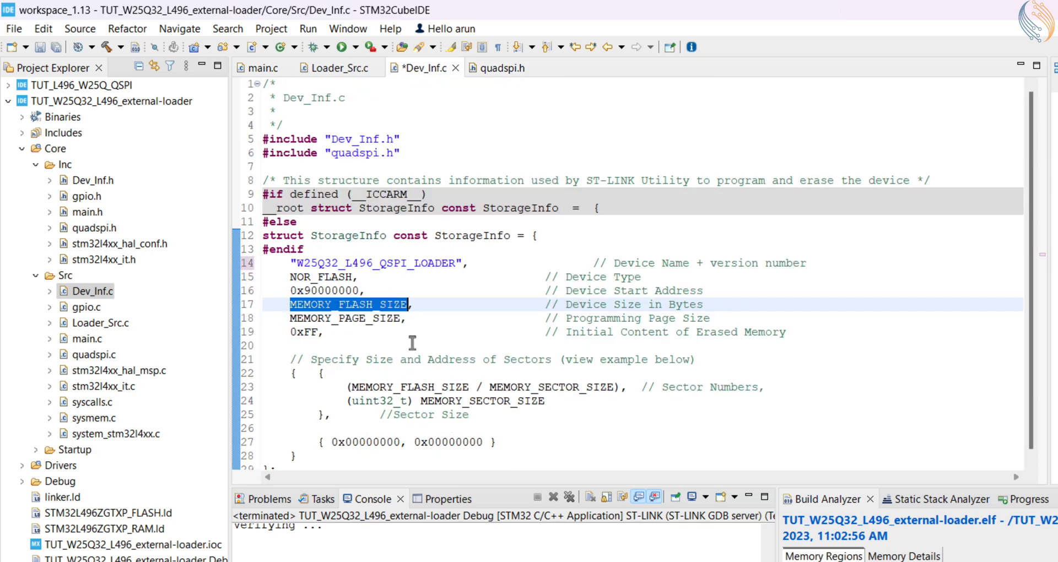
{"action": "mouse_move", "coordinate": [415, 408]}
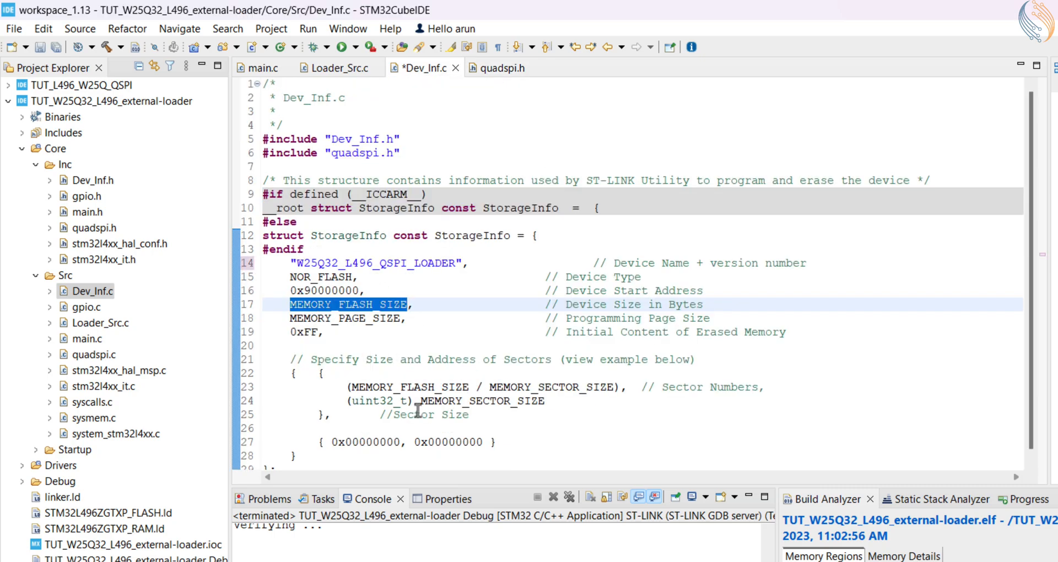
Step: Check the device start address 0x90000000 and save Dev_Inf.c
{"action": "left_click", "coordinate": [317, 291]}
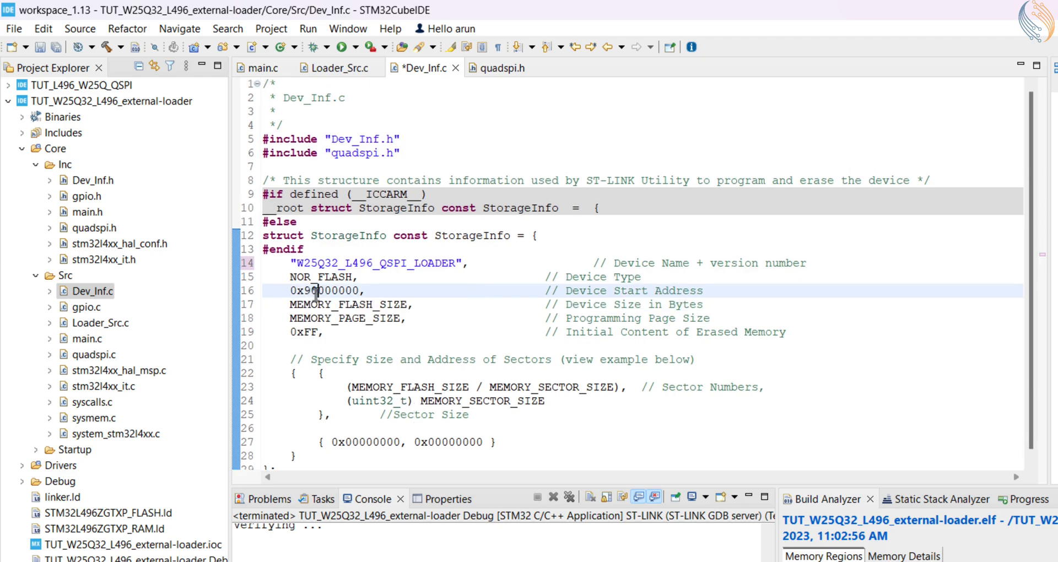
{"action": "double_click", "coordinate": [324, 290]}
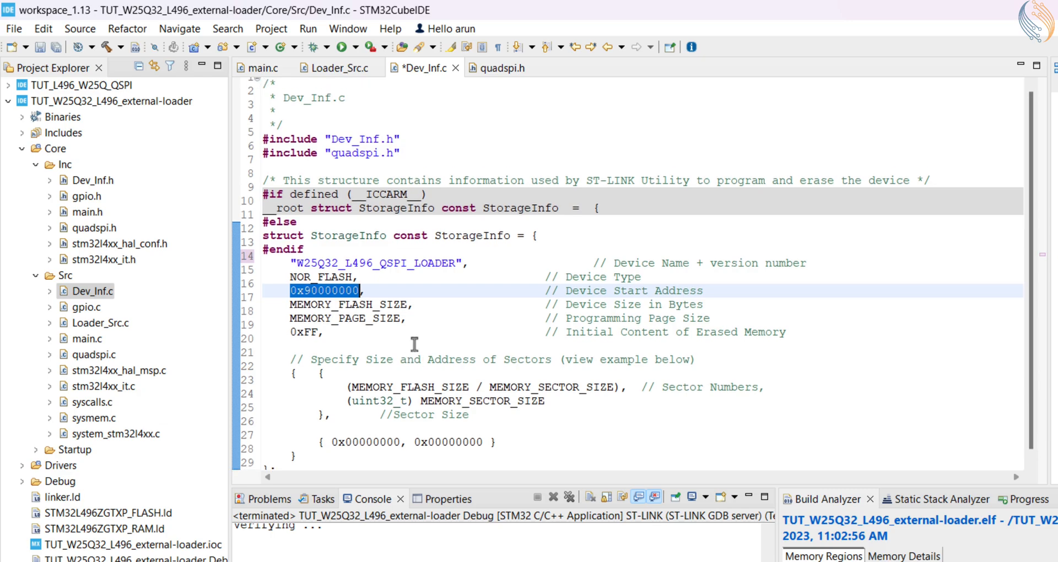
{"action": "key", "text": "ctrl+s"}
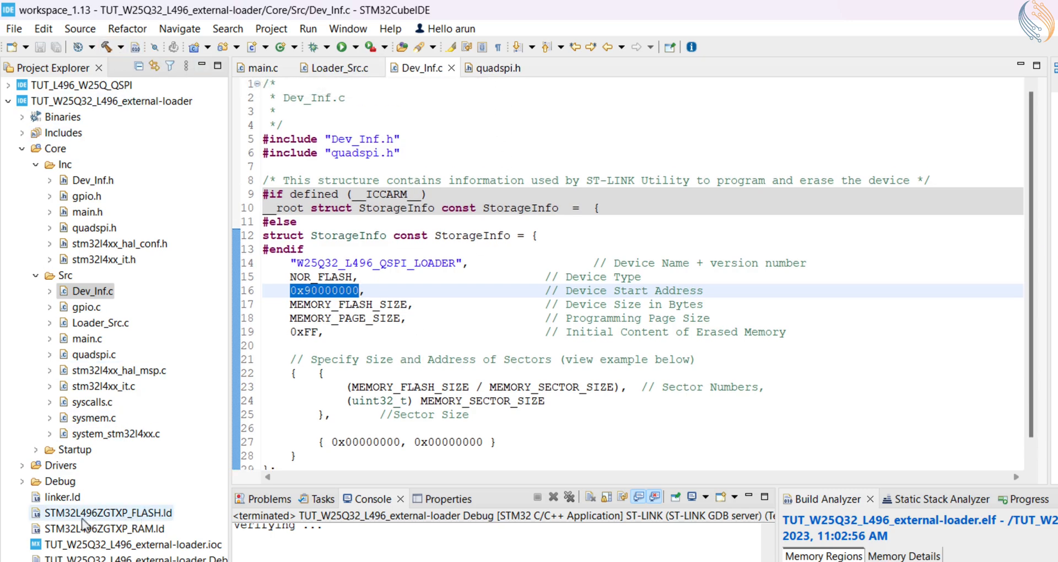
{"action": "left_click", "coordinate": [61, 496]}
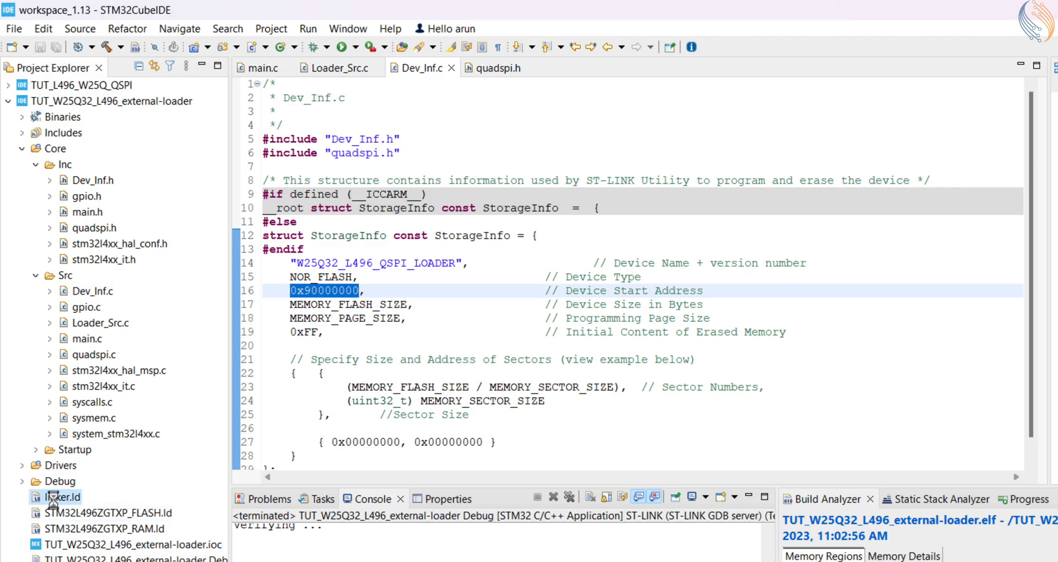
Step: Set the RAM LENGTH in linker.ld to 320K, save and close the linker script
{"action": "double_click", "coordinate": [62, 497]}
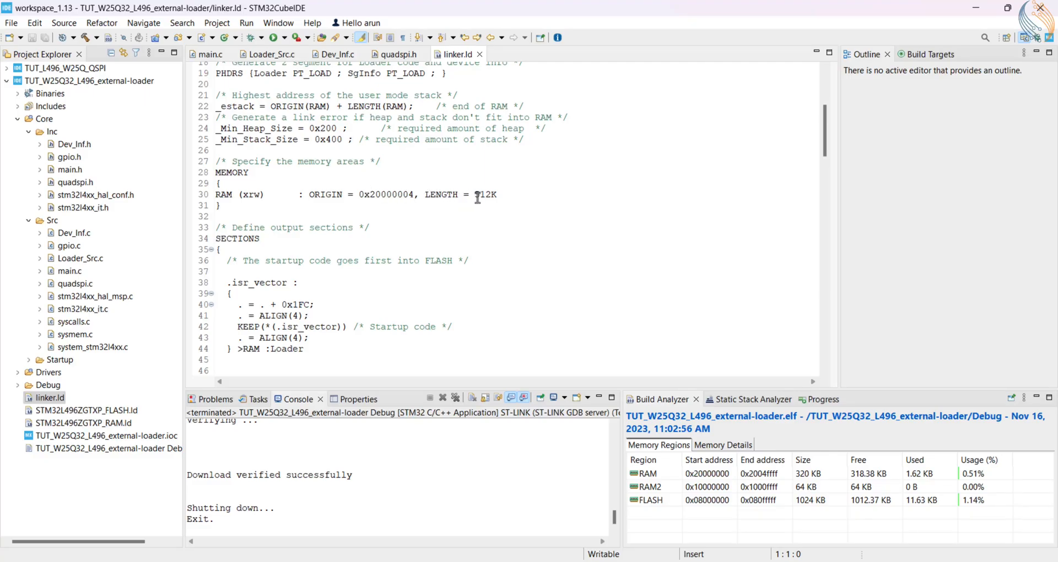
{"action": "double_click", "coordinate": [485, 194]}
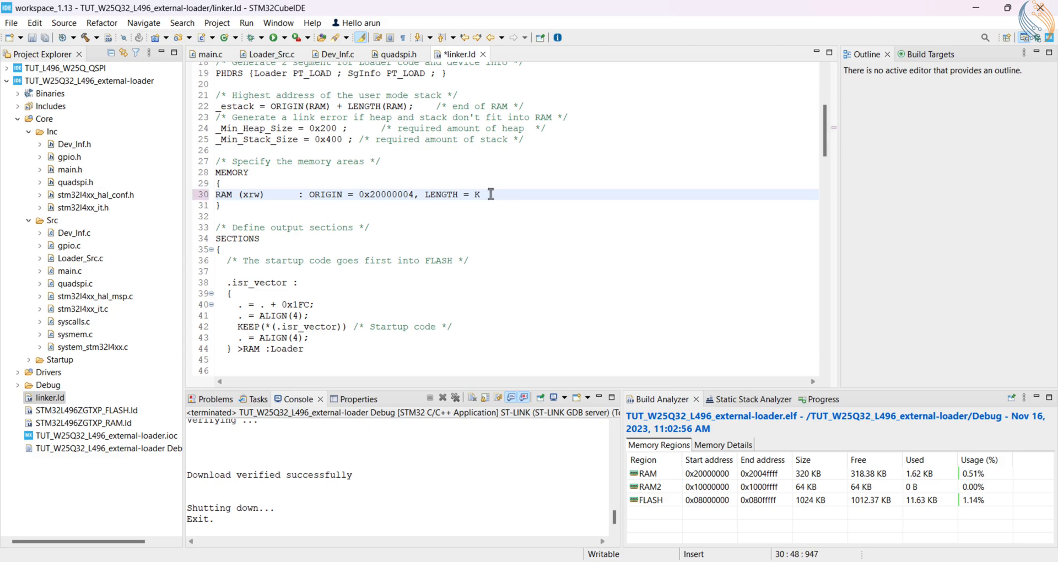
{"action": "type", "text": "320"}
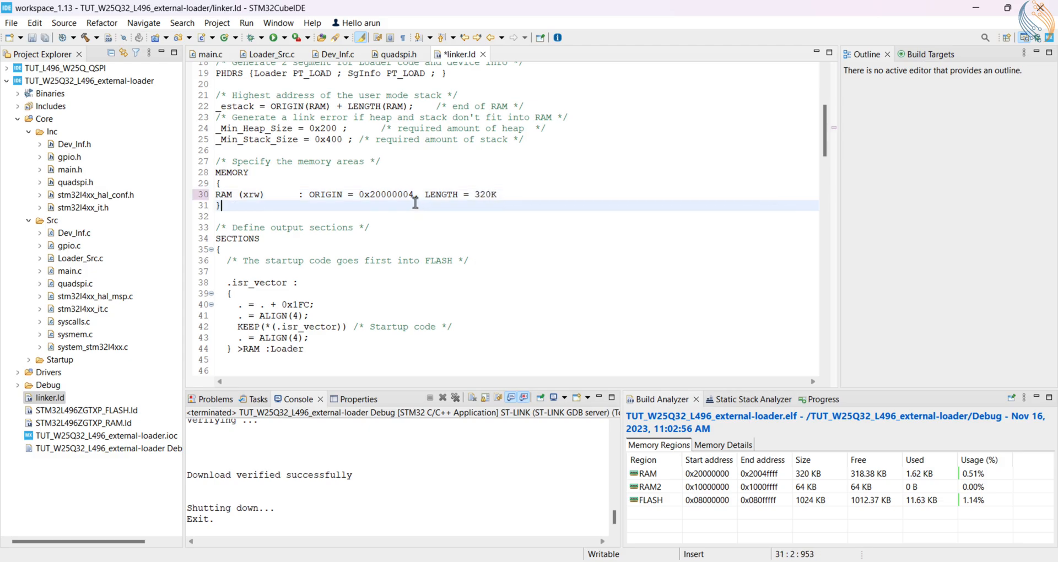
{"action": "left_click", "coordinate": [412, 194]}
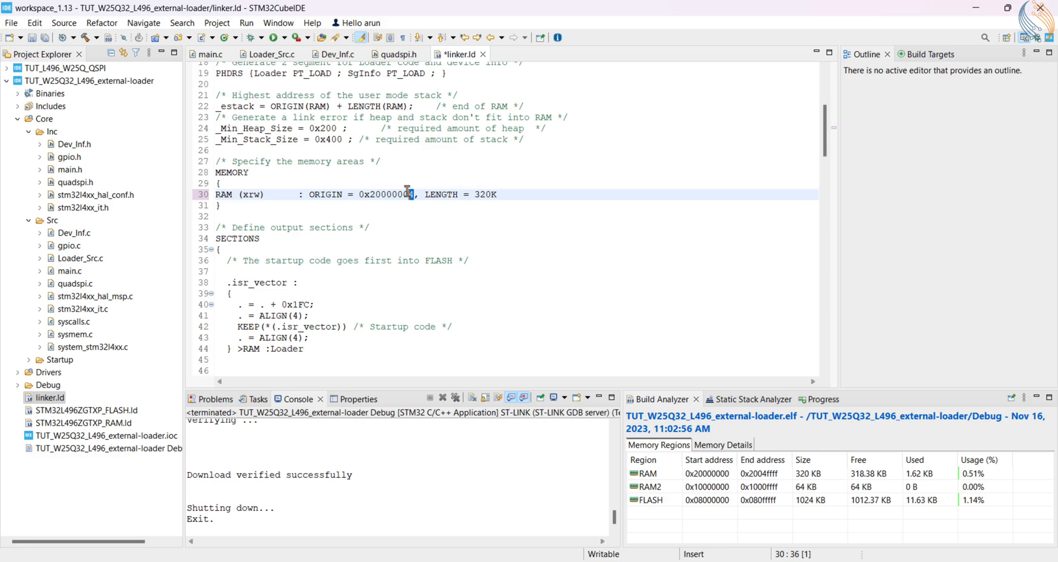
{"action": "scroll", "scroll_direction": "down", "scroll_amount": 3}
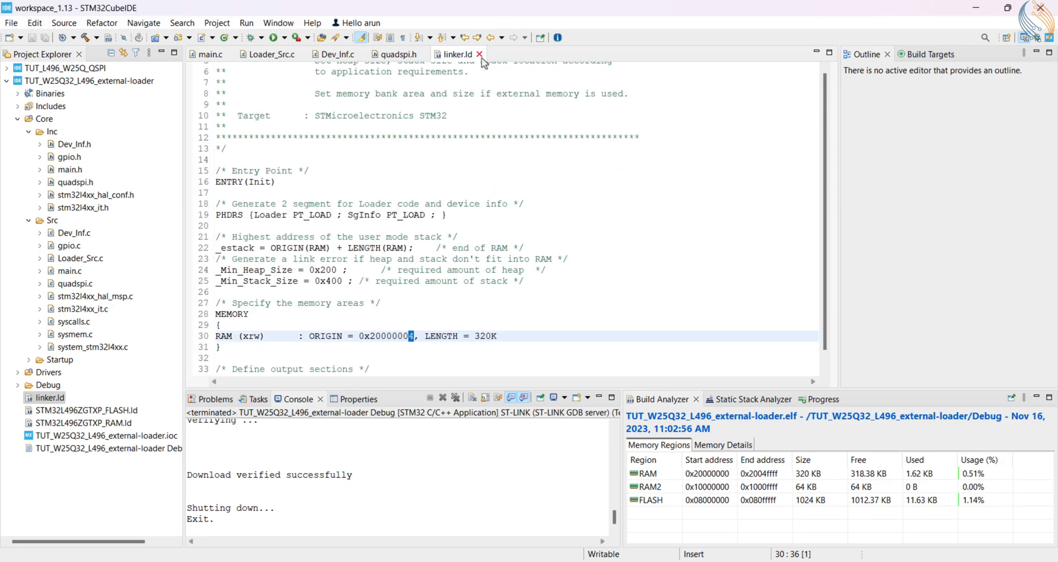
{"action": "left_click", "coordinate": [335, 54]}
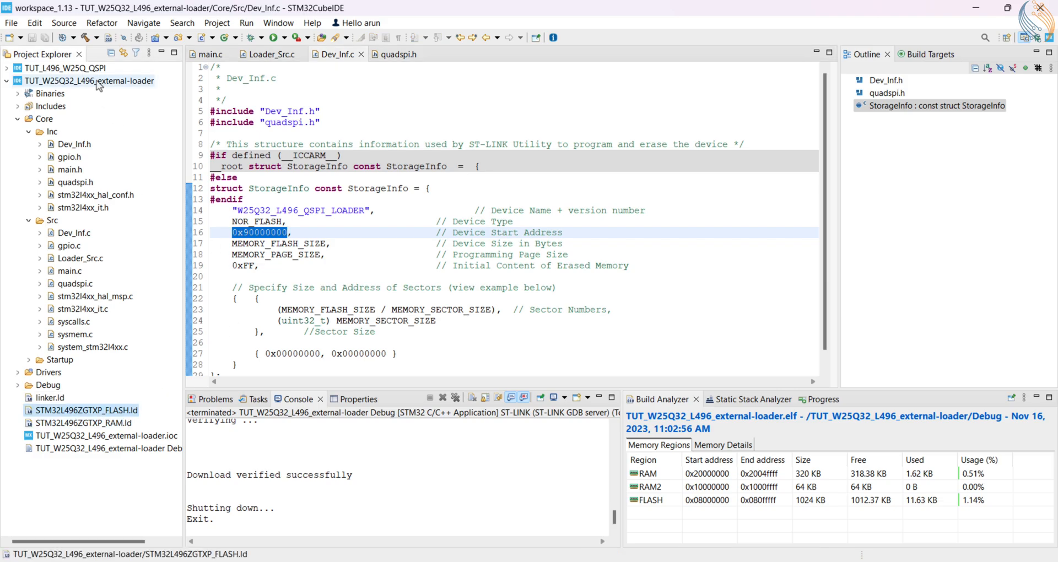
Step: In project Properties > MCU GCC Linker > General, set Linker Script to linker.ld and apply
{"action": "right_click", "coordinate": [88, 80]}
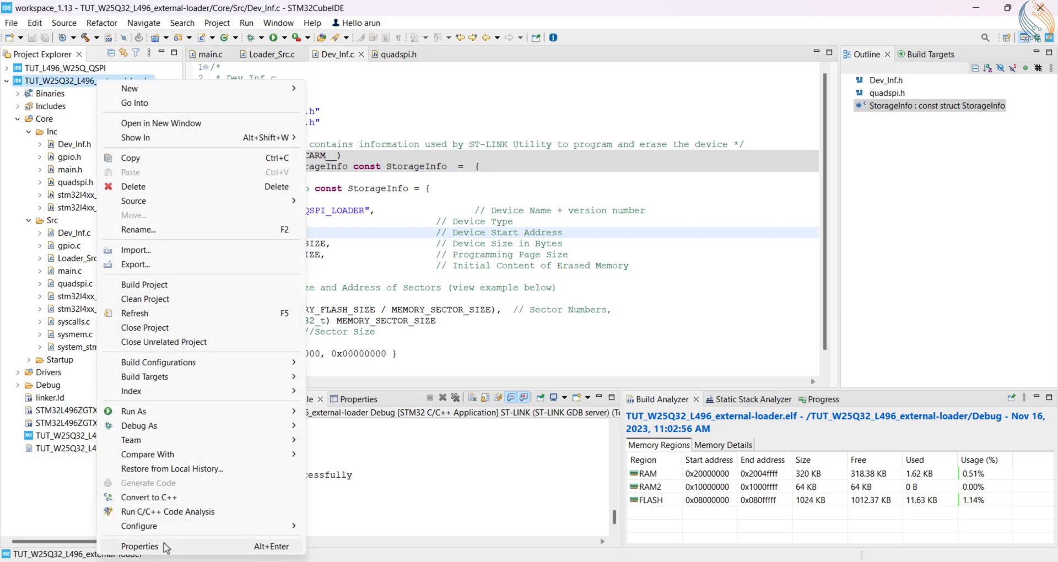
{"action": "left_click", "coordinate": [139, 547]}
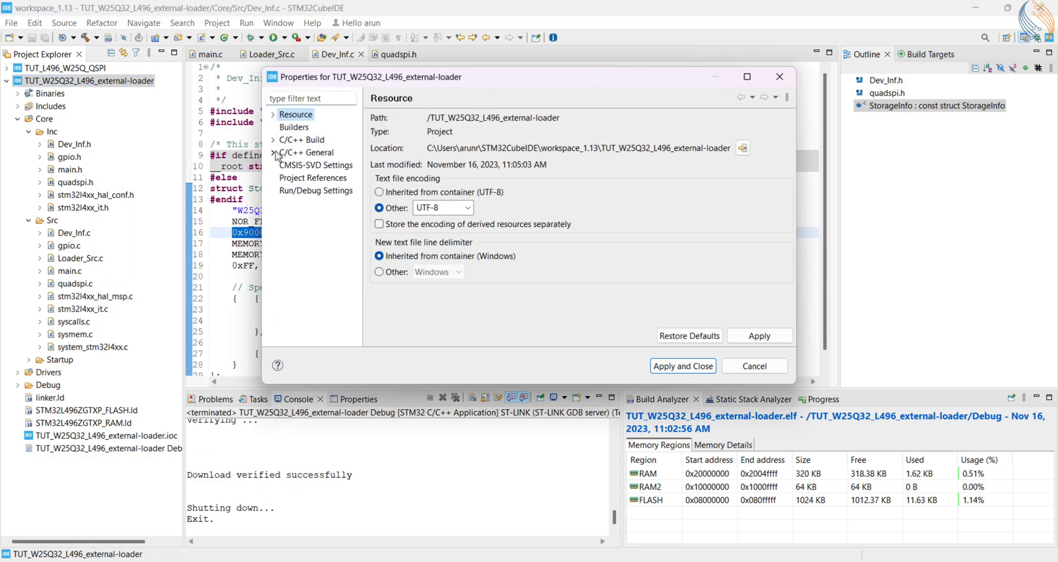
{"action": "left_click", "coordinate": [274, 139]}
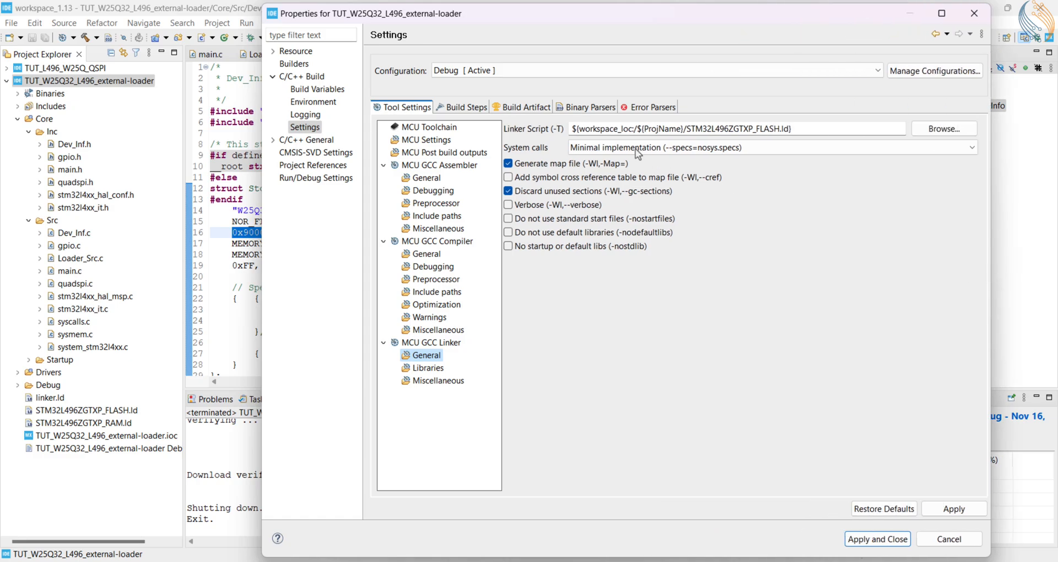
{"action": "mouse_move", "coordinate": [780, 129]}
{"action": "type", "text": "linker"}
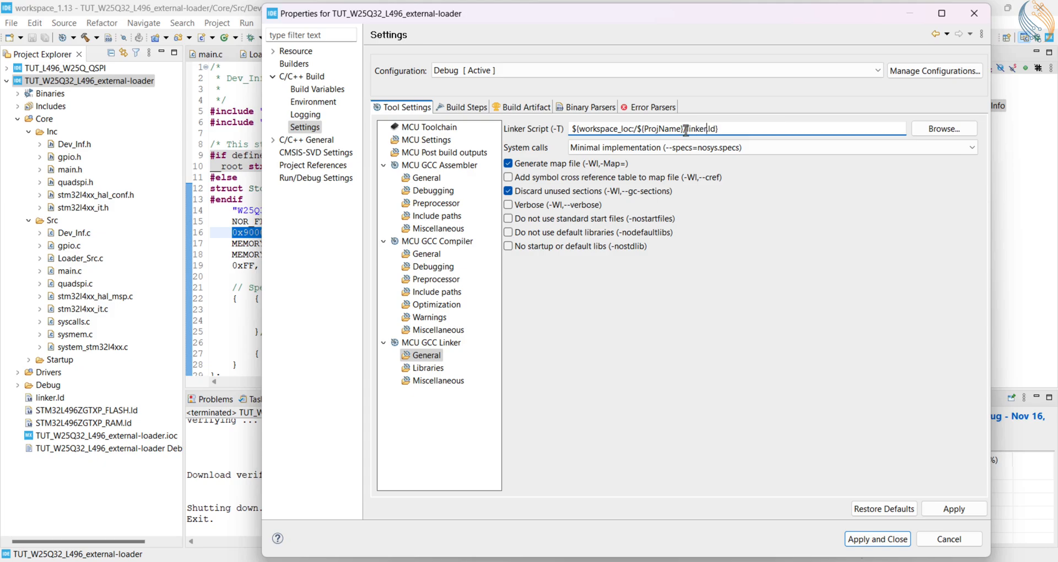
{"action": "left_click", "coordinate": [508, 191]}
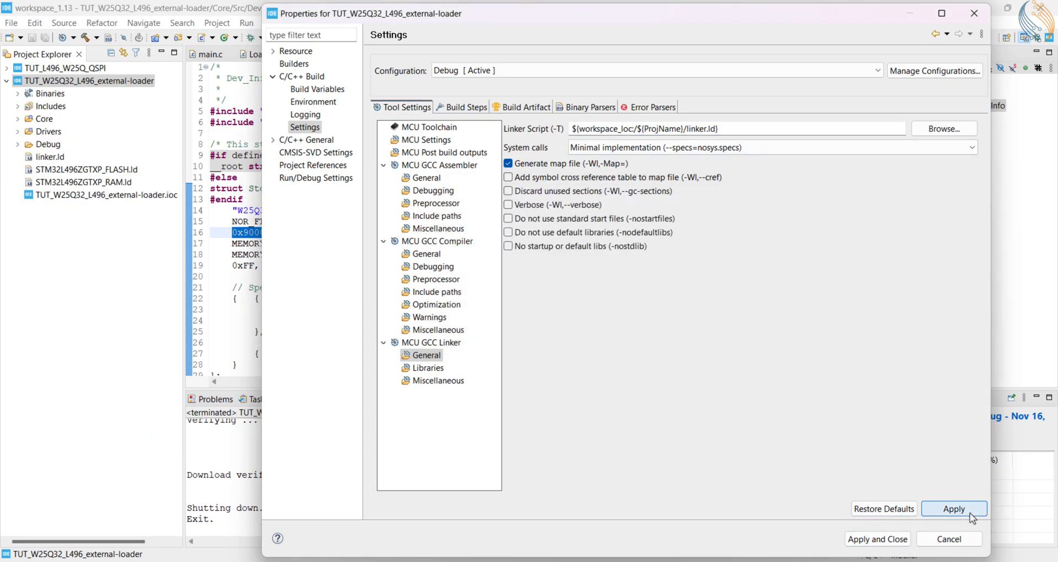
{"action": "left_click", "coordinate": [954, 508]}
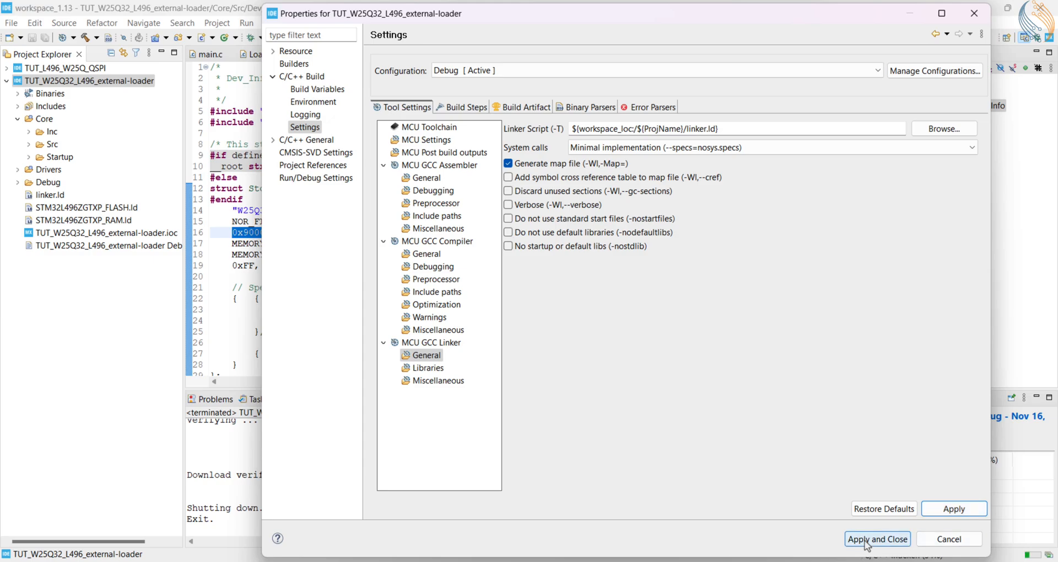
{"action": "left_click", "coordinate": [877, 539]}
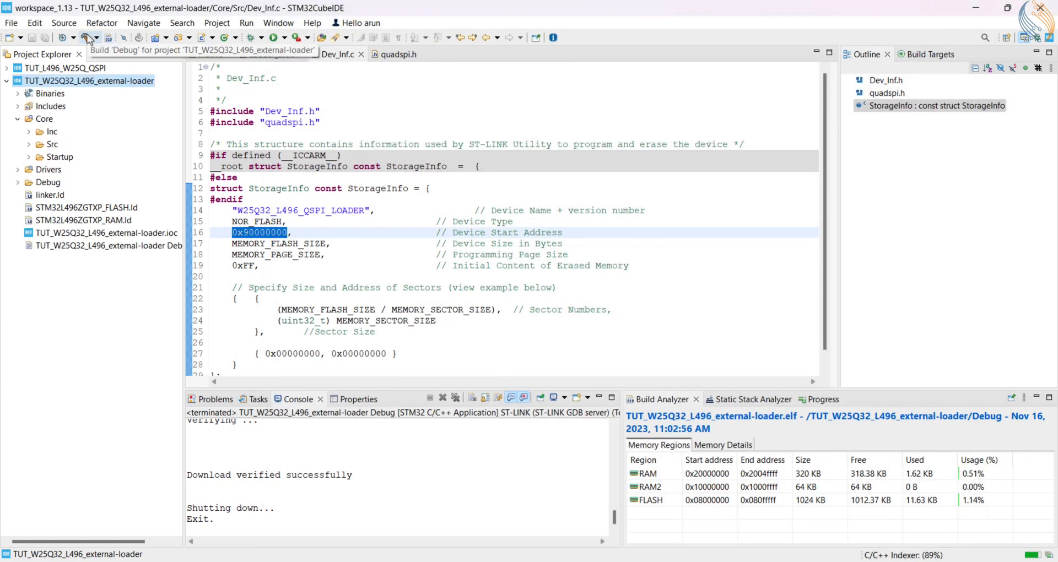
Step: Build the Debug configuration and show the resulting .elf file in System Explorer
{"action": "left_click", "coordinate": [88, 37]}
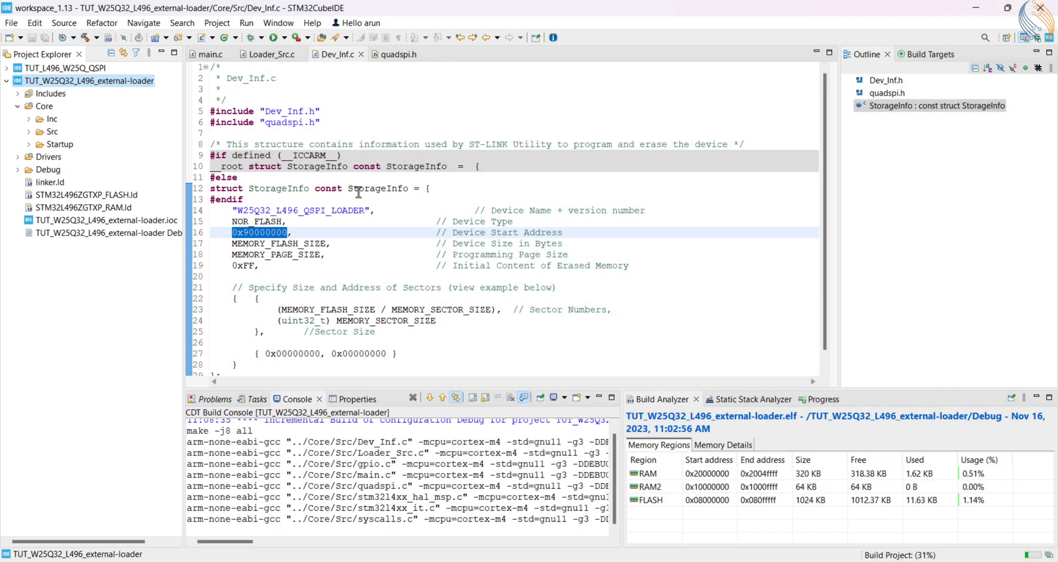
{"action": "scroll", "scroll_direction": "down", "scroll_amount": 3}
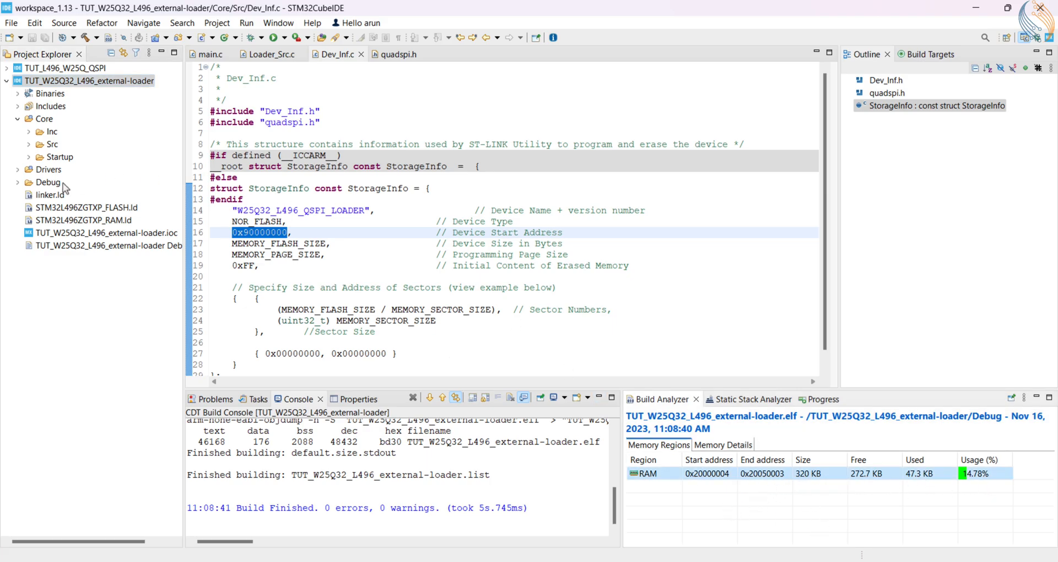
{"action": "mouse_move", "coordinate": [18, 184]}
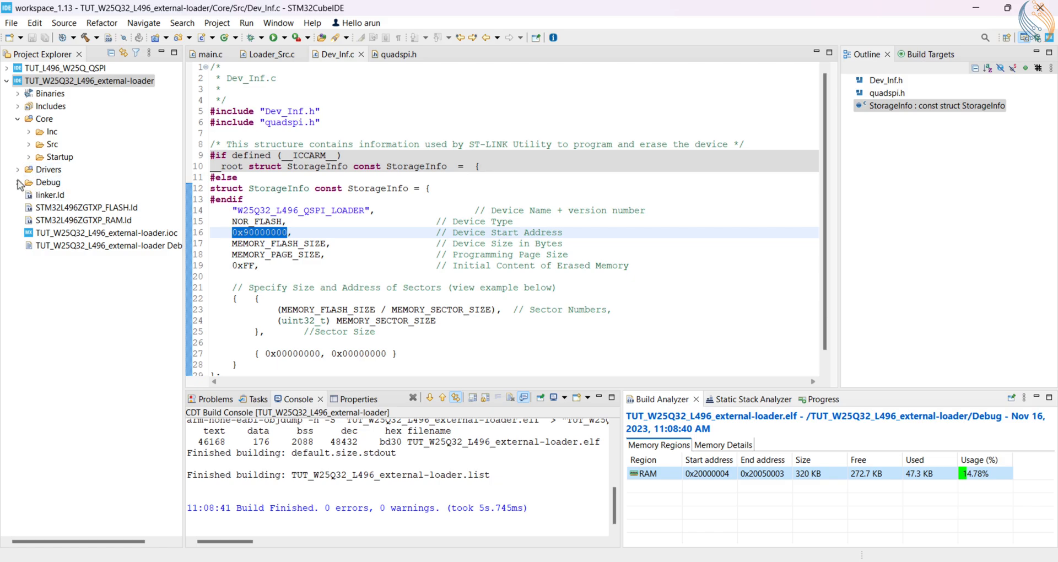
{"action": "left_click", "coordinate": [18, 182]}
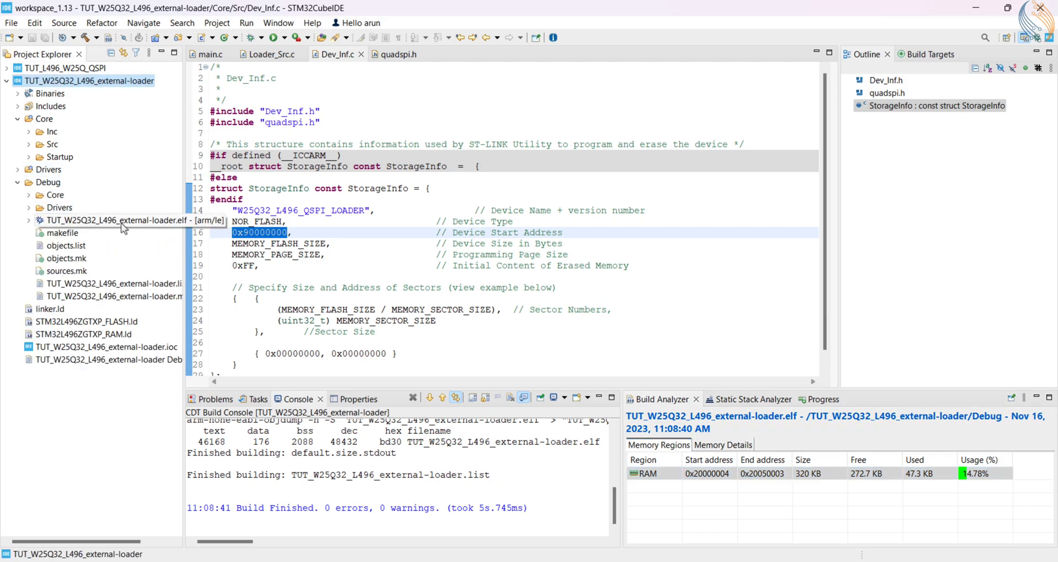
{"action": "right_click", "coordinate": [91, 220]}
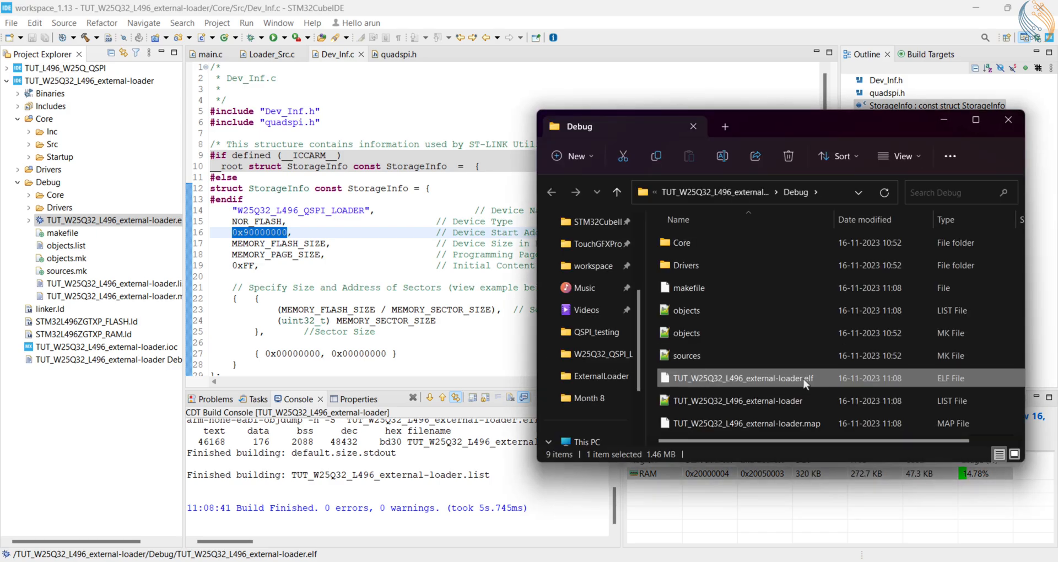
{"action": "double_click", "coordinate": [739, 378]}
{"action": "type", "text": "stldr"}
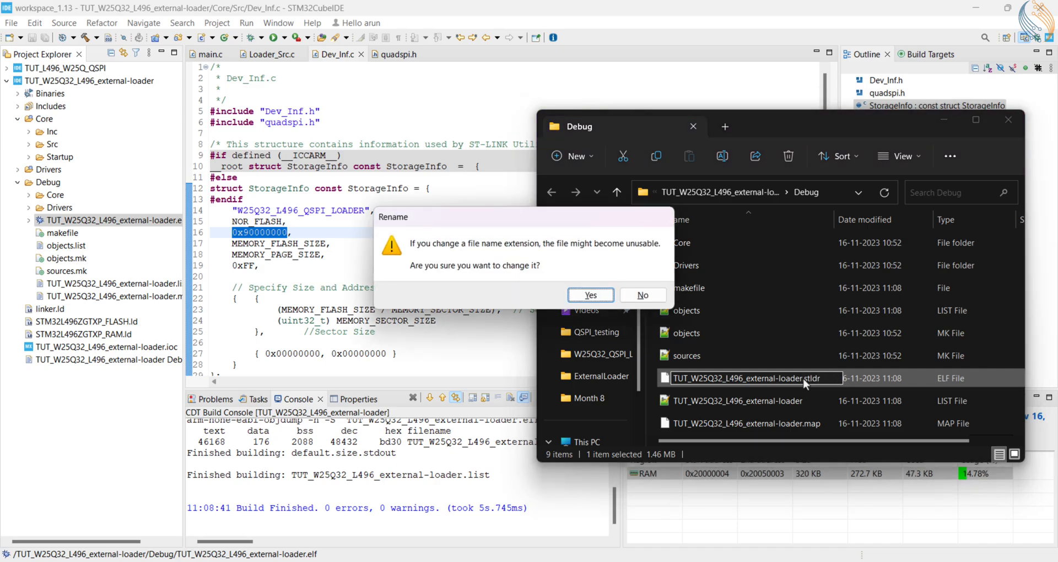
{"action": "left_click", "coordinate": [589, 295]}
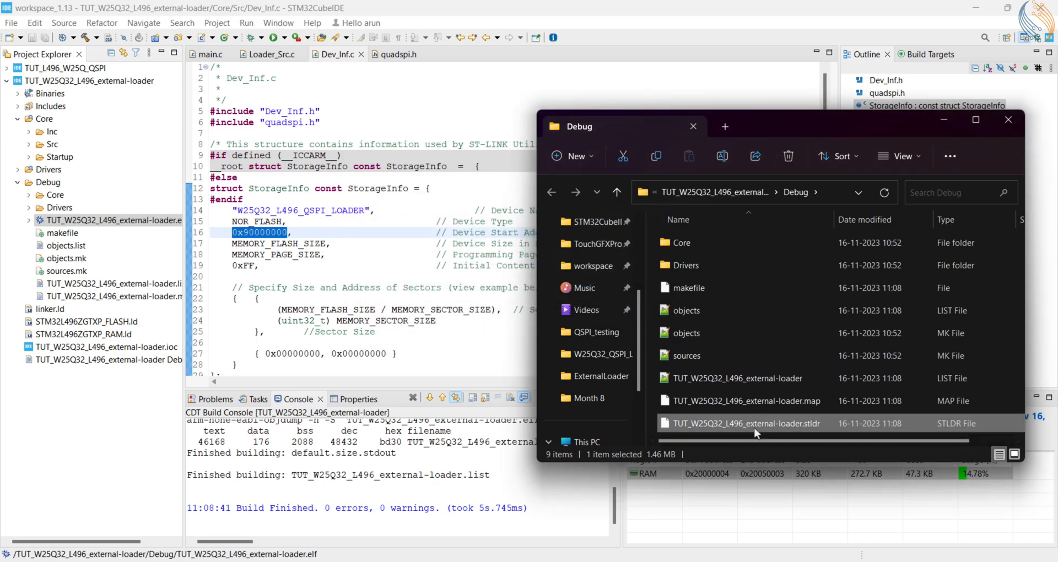
{"action": "mouse_move", "coordinate": [755, 423]}
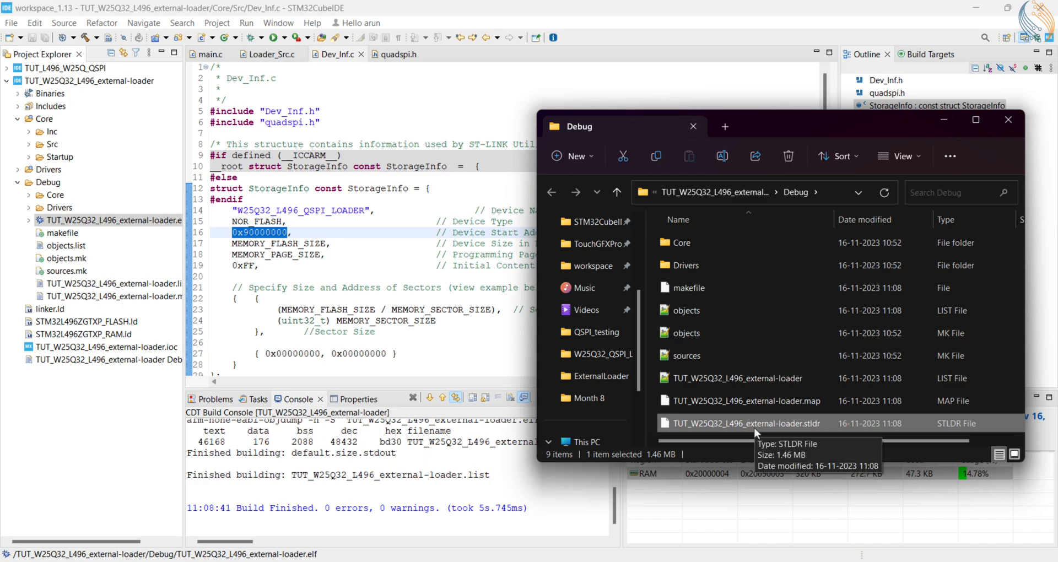
{"action": "mouse_move", "coordinate": [823, 430]}
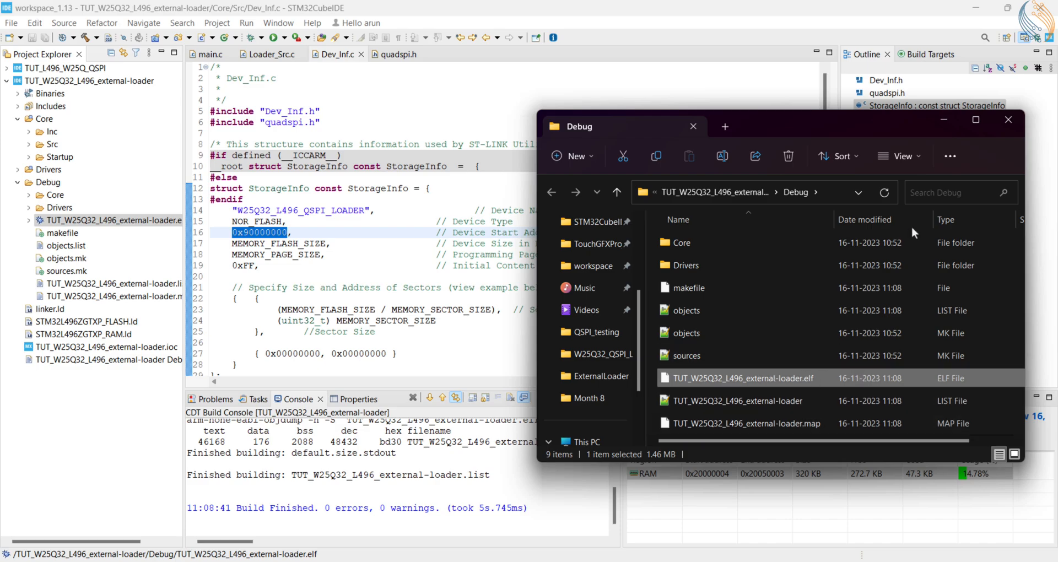
{"action": "left_click", "coordinate": [691, 126]}
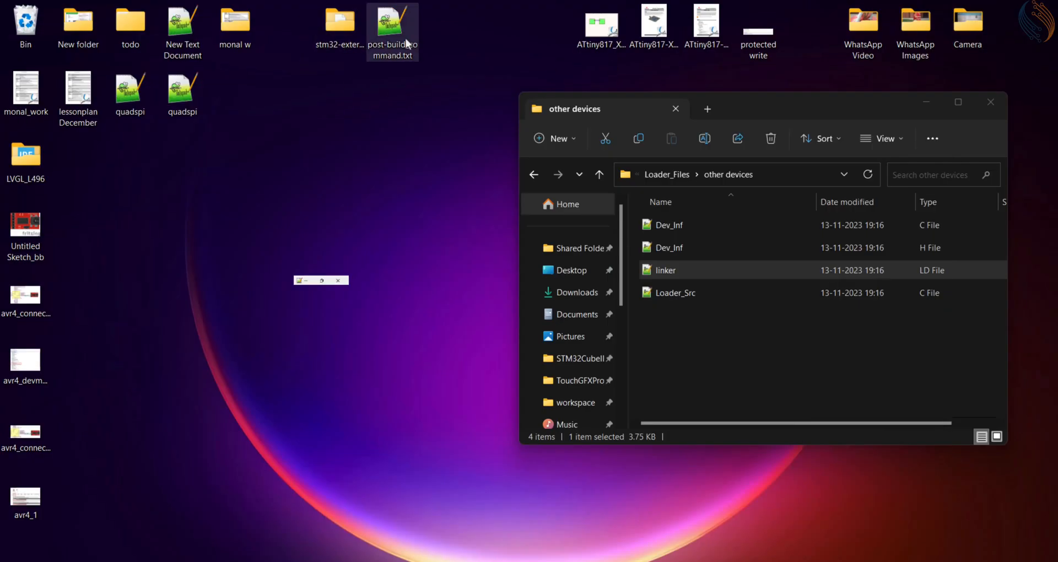
Step: Open the saved post-build command.txt from the desktop to grab the copy command
{"action": "double_click", "coordinate": [392, 27]}
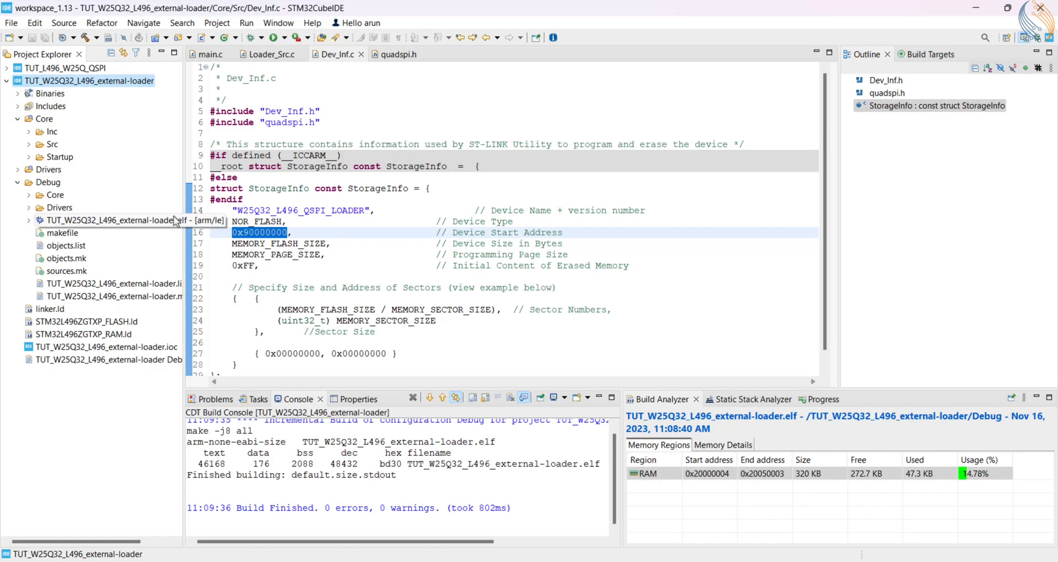
Step: Add the post-build .elf copy command in the project's C/C++ Build Steps and apply it
{"action": "right_click", "coordinate": [88, 80]}
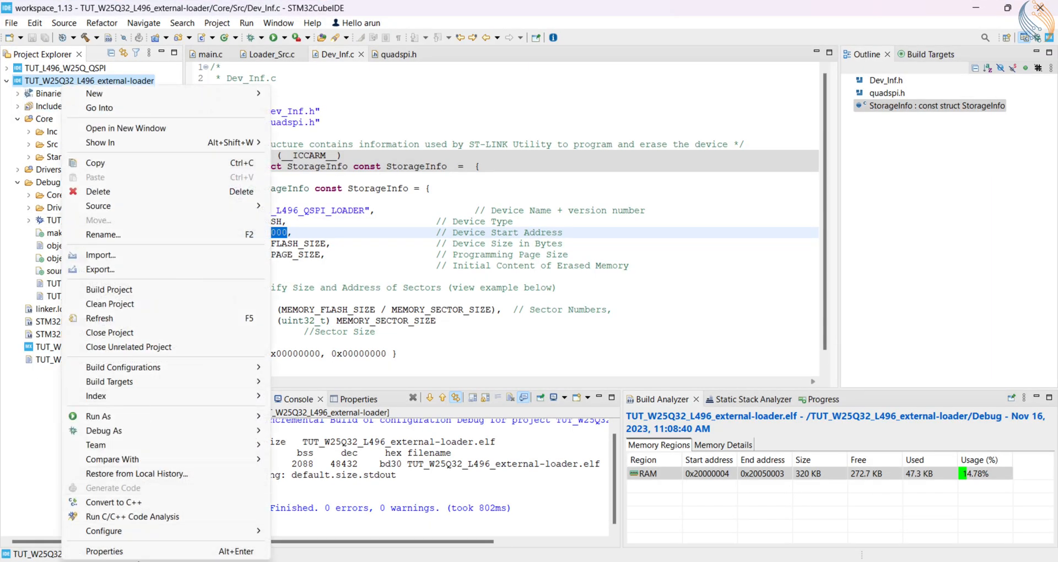
{"action": "left_click", "coordinate": [104, 551]}
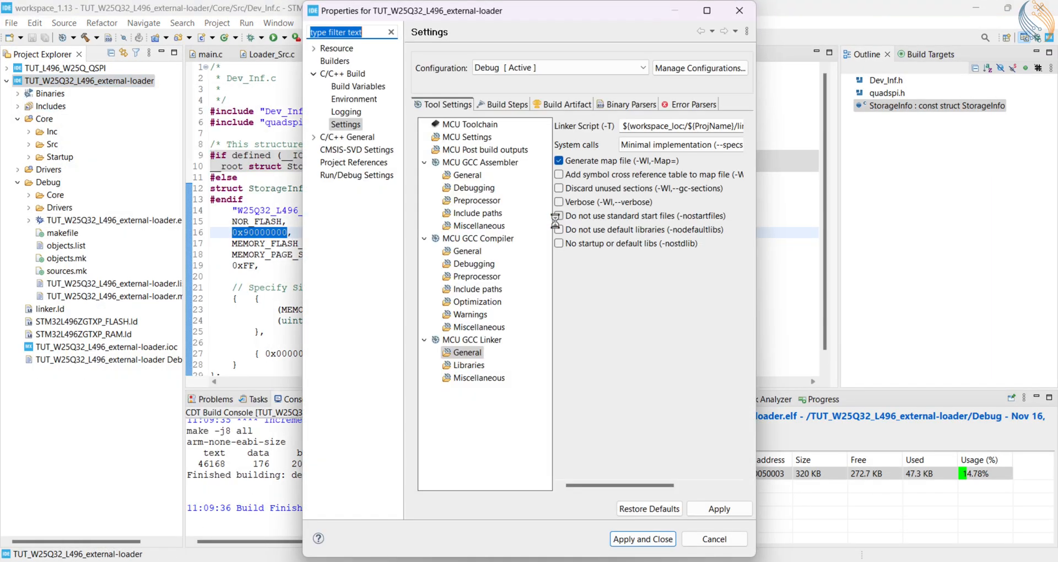
{"action": "left_click", "coordinate": [507, 104]}
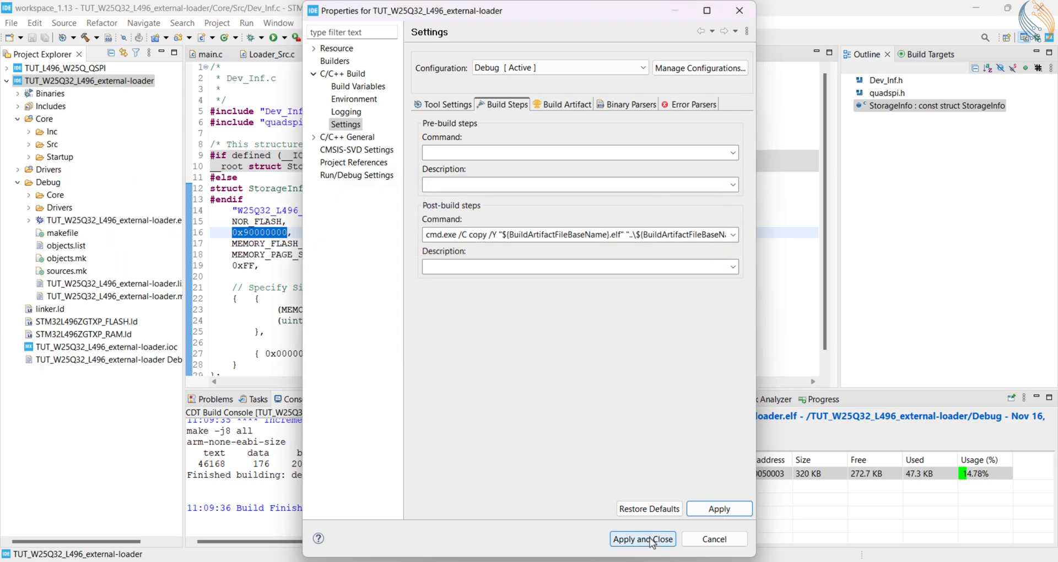
{"action": "left_click", "coordinate": [641, 539]}
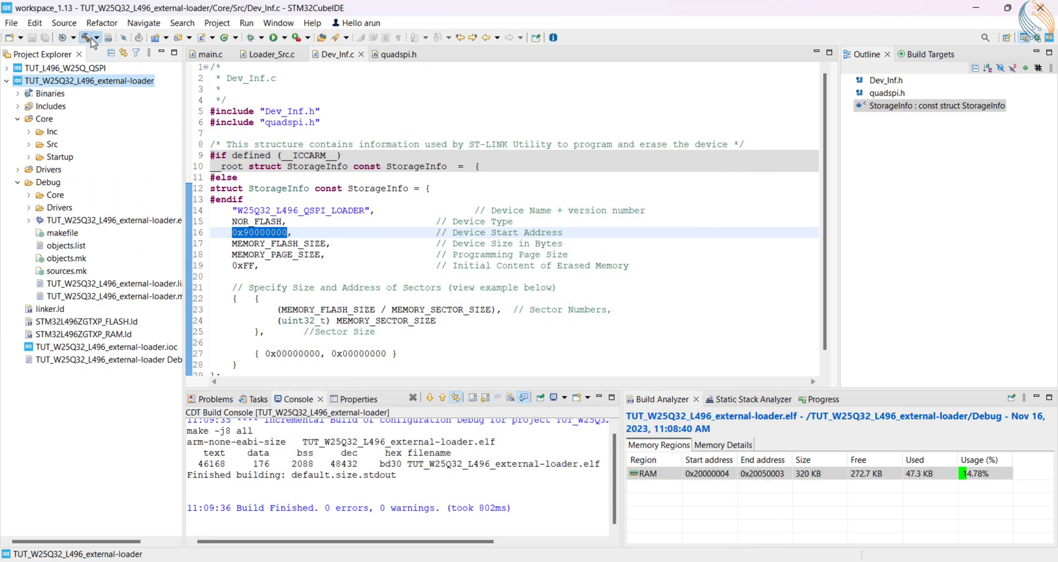
Step: Rebuild the external-loader project and select the newly generated .stldr file
{"action": "left_click", "coordinate": [86, 37]}
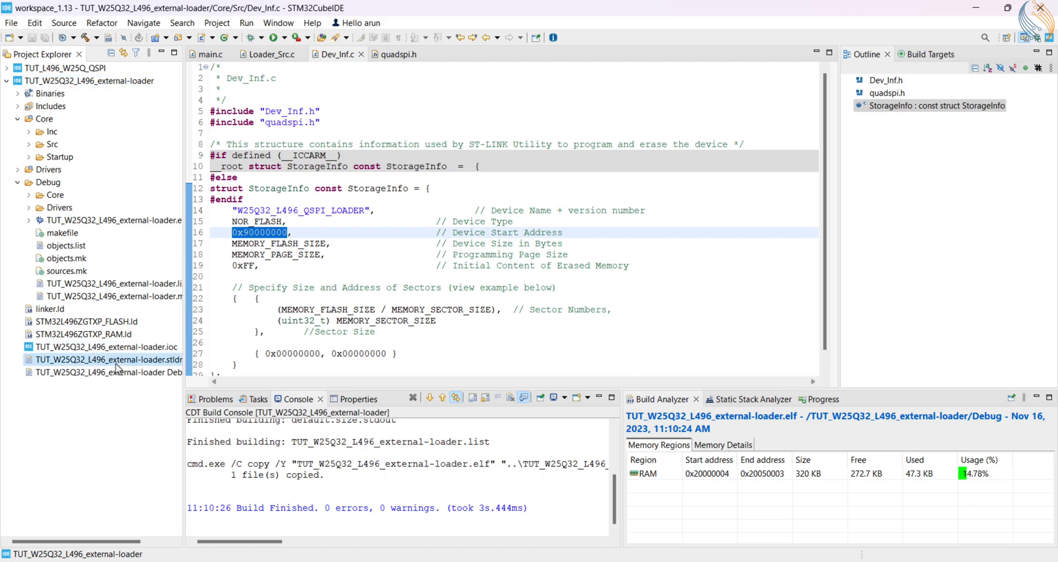
{"action": "left_click", "coordinate": [108, 360]}
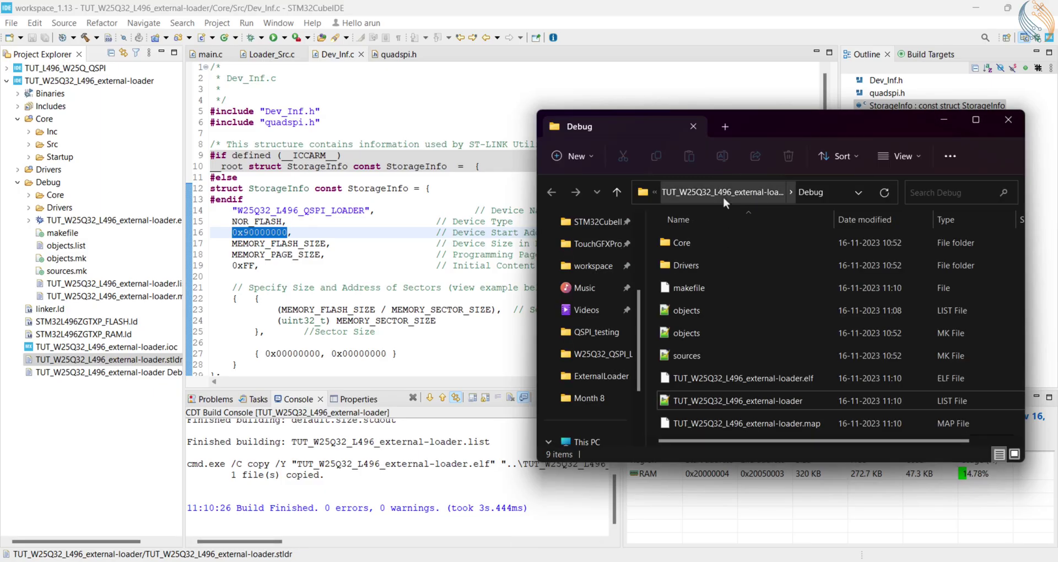
Step: Copy the .stldr from the project folder and browse to STM32CubeProgrammer\bin\ExternalLoader
{"action": "left_click", "coordinate": [616, 193]}
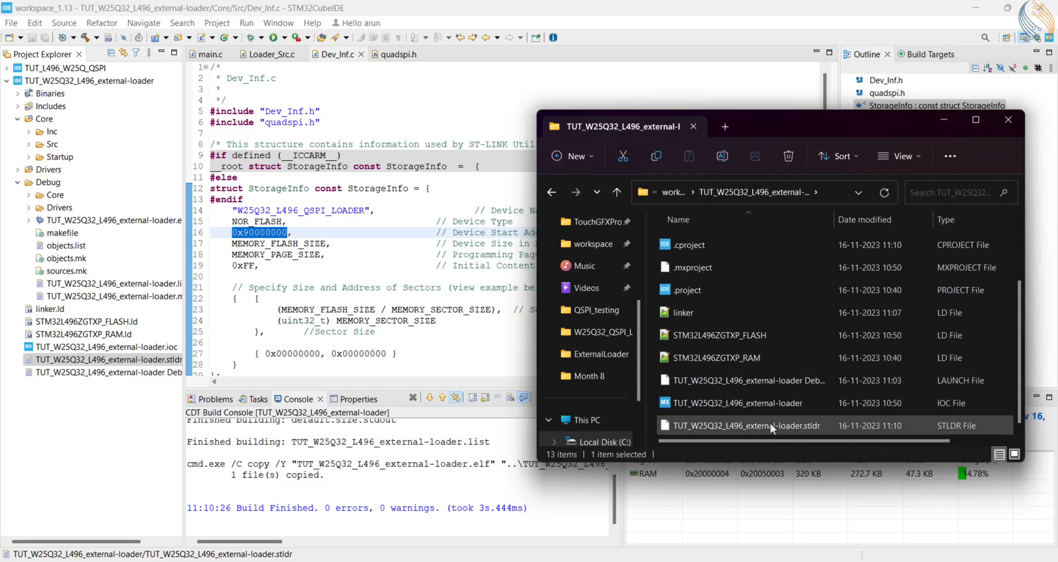
{"action": "mouse_move", "coordinate": [752, 425]}
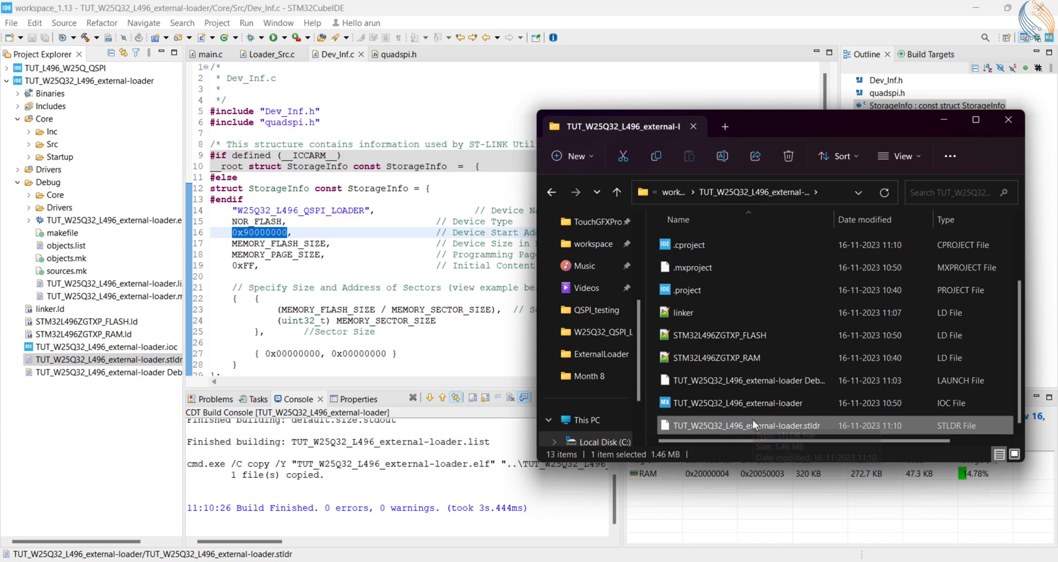
{"action": "mouse_move", "coordinate": [739, 429]}
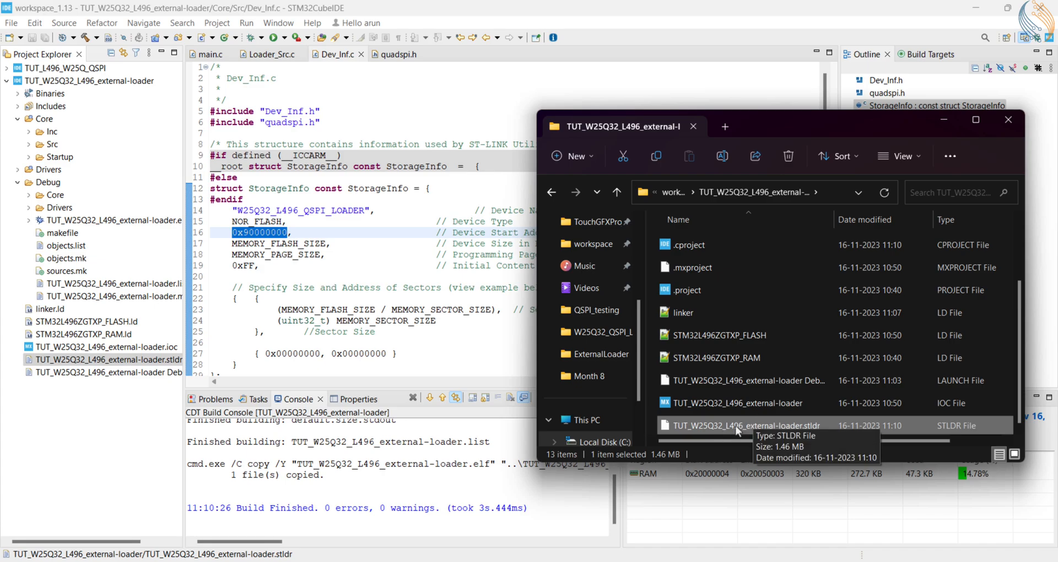
{"action": "left_click", "coordinate": [616, 442]}
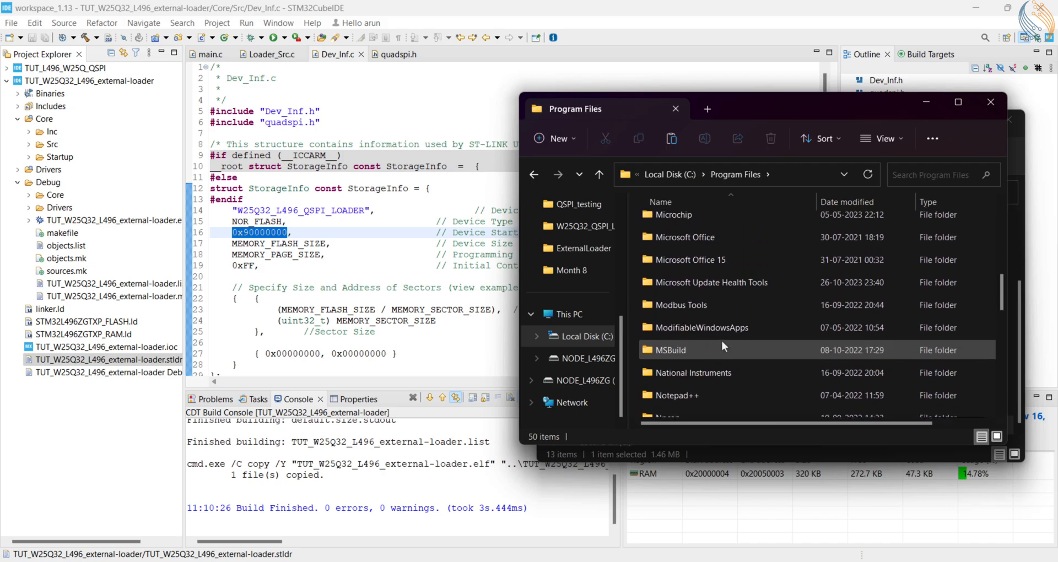
{"action": "scroll", "scroll_direction": "down", "scroll_amount": 3}
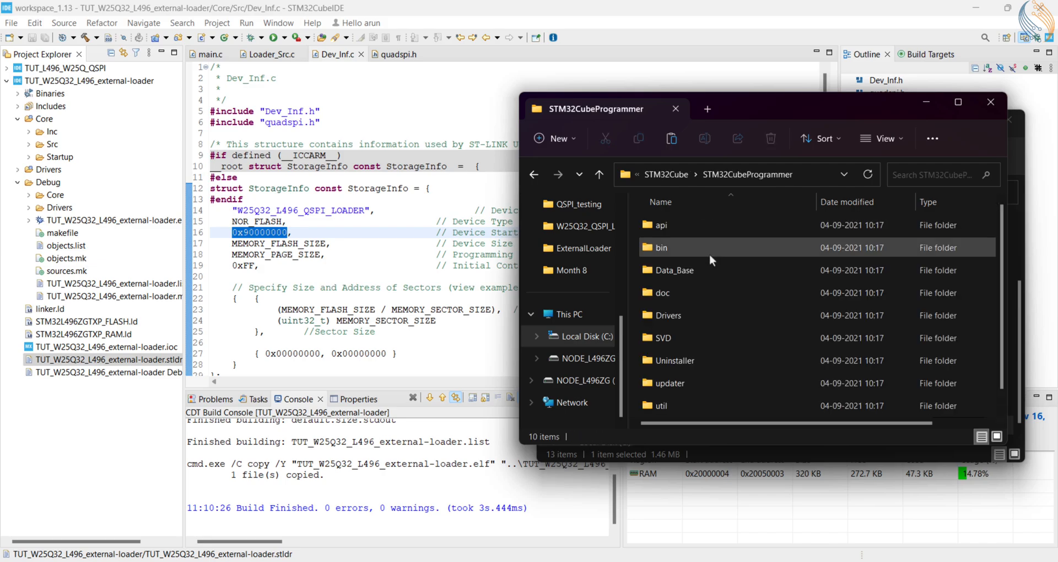
{"action": "double_click", "coordinate": [662, 248]}
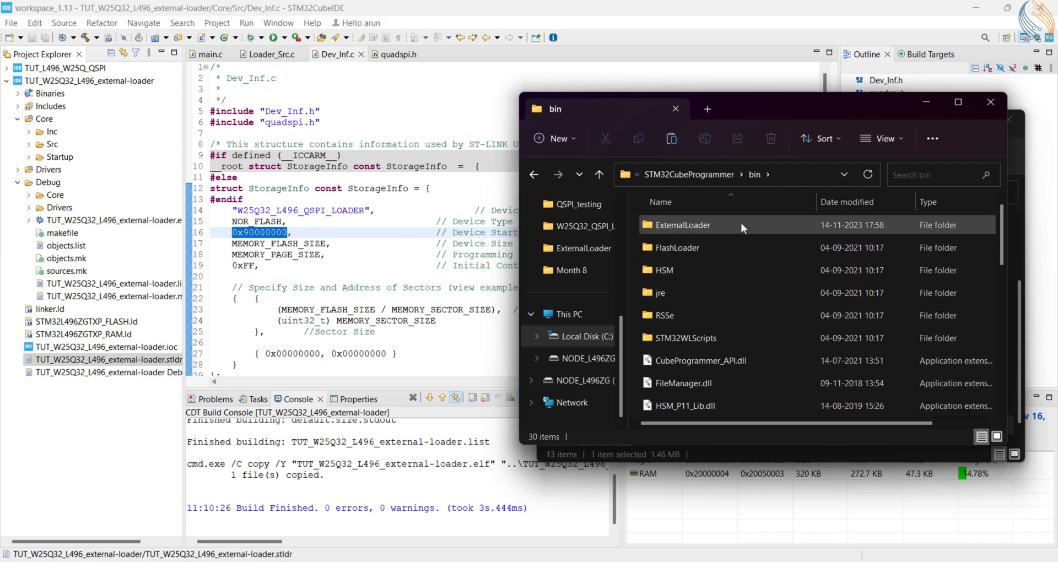
{"action": "double_click", "coordinate": [683, 225]}
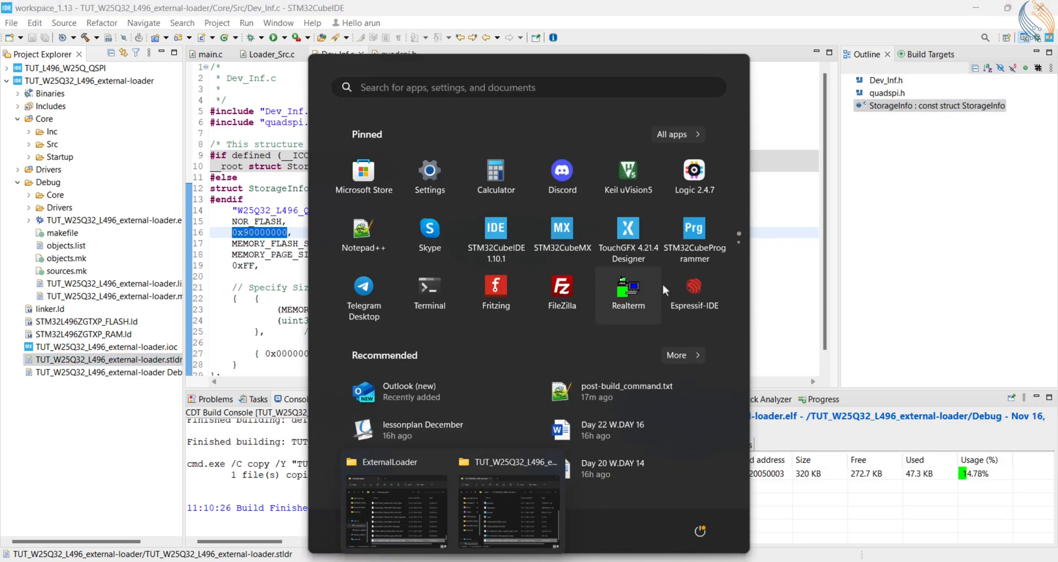
Step: Launch STM32CubeProgrammer and enable the W25Q32_L496_QSPI_LOADER in the external loaders list
{"action": "left_click", "coordinate": [695, 235]}
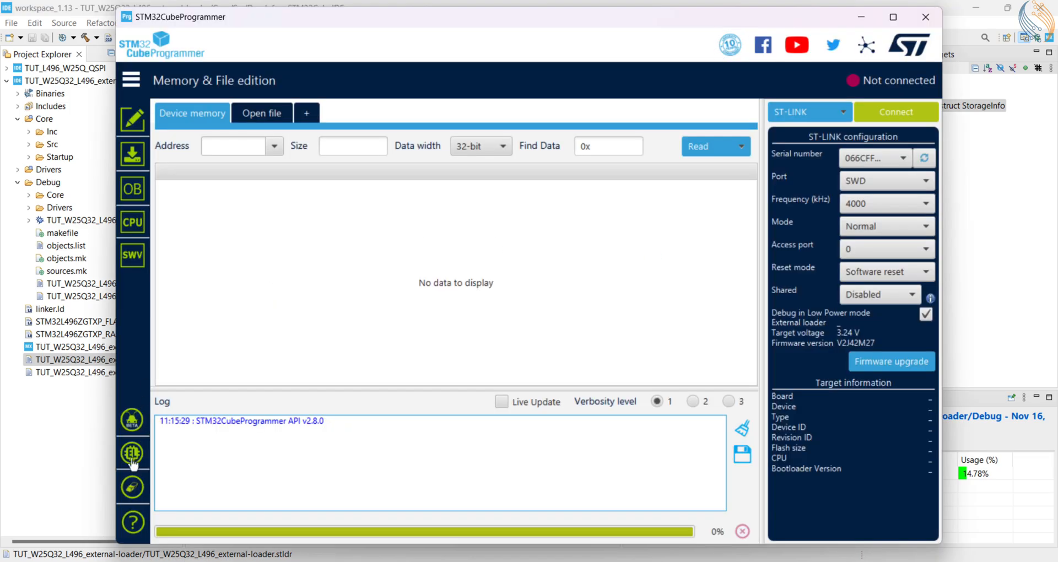
{"action": "left_click", "coordinate": [132, 453]}
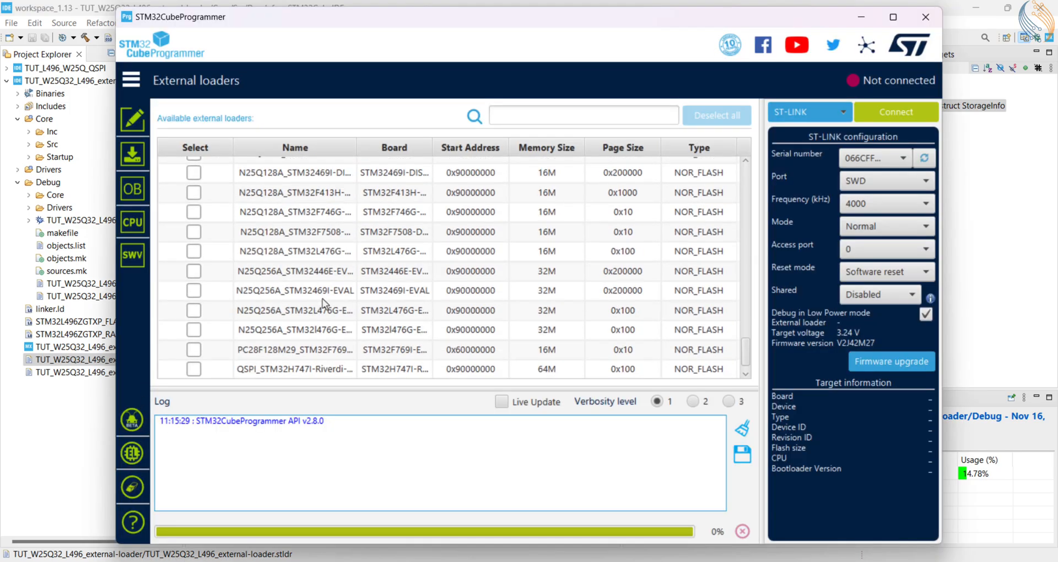
{"action": "scroll", "scroll_direction": "down", "scroll_amount": 3}
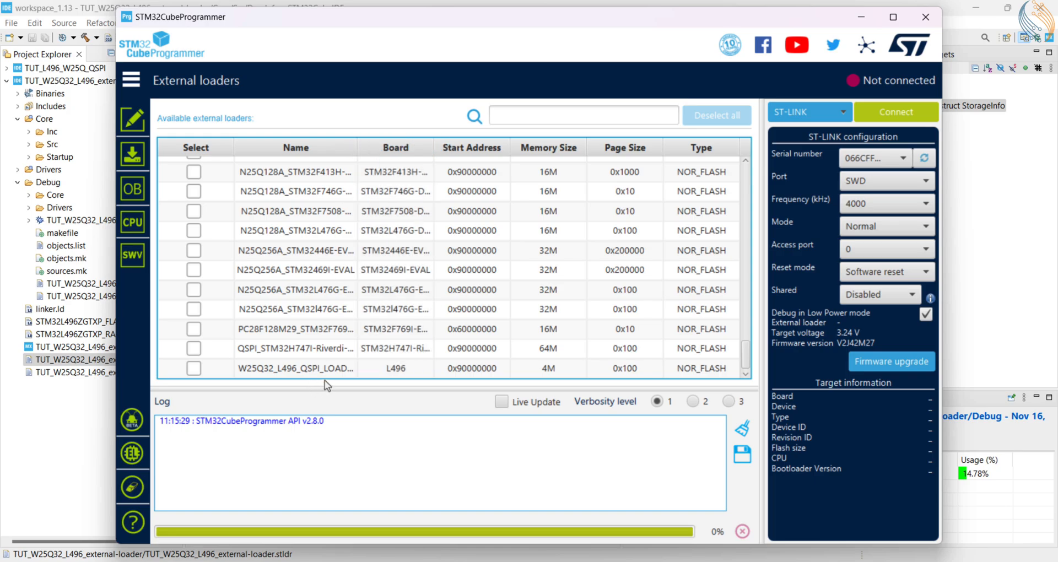
{"action": "mouse_move", "coordinate": [398, 377]}
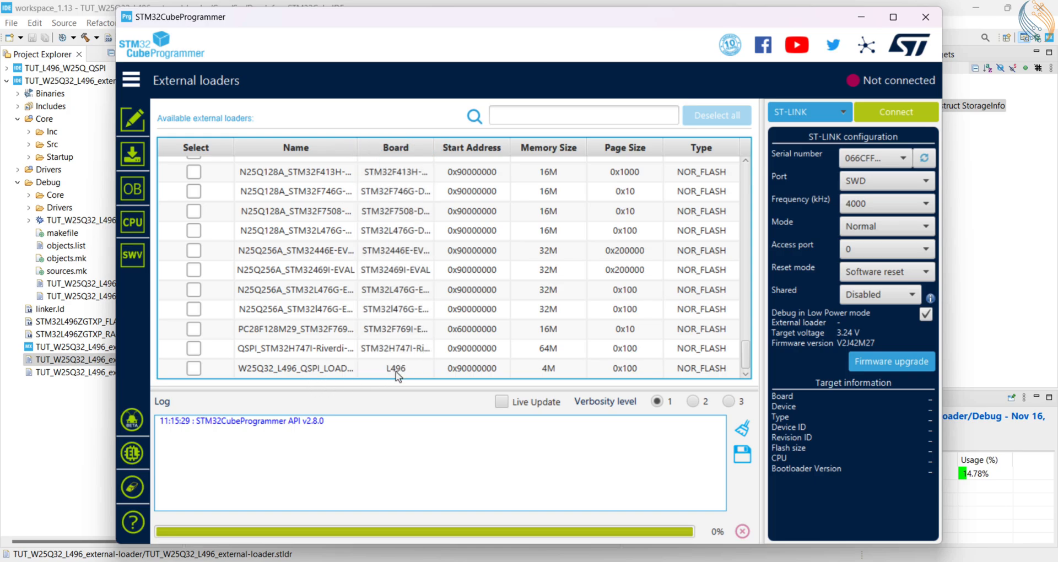
{"action": "mouse_move", "coordinate": [550, 377]}
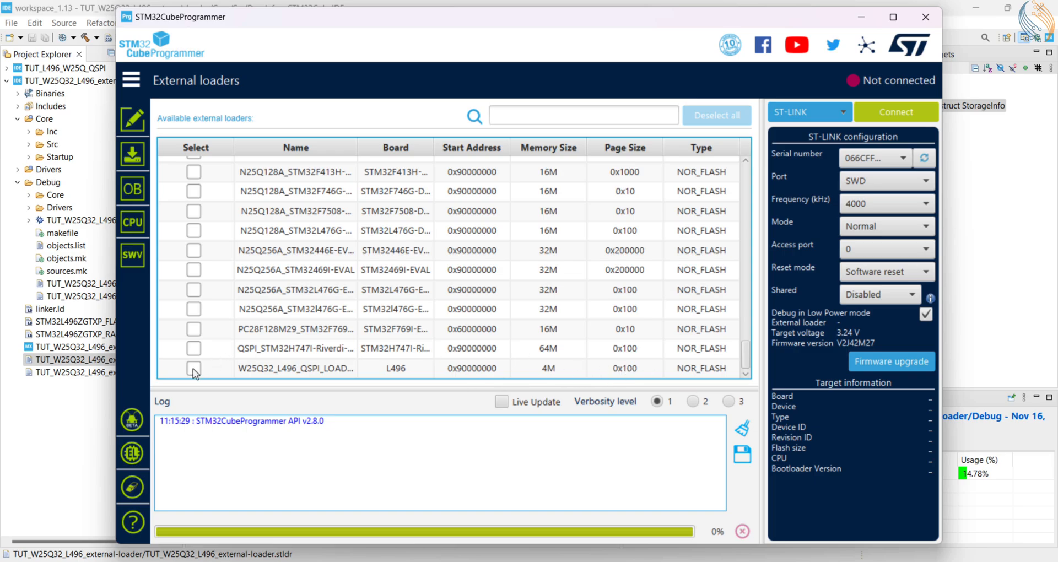
{"action": "left_click", "coordinate": [193, 369]}
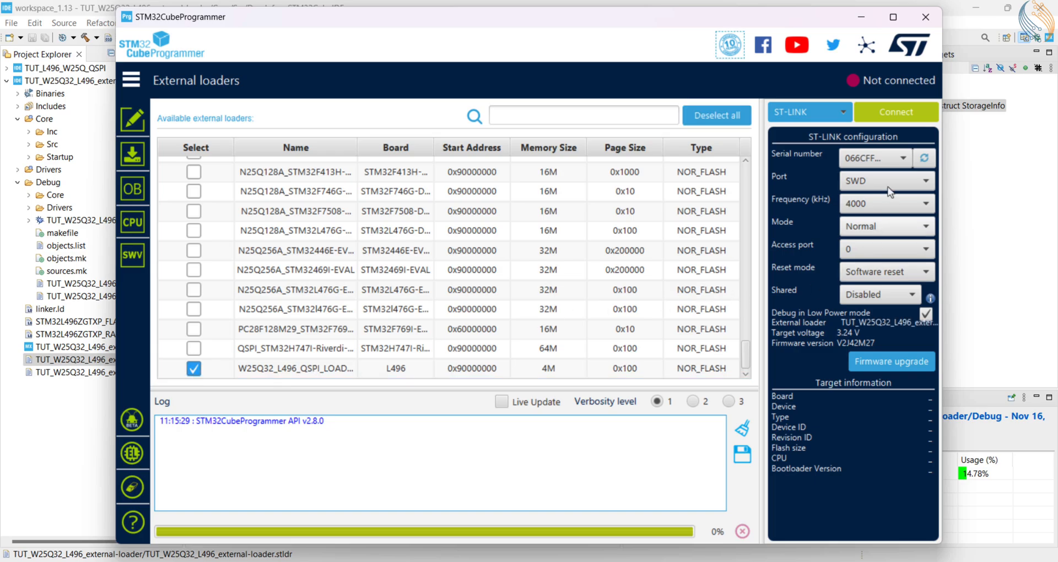
Step: Connect to the NUCLEO-L496ZG through ST-LINK and return to the device memory view
{"action": "left_click", "coordinate": [896, 112]}
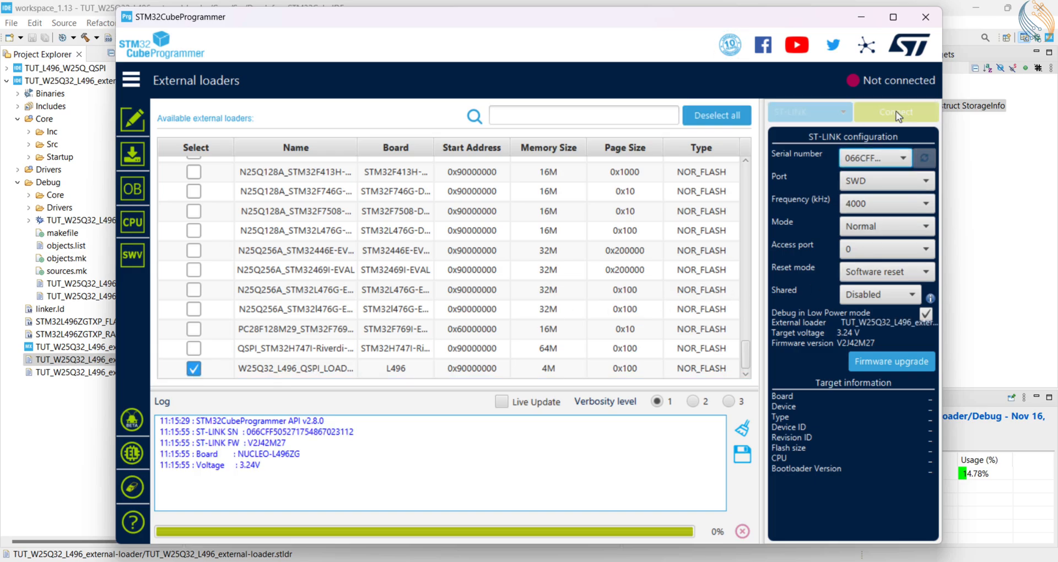
{"action": "left_click", "coordinate": [895, 112]}
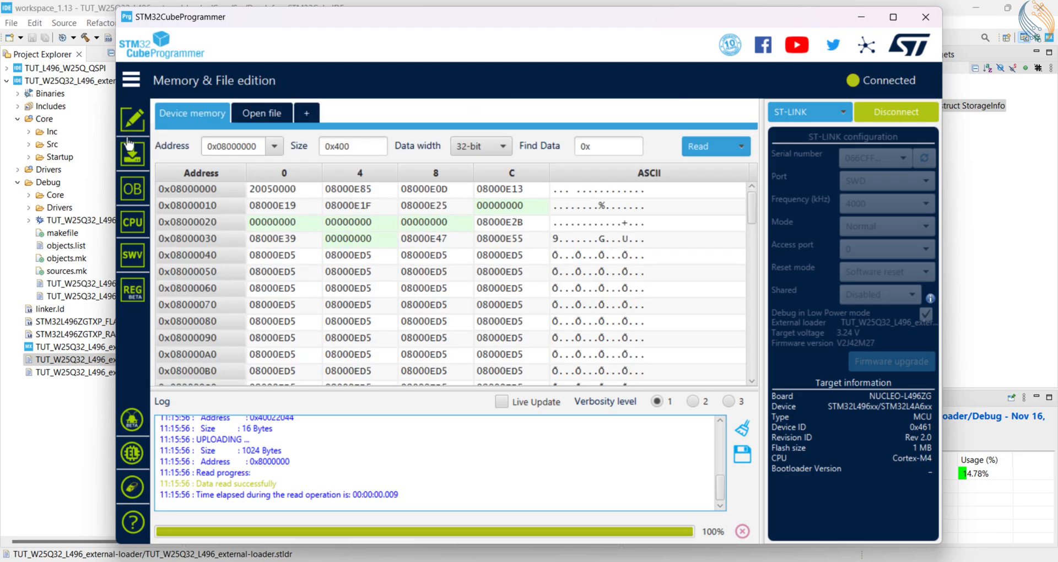
Step: Read device memory at 0x90000000 and look through the QSPI test byte pattern
{"action": "left_click", "coordinate": [274, 145]}
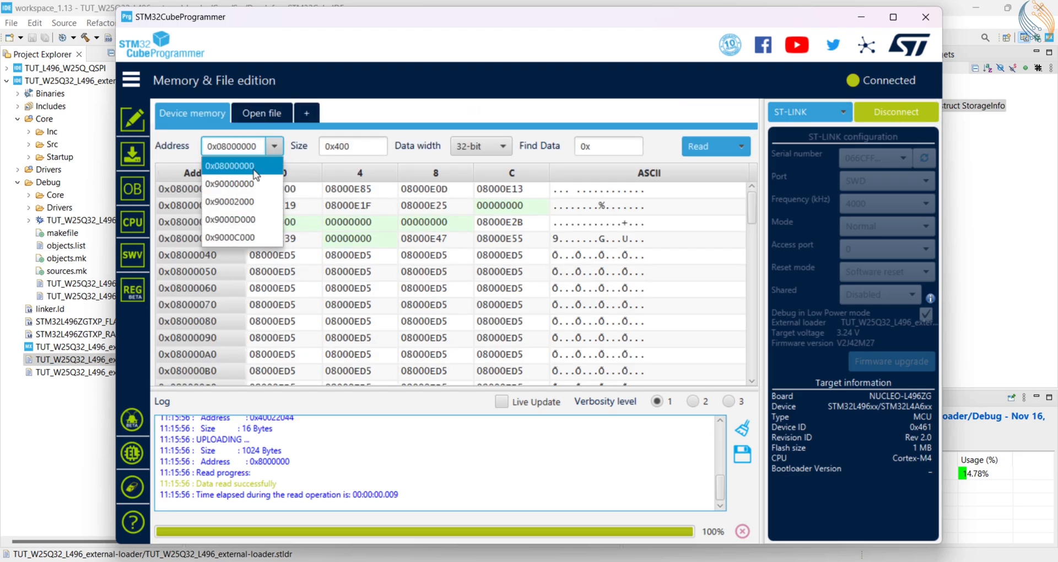
{"action": "left_click", "coordinate": [229, 184]}
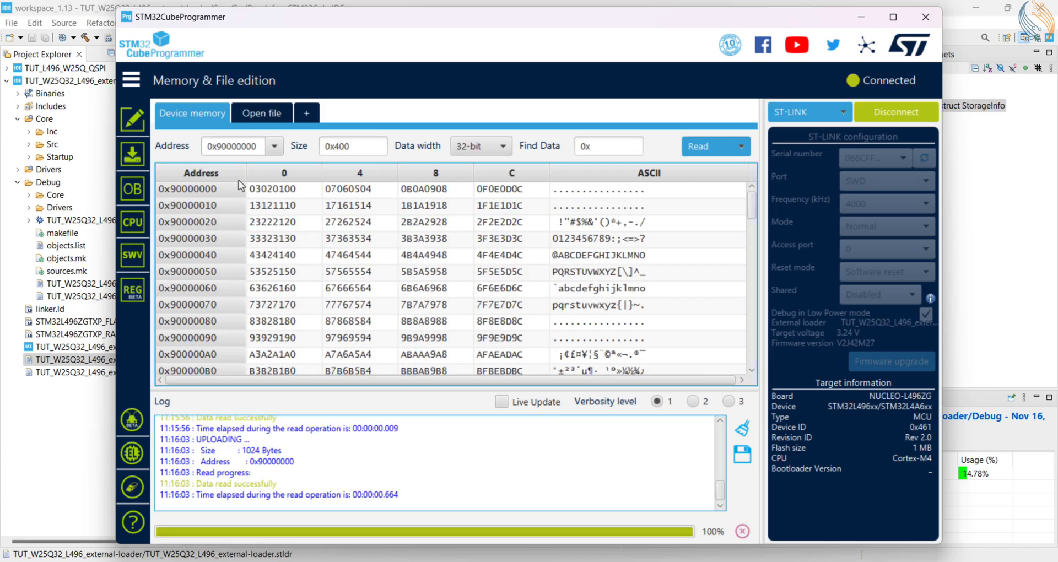
{"action": "scroll", "scroll_direction": "down", "scroll_amount": 3}
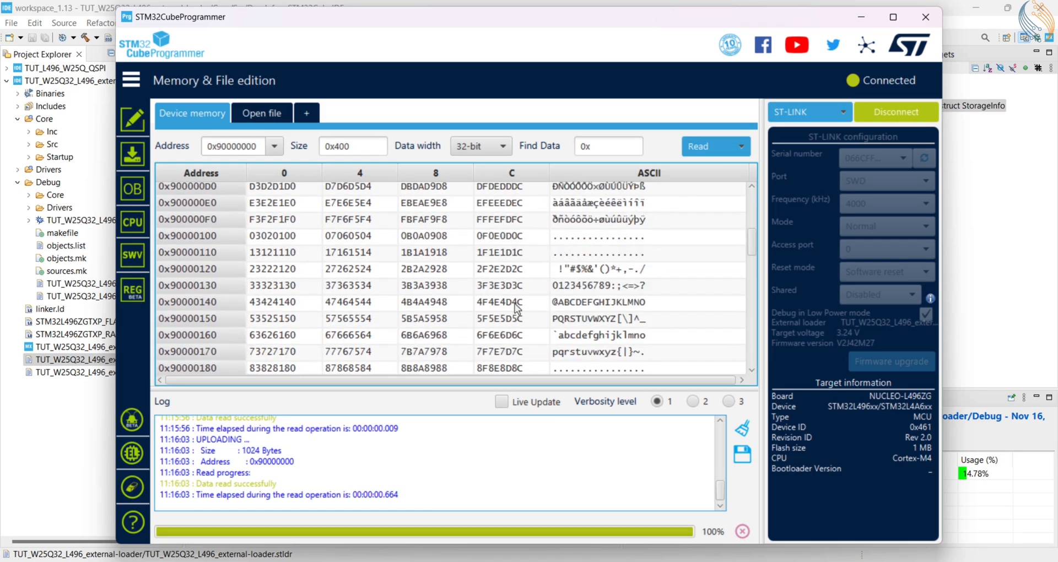
{"action": "scroll", "scroll_direction": "up", "scroll_amount": 3}
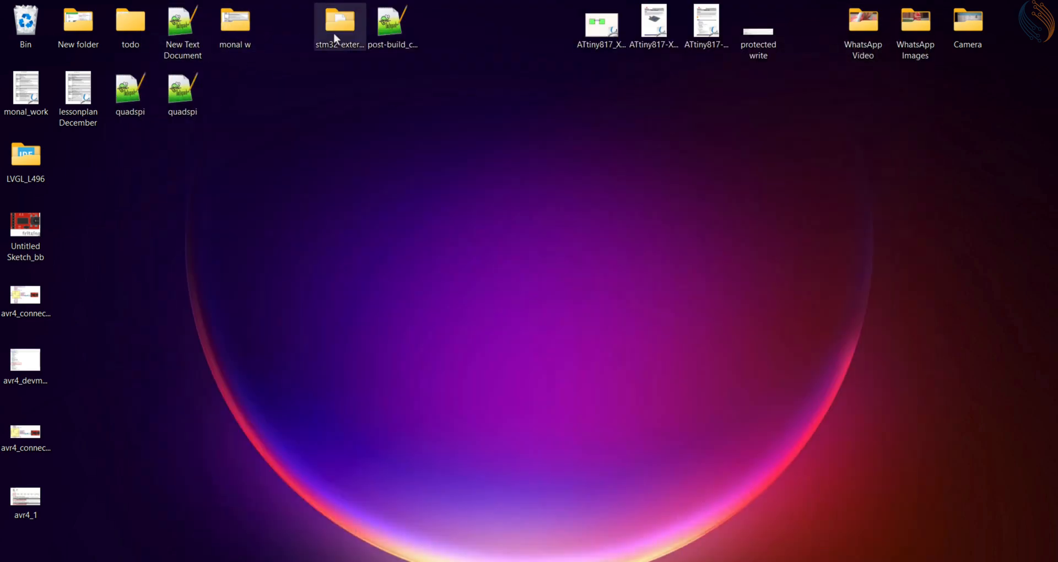
{"action": "mouse_move", "coordinate": [469, 158]}
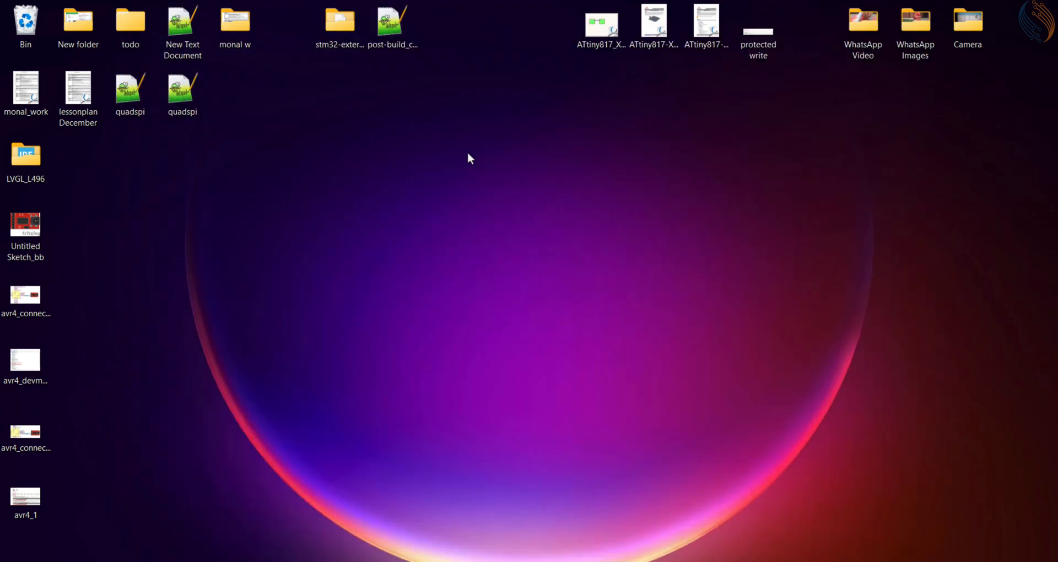
Step: Open the stm32 external loader folder, then bring STM32CubeProgrammer back to write a file
{"action": "double_click", "coordinate": [338, 19]}
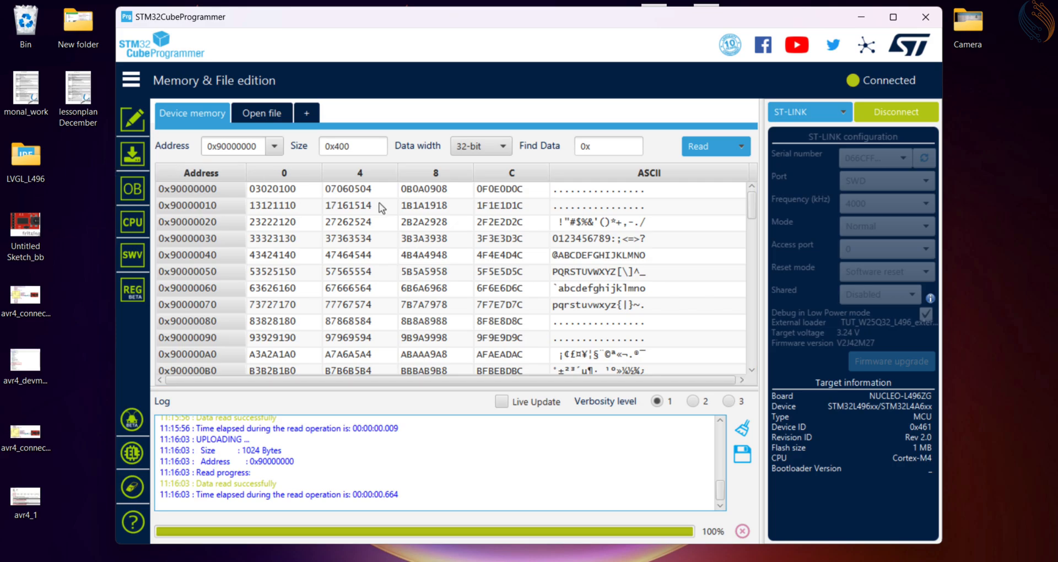
{"action": "left_click", "coordinate": [262, 112]}
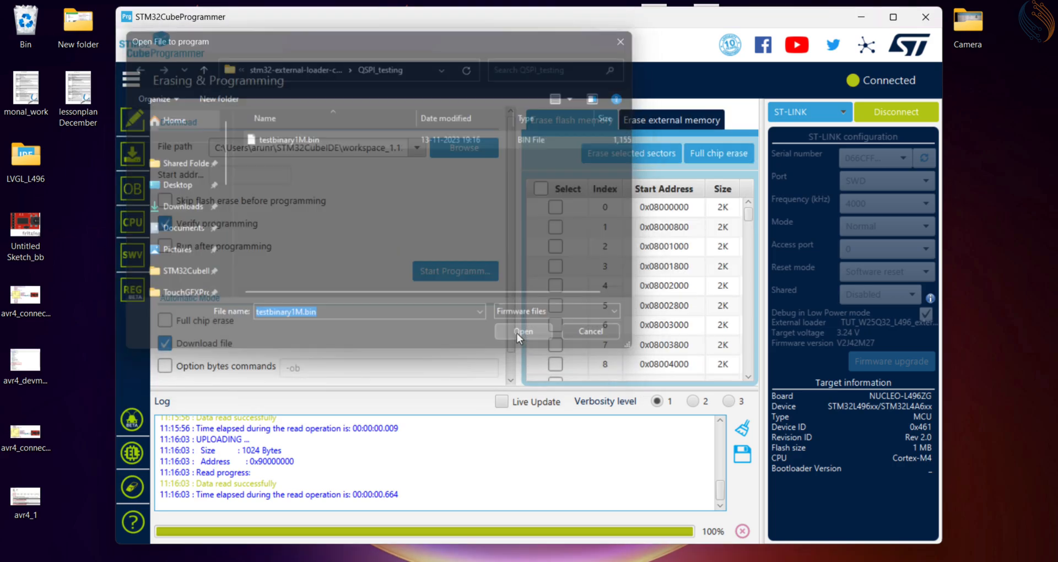
Step: Program testbinary1M.bin to 0x90000000 and acknowledge the download-complete and verified messages
{"action": "left_click", "coordinate": [523, 331]}
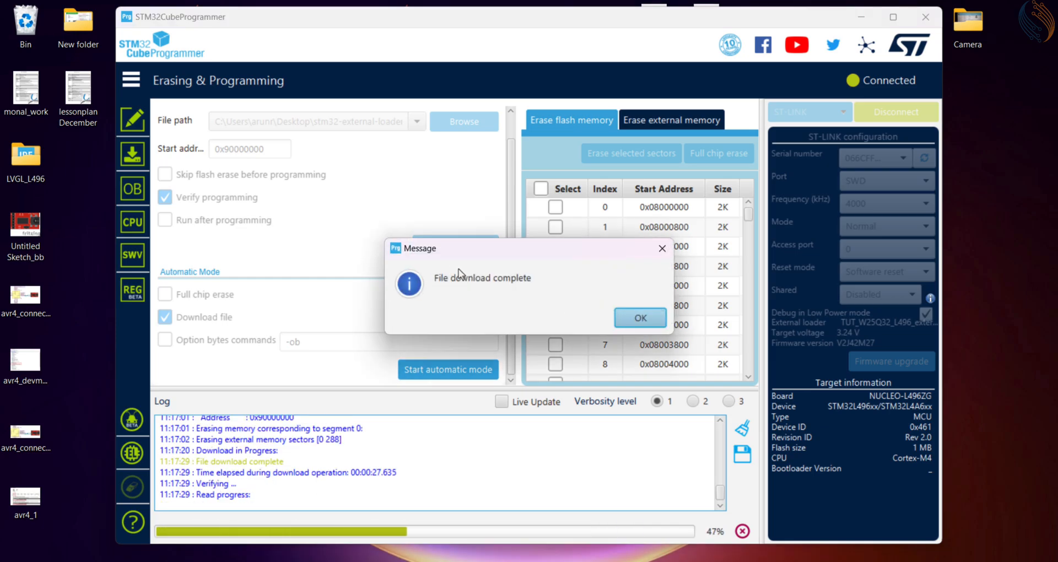
{"action": "left_click", "coordinate": [639, 317]}
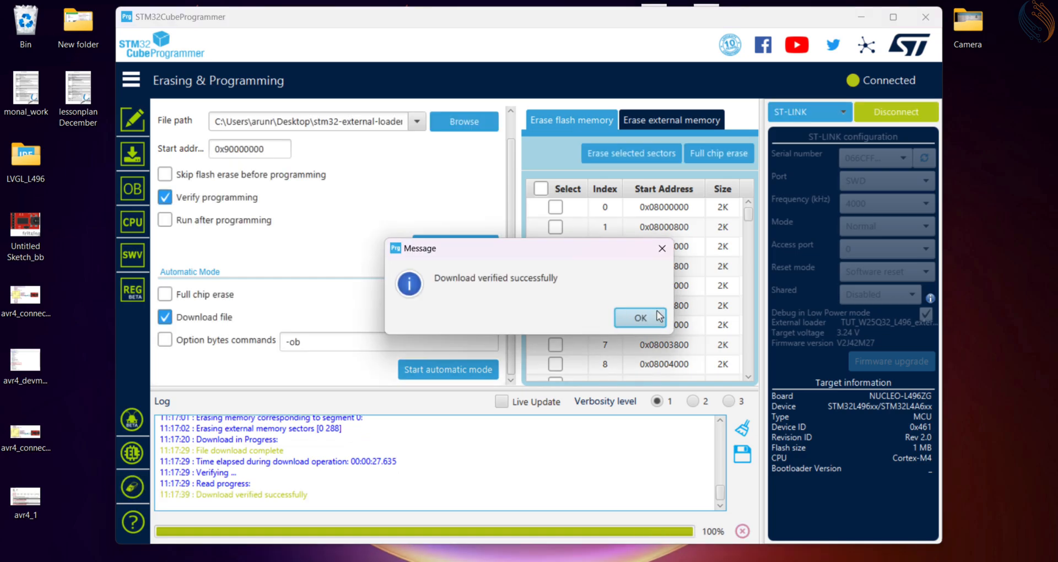
{"action": "left_click", "coordinate": [639, 317]}
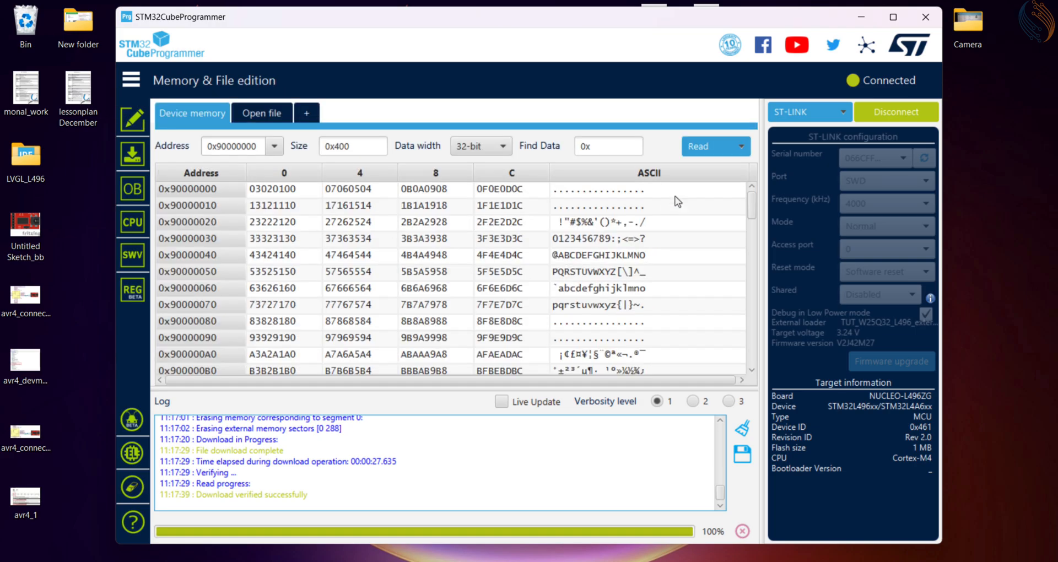
Step: Read back 0x4000 bytes at 0x90000000 showing the 0000…FFFF pattern, then disconnect
{"action": "left_click", "coordinate": [698, 147]}
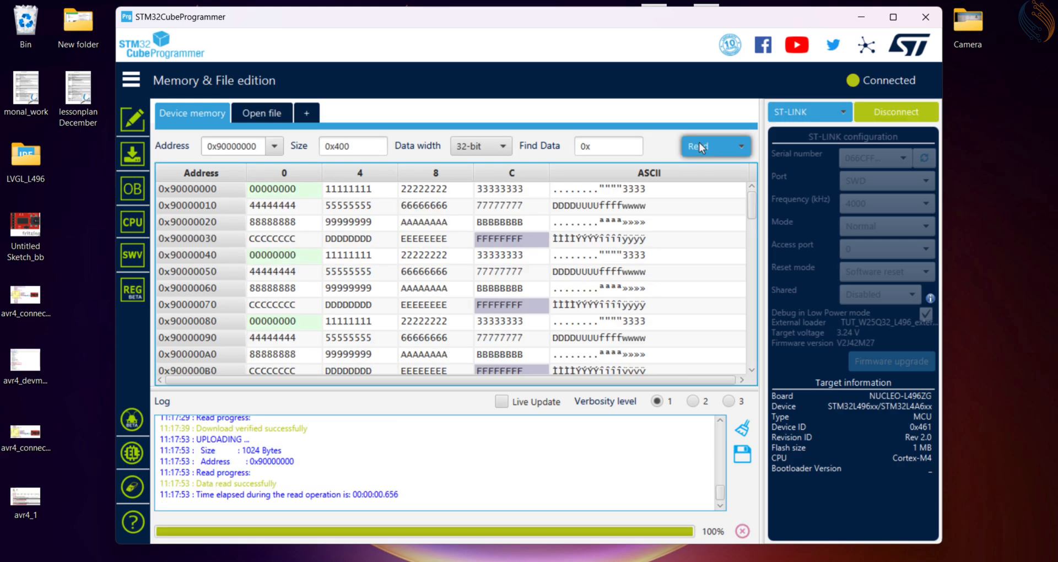
{"action": "mouse_move", "coordinate": [441, 295]}
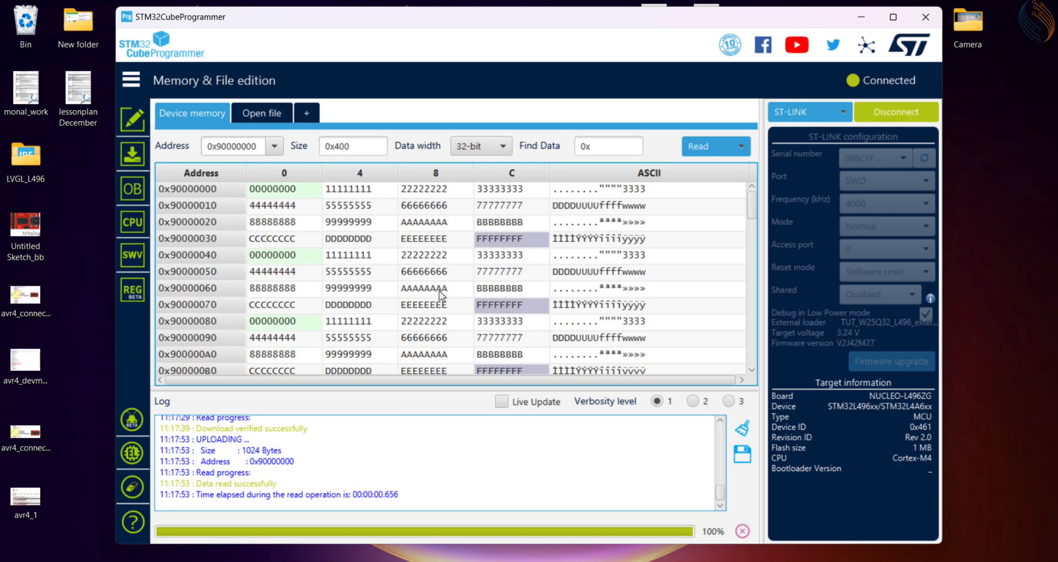
{"action": "scroll", "scroll_direction": "down", "scroll_amount": 3}
{"action": "type", "text": "0"}
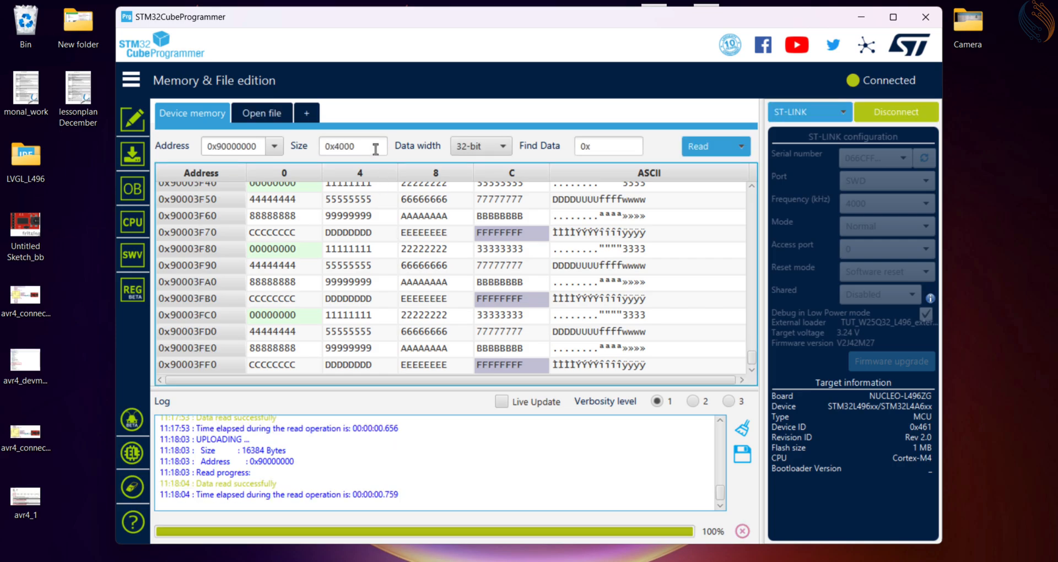
{"action": "scroll", "scroll_direction": "up", "scroll_amount": 3}
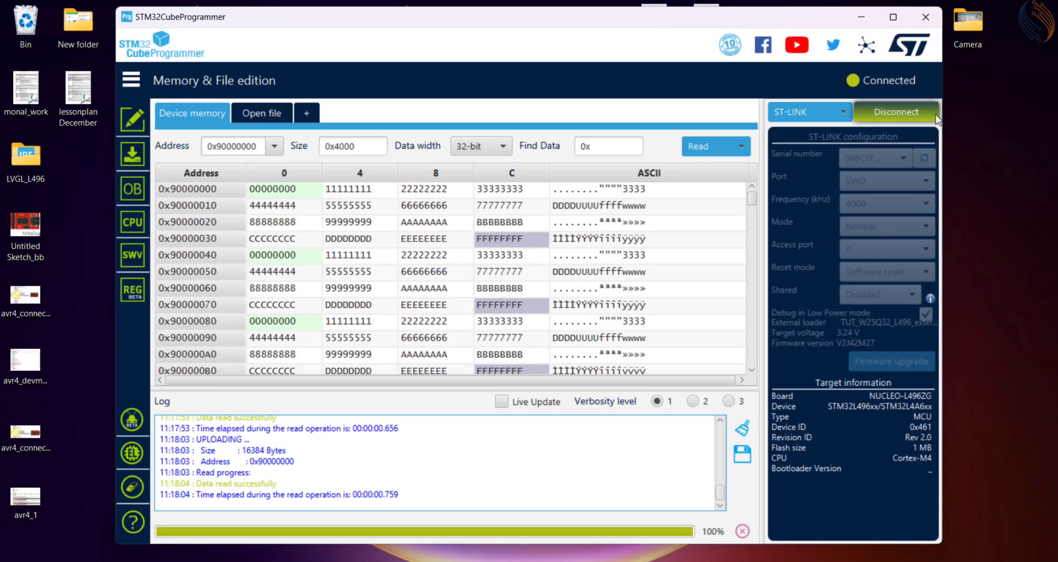
{"action": "left_click", "coordinate": [897, 111]}
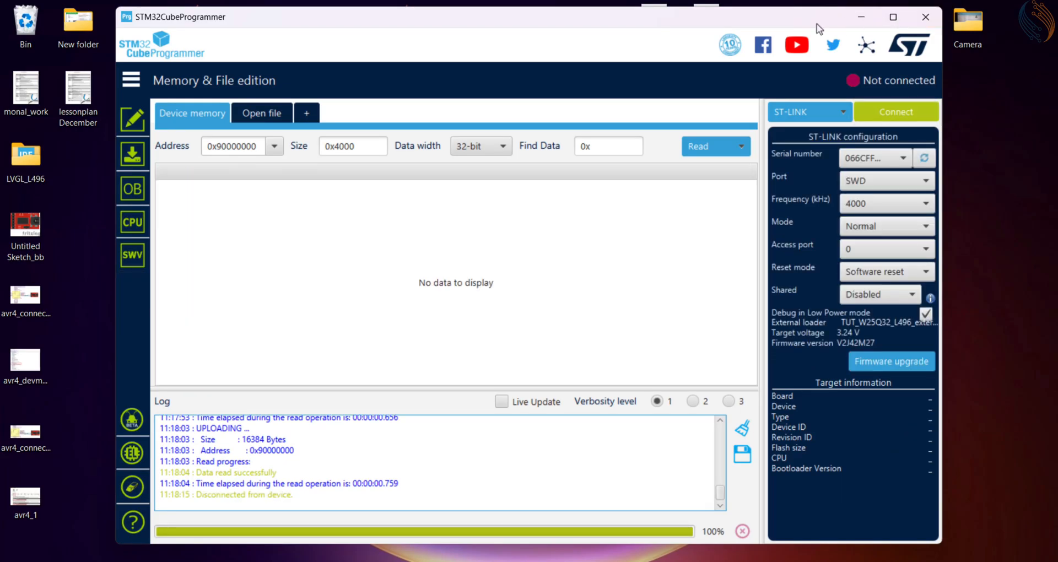
Step: Hide the other windows and open TUT_L496_W25Q_QSPI's Core/Src/main.c with writebuf and Readbuf
{"action": "left_click", "coordinate": [862, 17]}
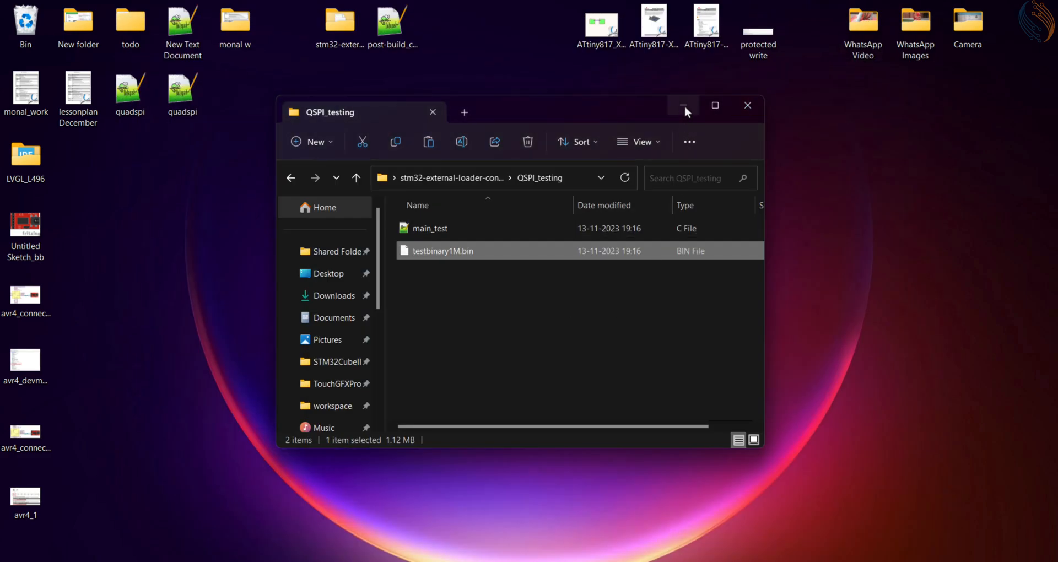
{"action": "left_click", "coordinate": [682, 105]}
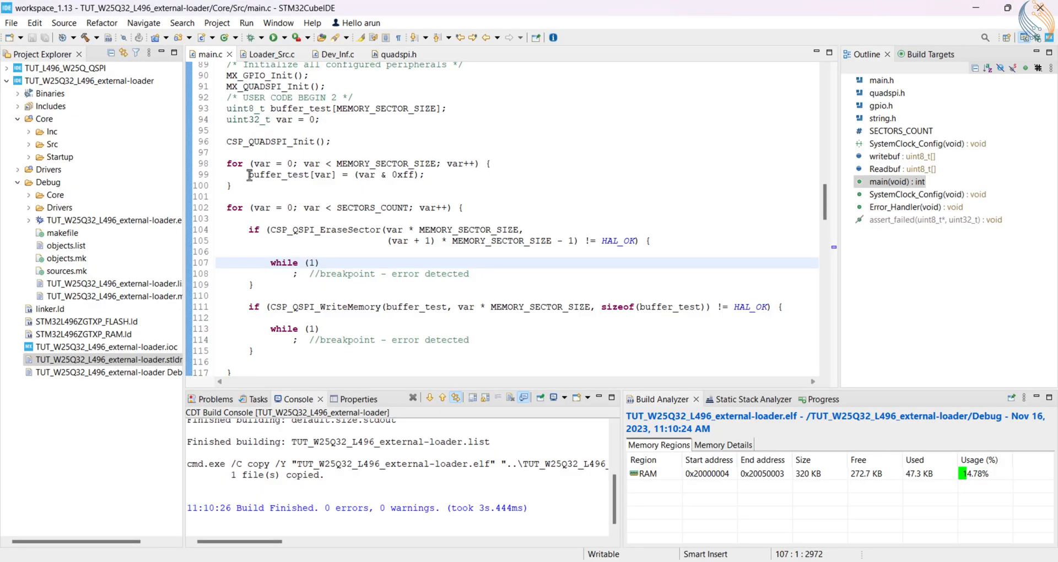
{"action": "left_click", "coordinate": [7, 80]}
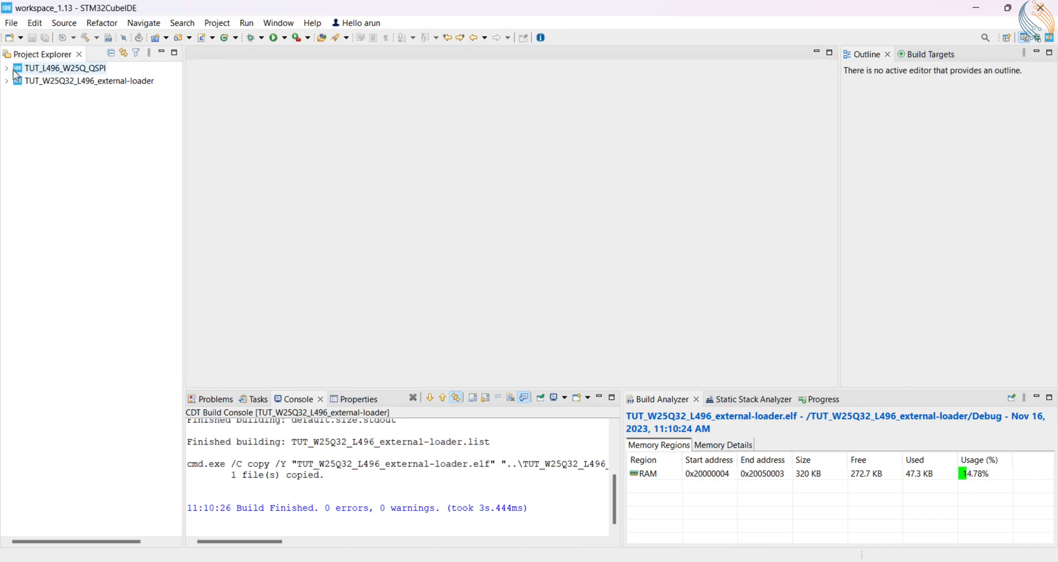
{"action": "left_click", "coordinate": [6, 68]}
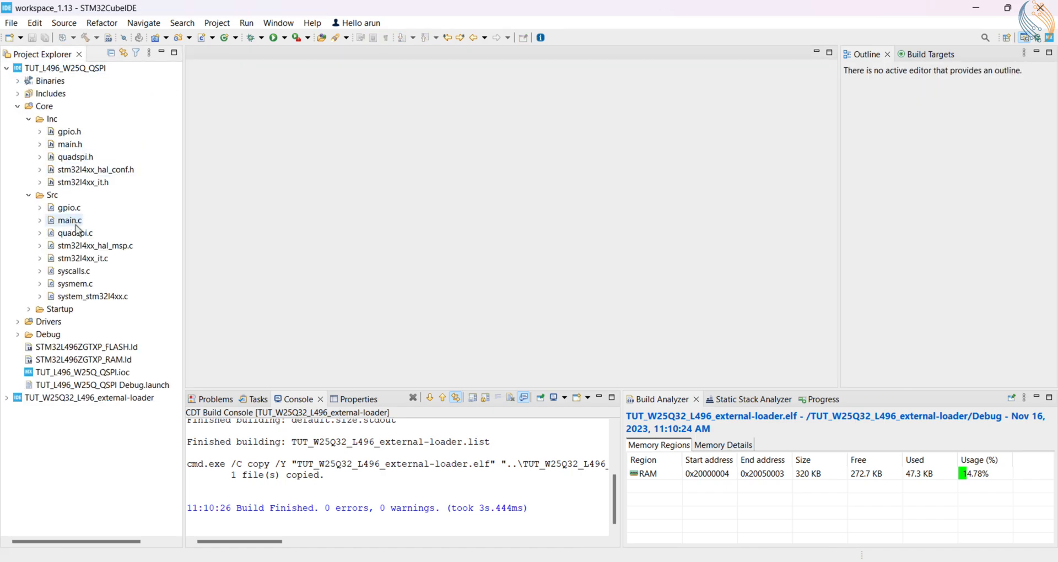
{"action": "double_click", "coordinate": [69, 220]}
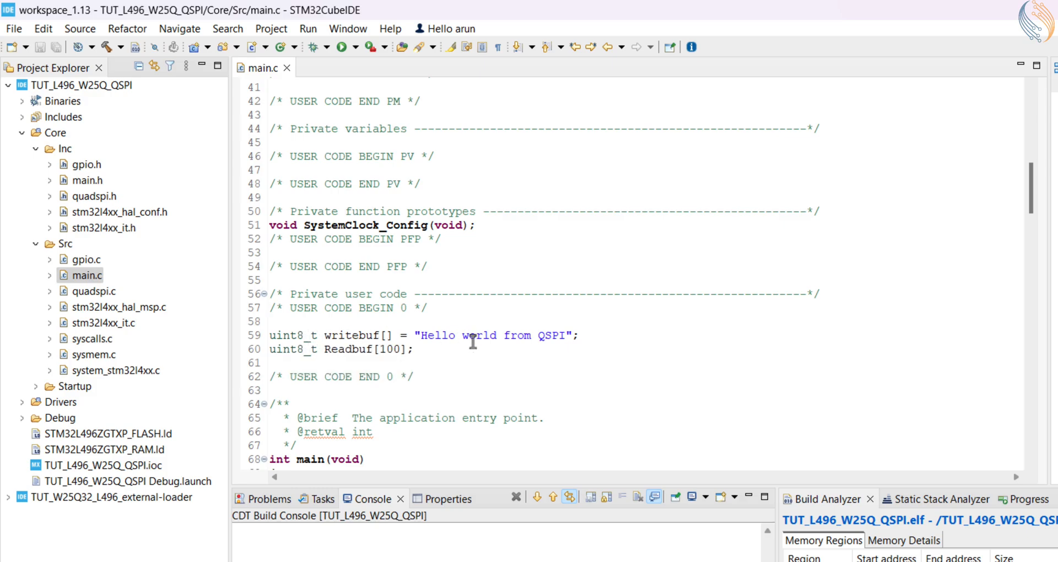
Step: Prefix the writebuf declaration with const __attribute__((section(".extflash")))
{"action": "double_click", "coordinate": [486, 336]}
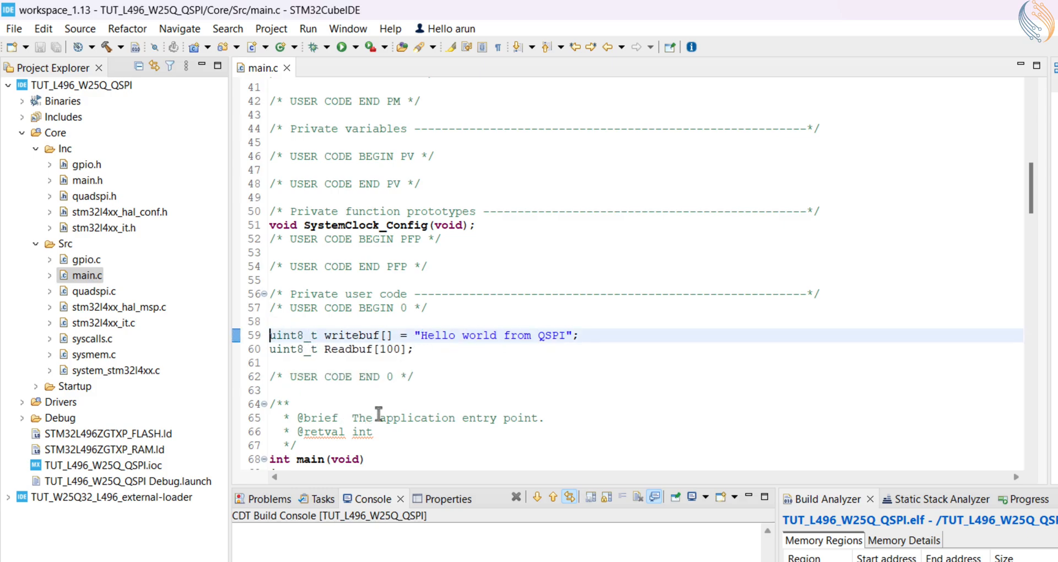
{"action": "type", "text": "const"}
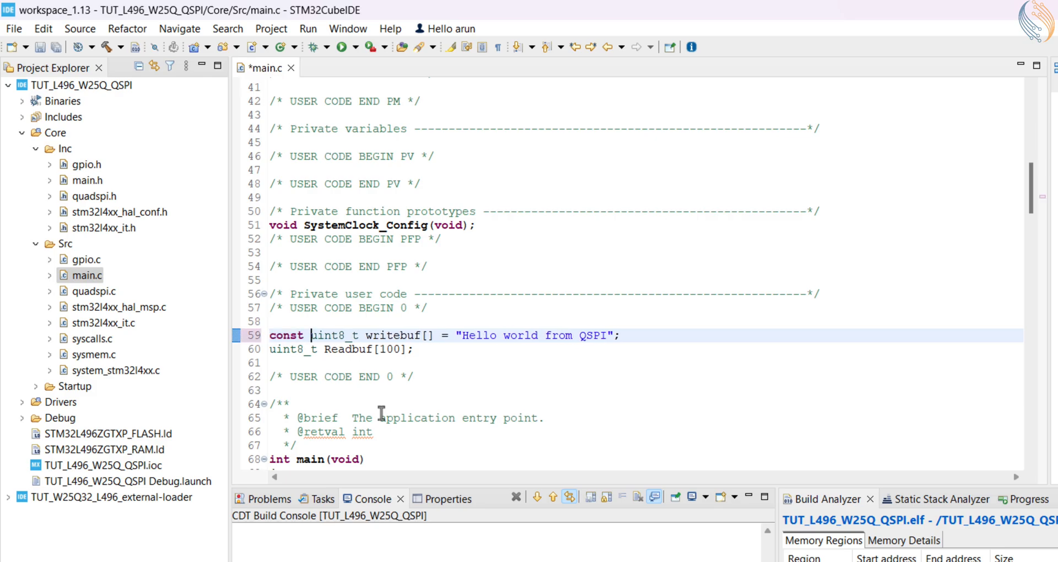
{"action": "type", "text": "__attribute__"}
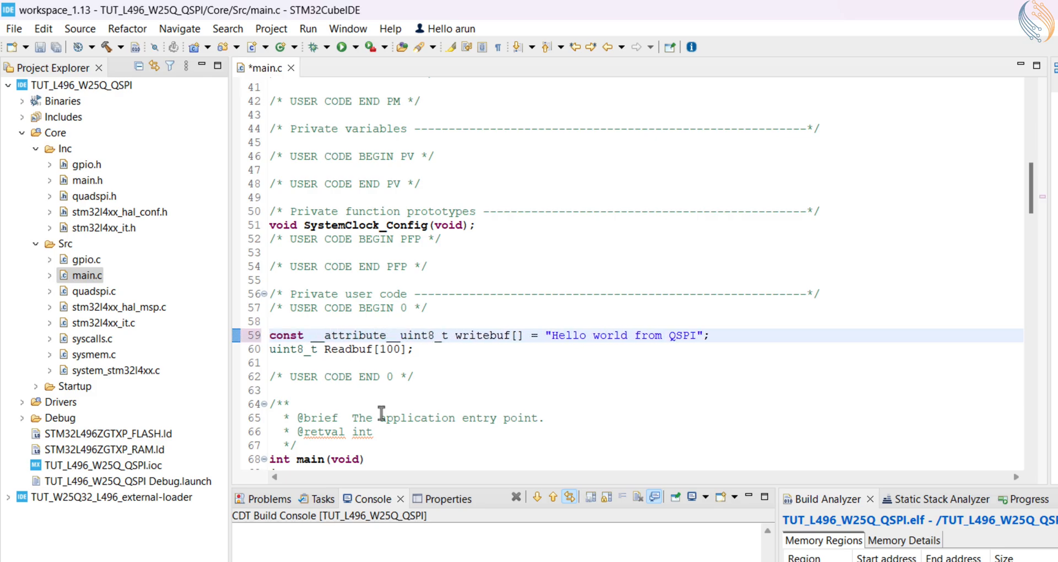
{"action": "type", "text": "(("}
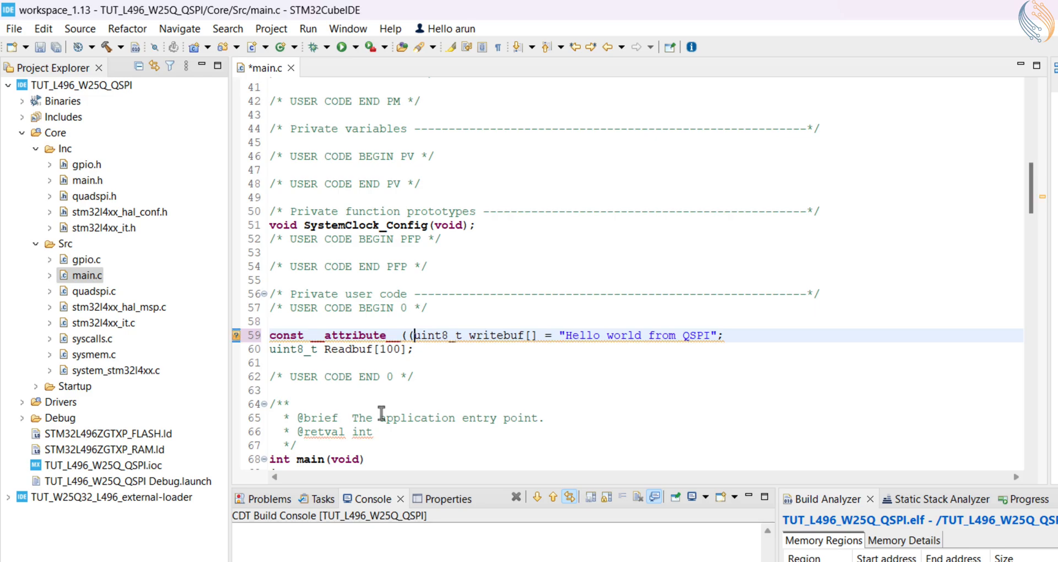
{"action": "type", "text": "section("}
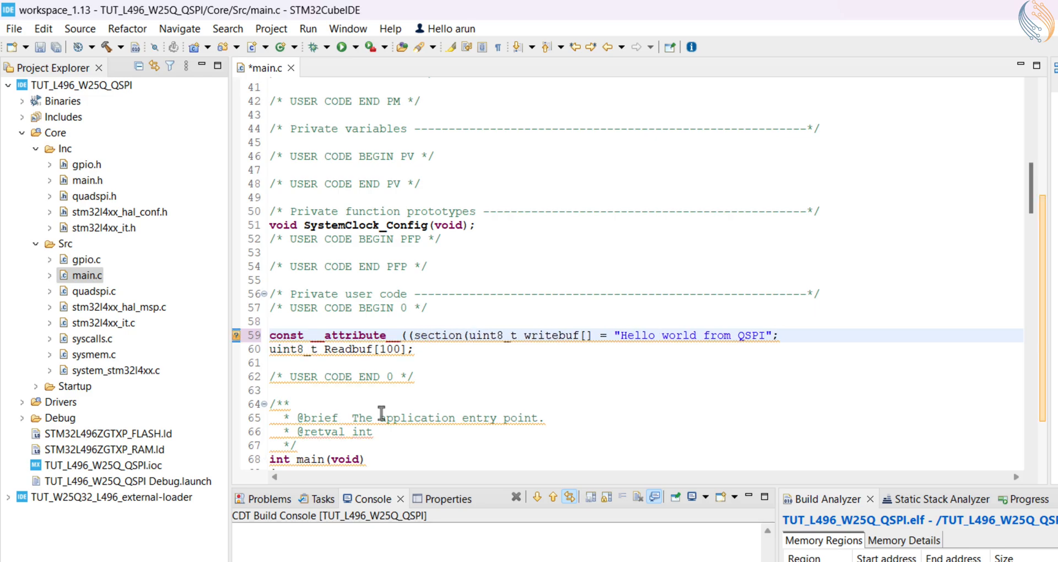
{"action": "type", "text": "\".extflash\""}
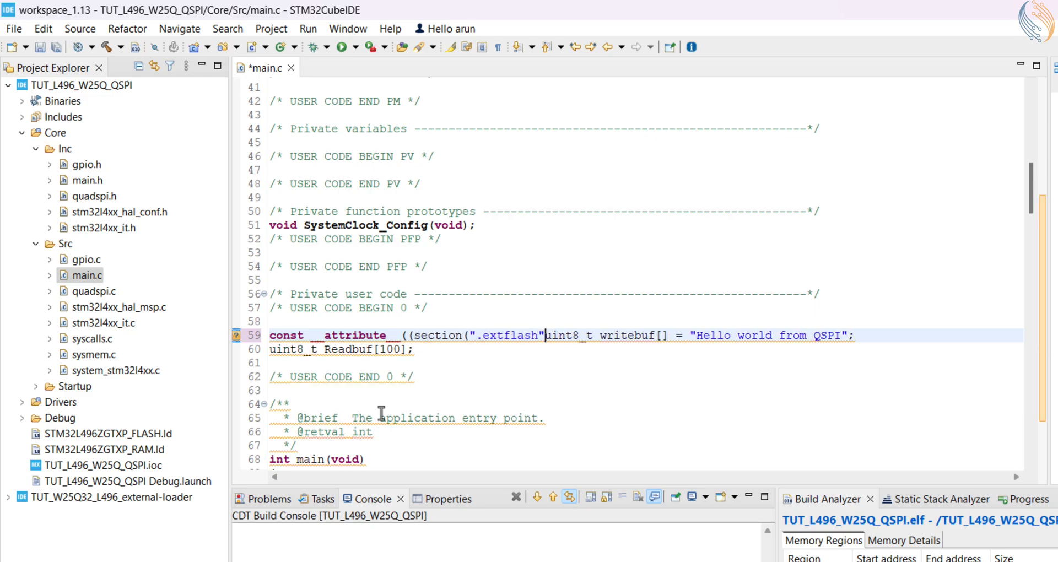
{"action": "type", "text": "))"}
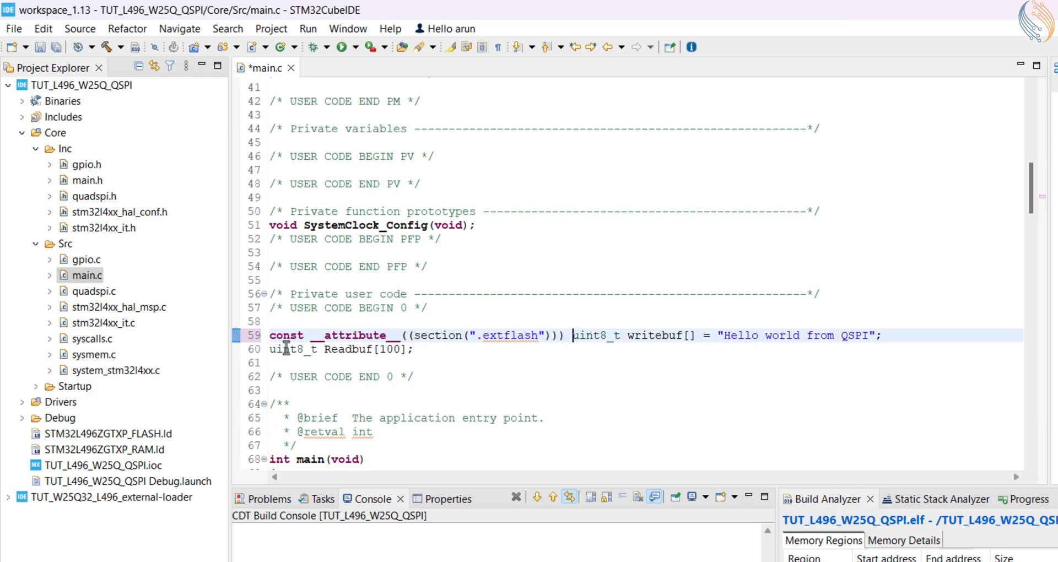
Step: Review the edited line by selecting the extflash section name and writebuf identifier
{"action": "double_click", "coordinate": [512, 335]}
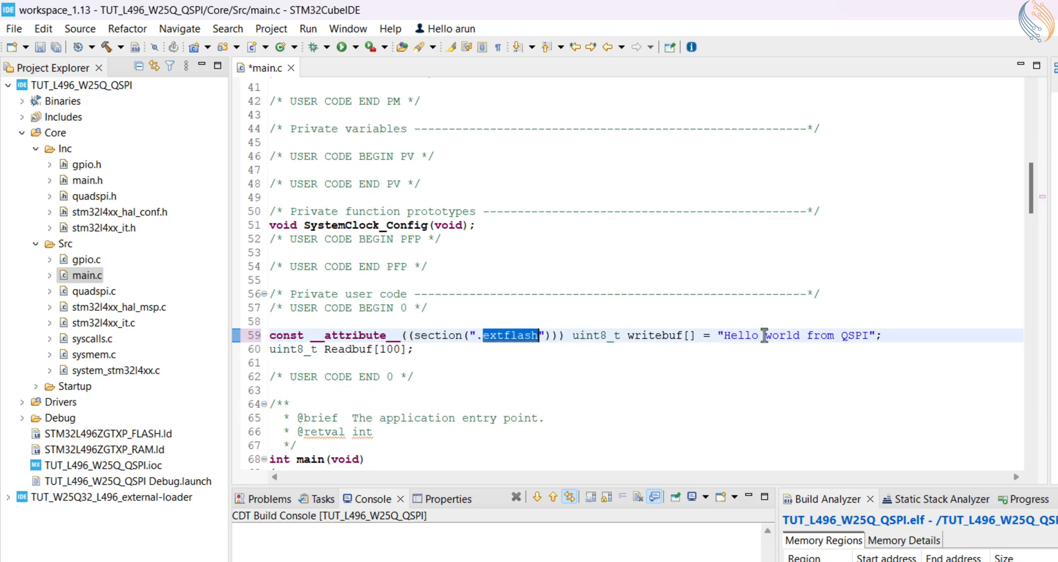
{"action": "double_click", "coordinate": [654, 336]}
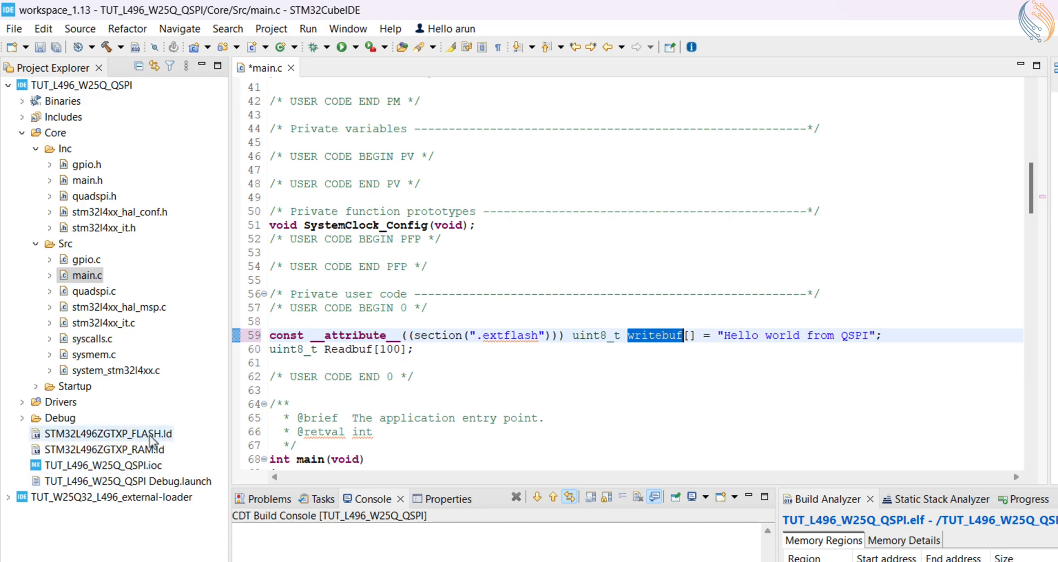
{"action": "double_click", "coordinate": [511, 336]}
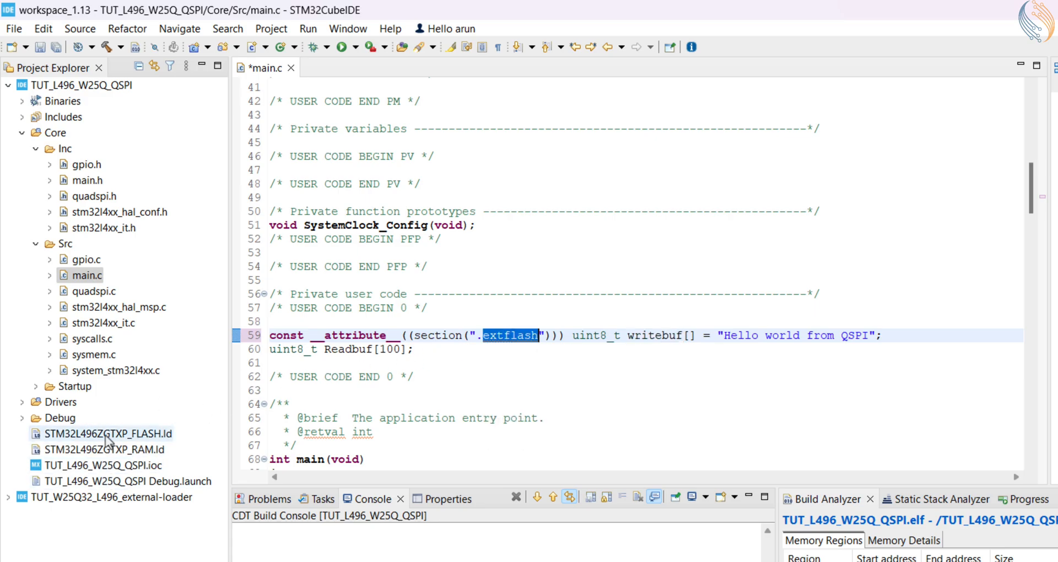
Step: In STM32L496ZGTXP_FLASH.ld add memory region QSPI_FLASH (r) at ORIGIN 0x90000000, LENGTH 4M
{"action": "double_click", "coordinate": [106, 433]}
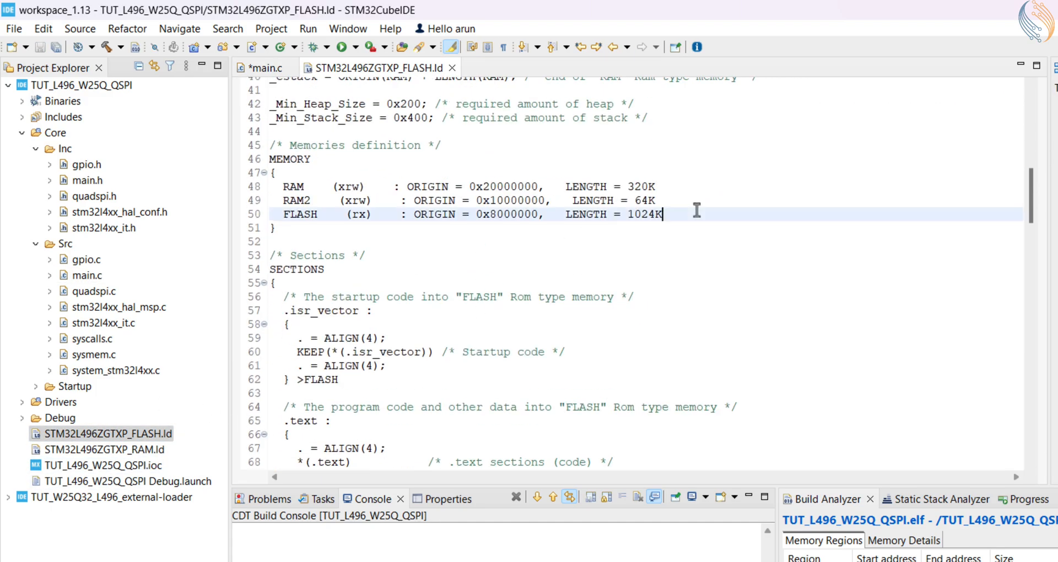
{"action": "type", "text": "QSpi-Fl"}
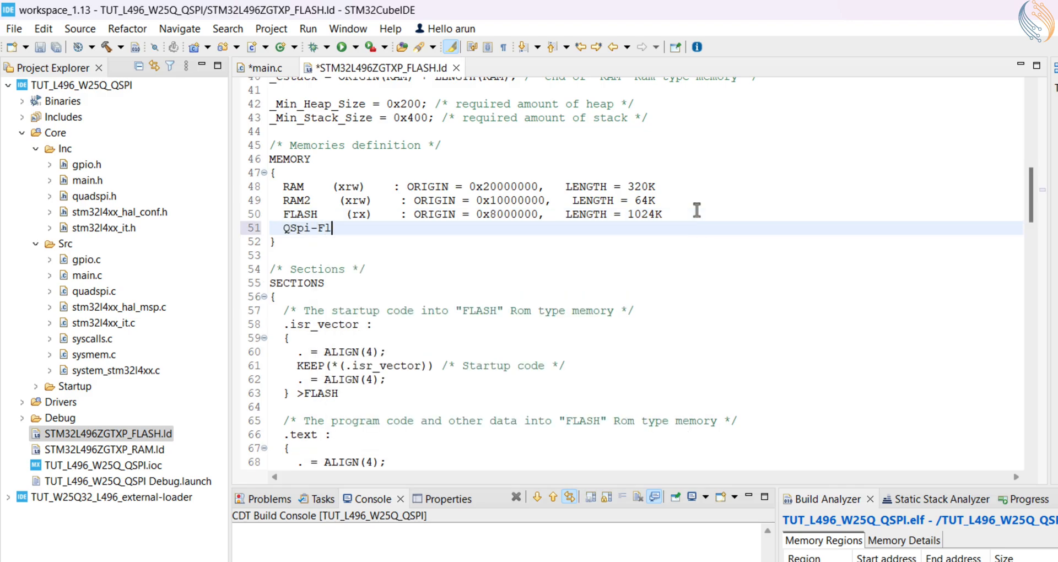
{"action": "key", "text": "BackSpace"}
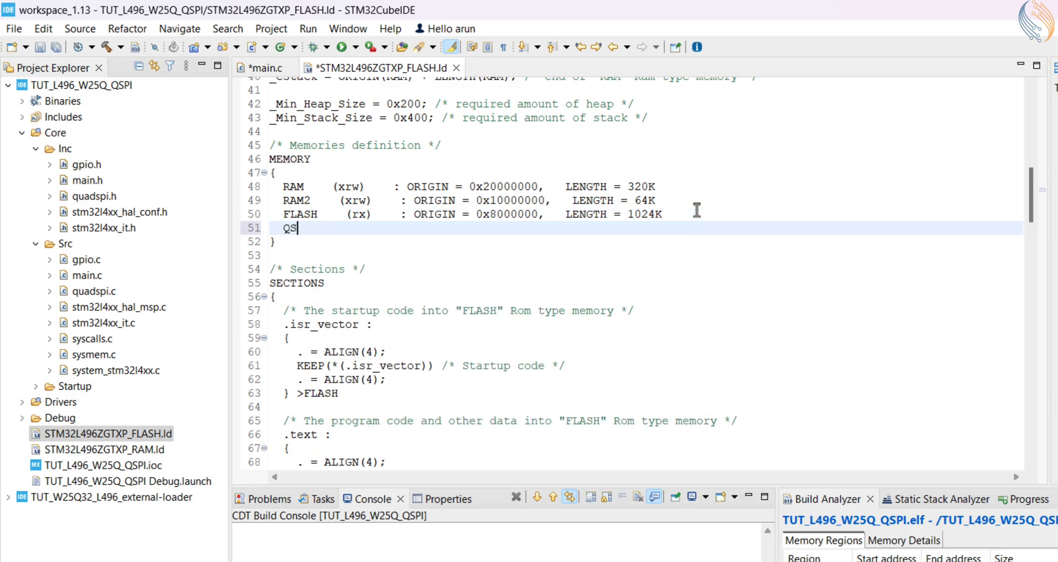
{"action": "type", "text": "PI_FLASH (r)   :"}
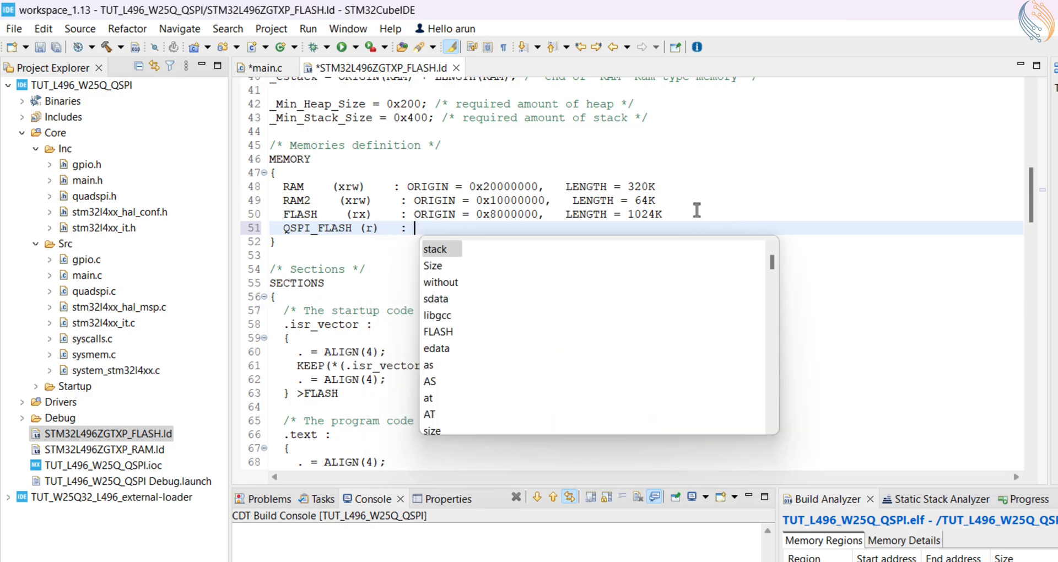
{"action": "type", "text": "ORIGIN = 0x90000000"}
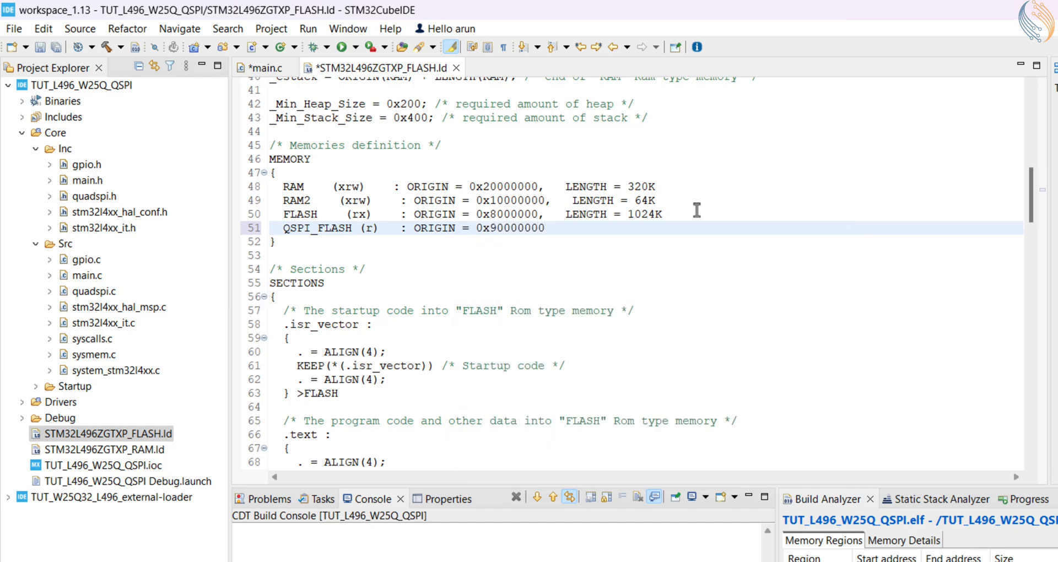
{"action": "type", "text": ", LENGTH ="}
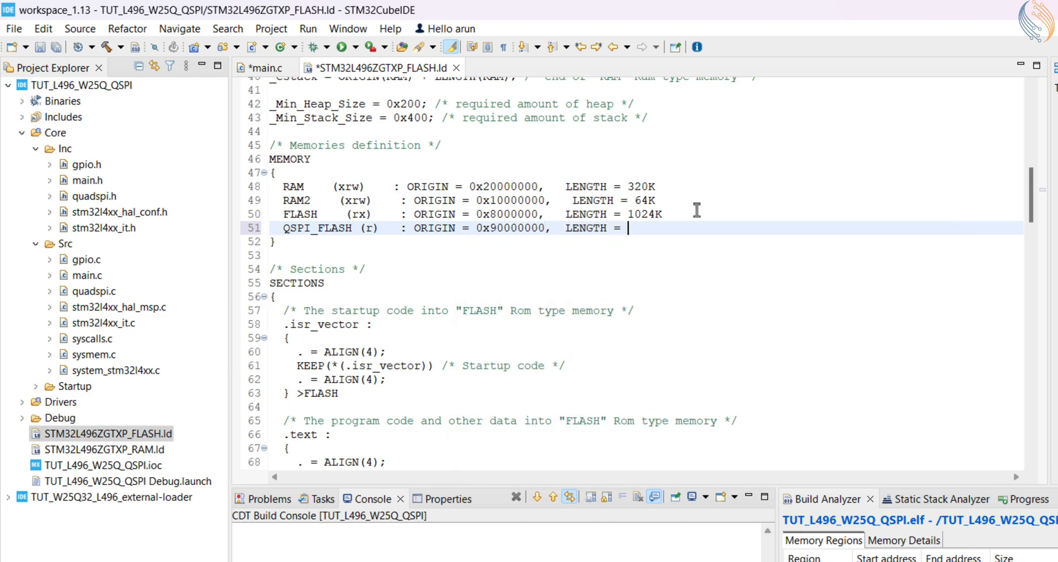
{"action": "type", "text": "4M"}
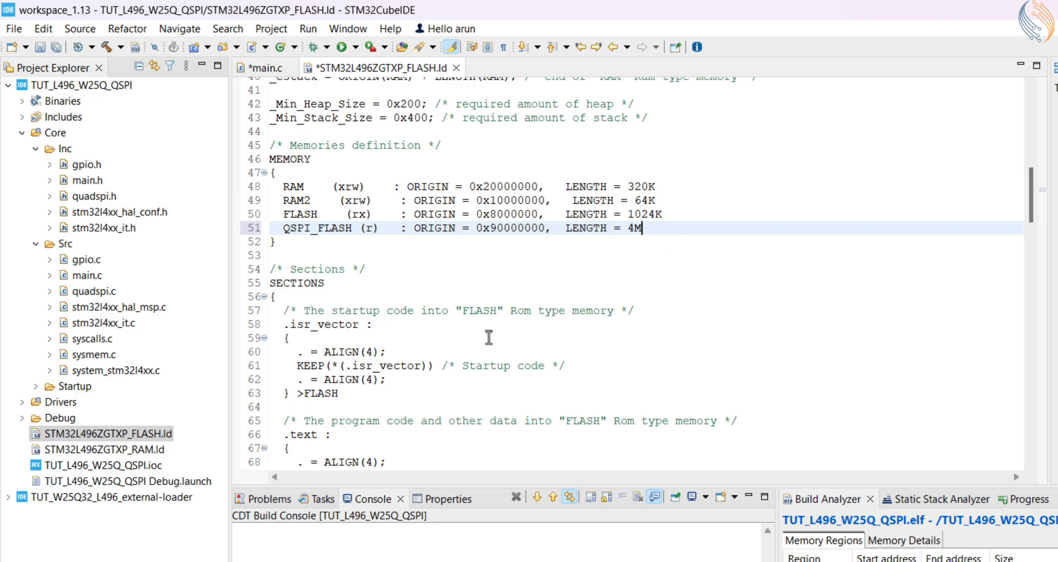
Step: Add .extflashSection : { *(.extflash*) } >QSPI_FLASH at the end of SECTIONS
{"action": "scroll", "scroll_direction": "down", "scroll_amount": 3}
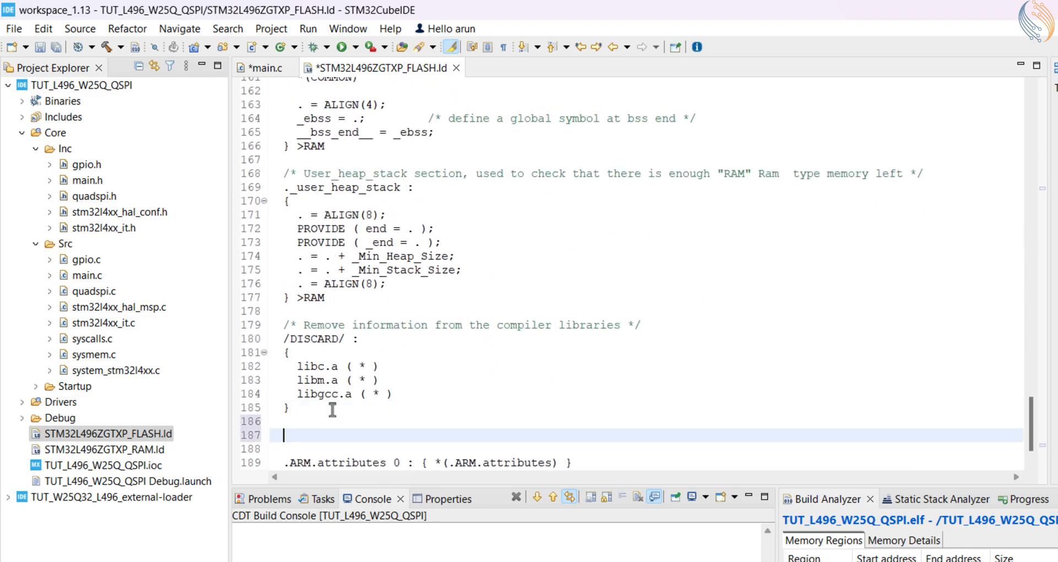
{"action": "type", "text": ".extflashSection"}
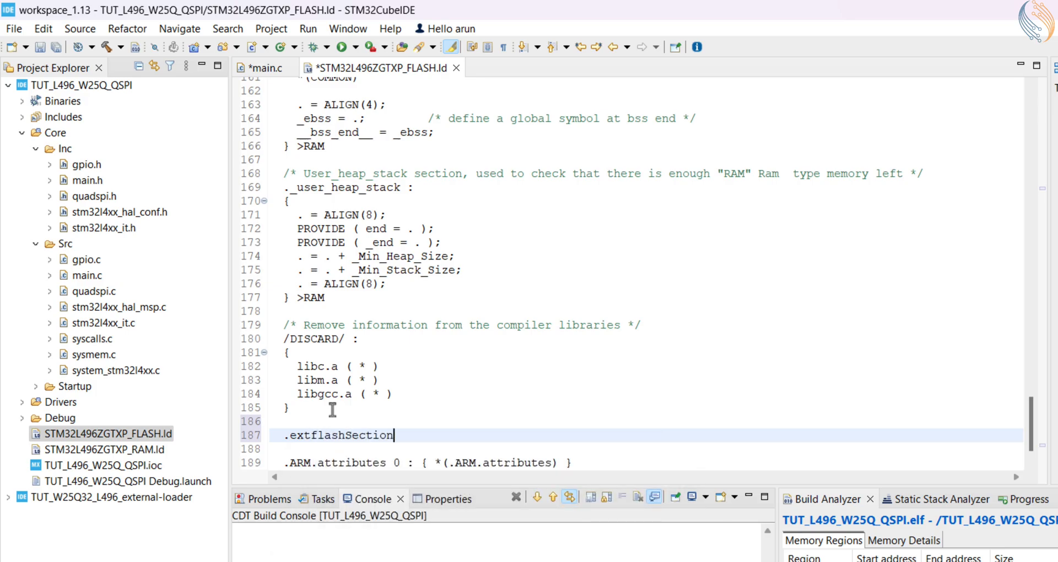
{"action": "type", "text": ":"}
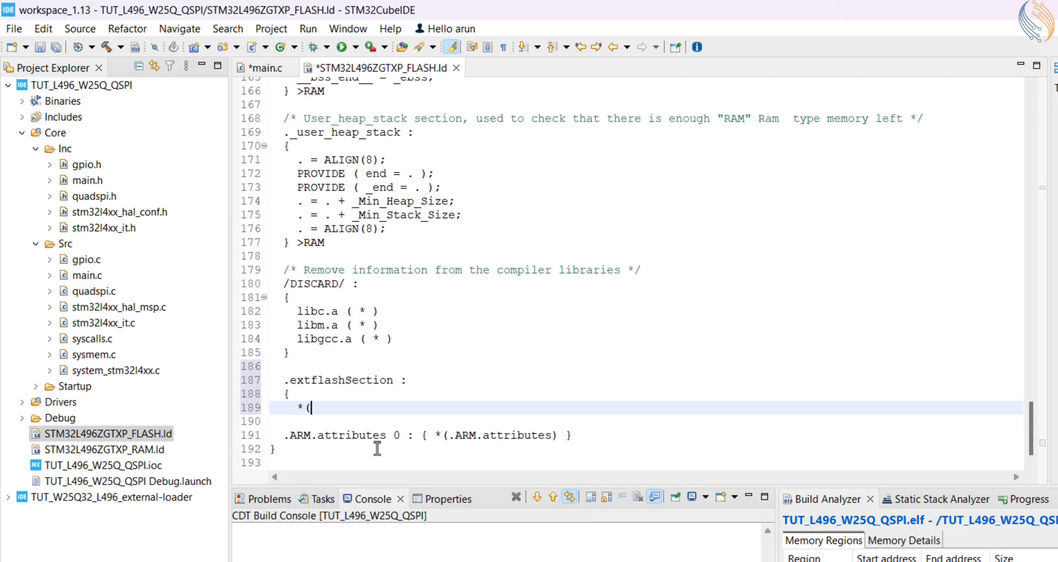
{"action": "type", "text": ".extflash*)"}
{"action": "type", "text": "} >"}
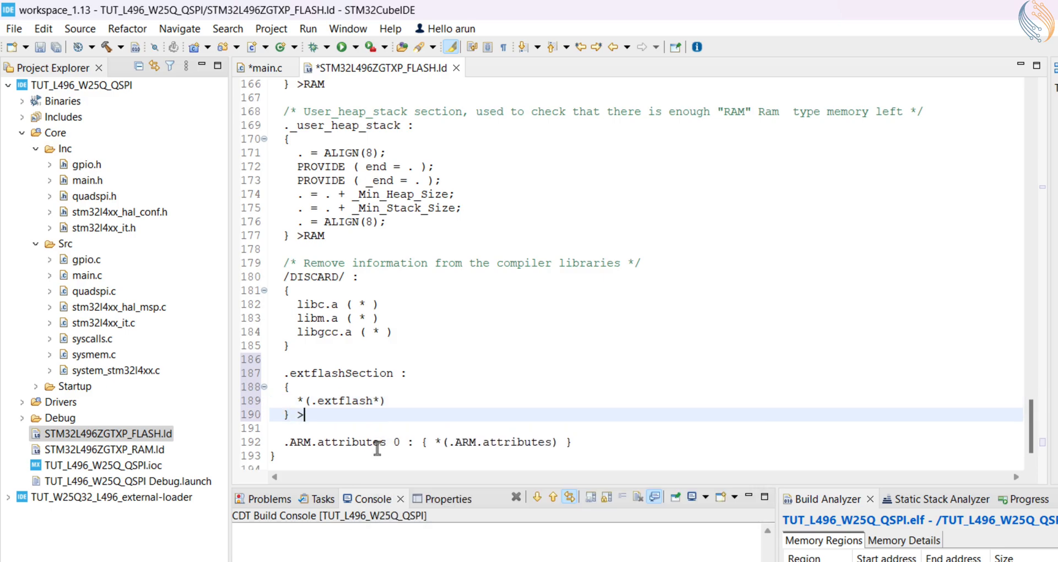
{"action": "type", "text": "QSPI_FLASH"}
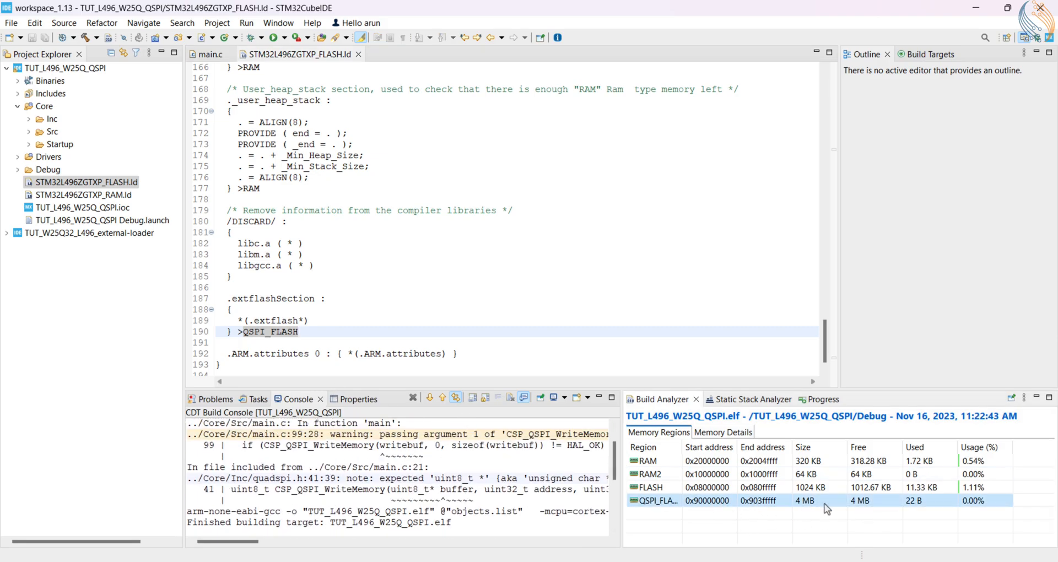
Step: Expand QSPI_FLASH's .extflashSection in Memory Details to find writebuf, then return to main.c
{"action": "left_click", "coordinate": [722, 432]}
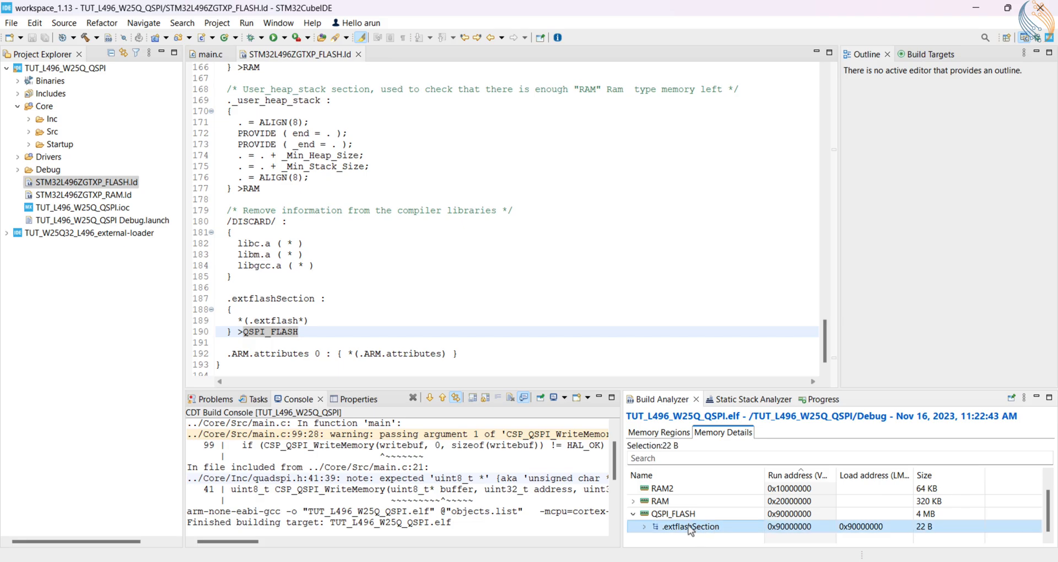
{"action": "left_click", "coordinate": [645, 526]}
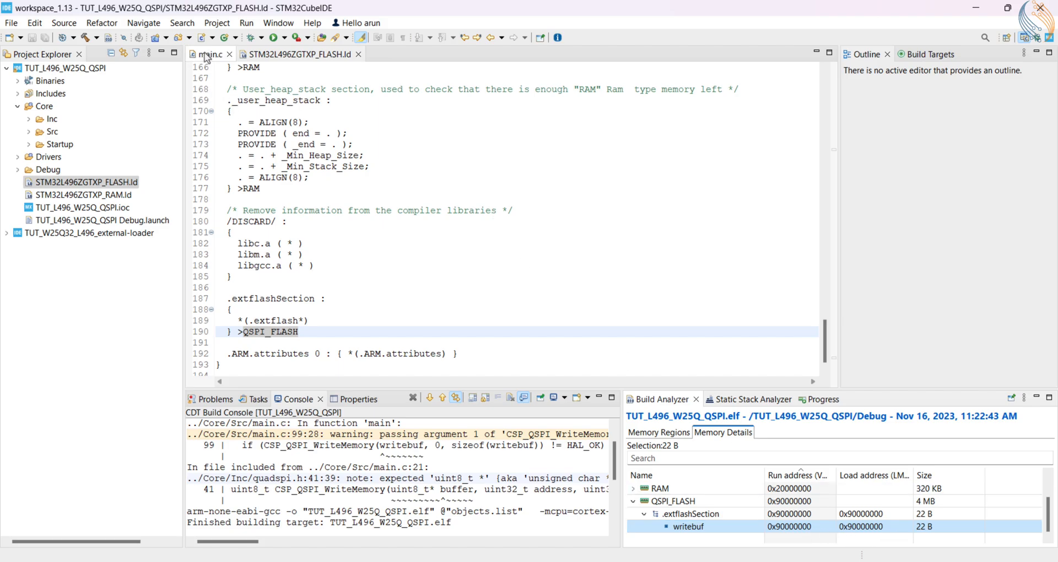
{"action": "left_click", "coordinate": [207, 54]}
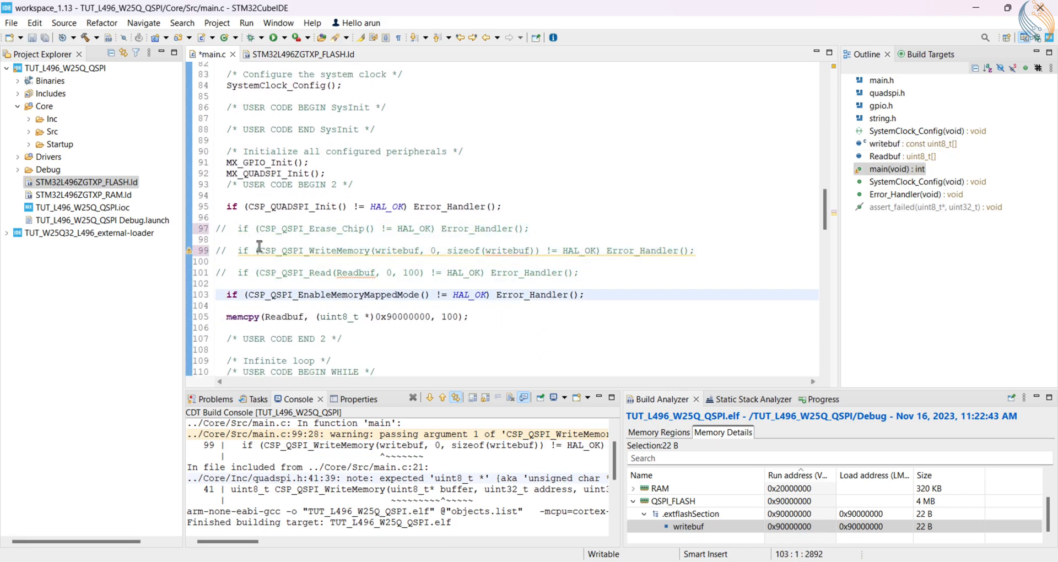
Step: Change the memcpy to memcpy(Readbuf, writebuf, sizeof(writebuf))
{"action": "left_click", "coordinate": [429, 317]}
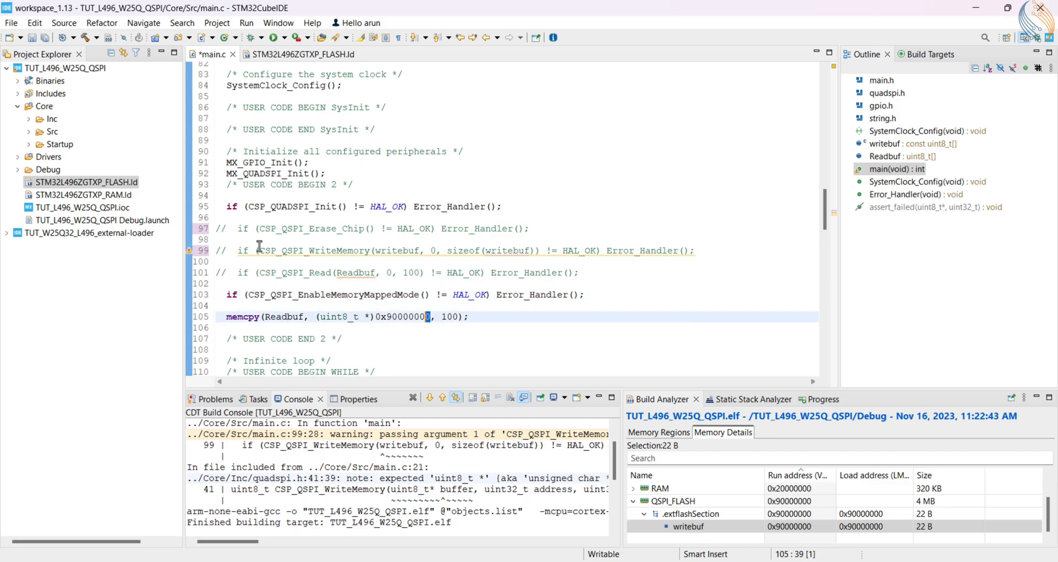
{"action": "type", "text": "writebuf"}
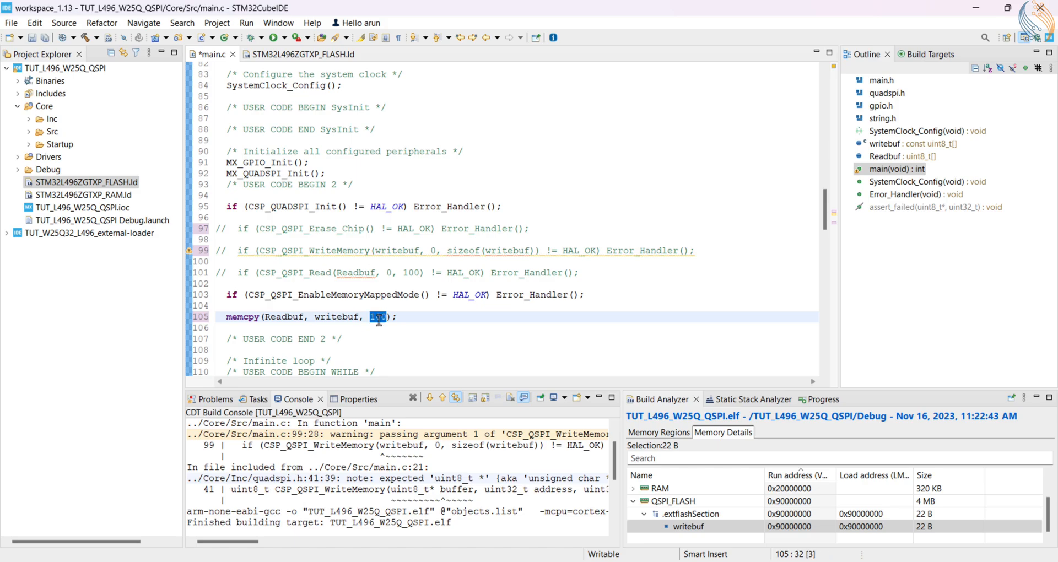
{"action": "type", "text": "sizeof(writebuf)"}
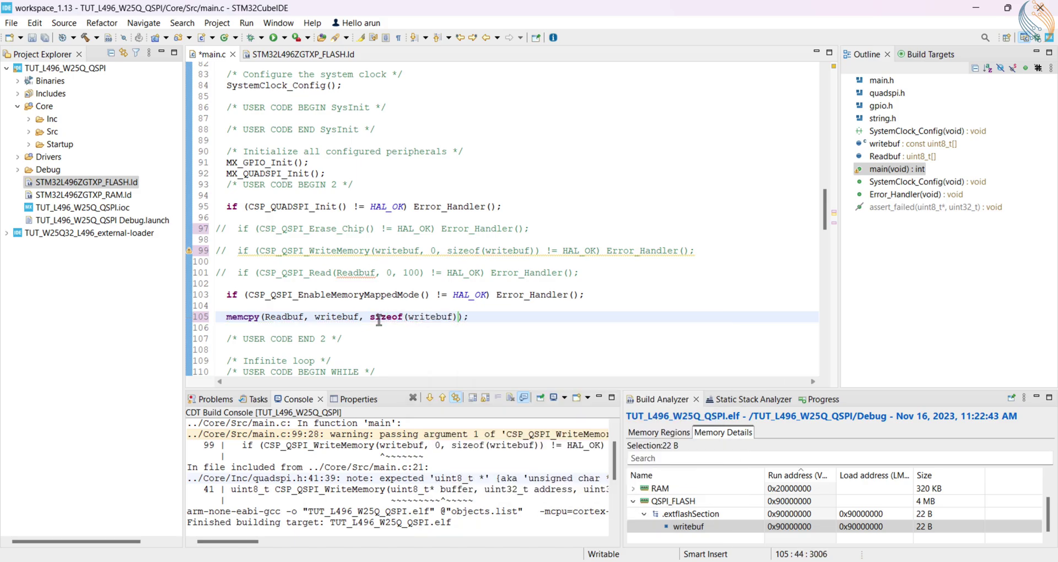
{"action": "mouse_move", "coordinate": [402, 250]}
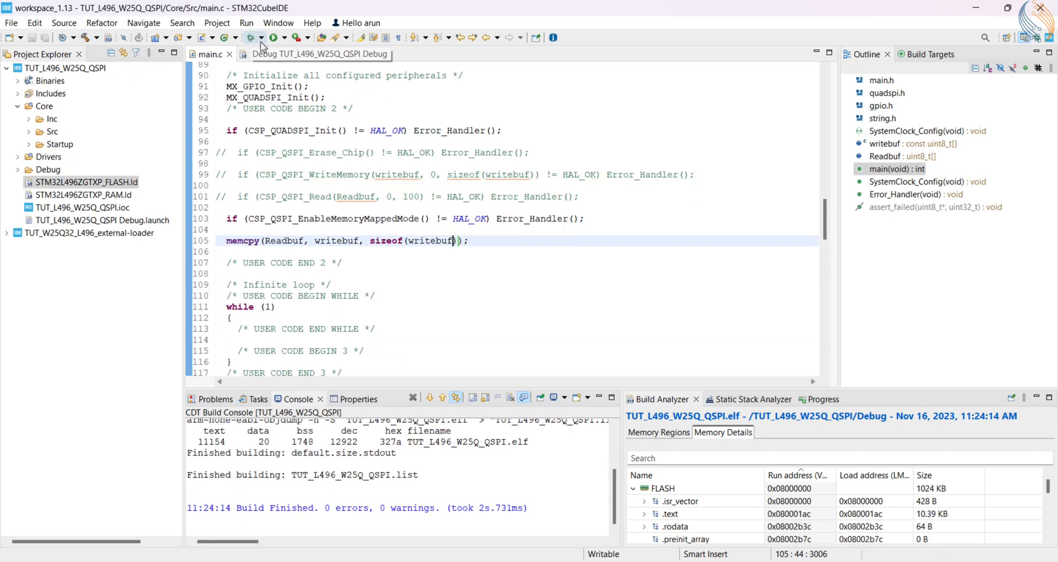
Step: Review the debug configuration's External loaders and launch the debug session
{"action": "left_click", "coordinate": [262, 37]}
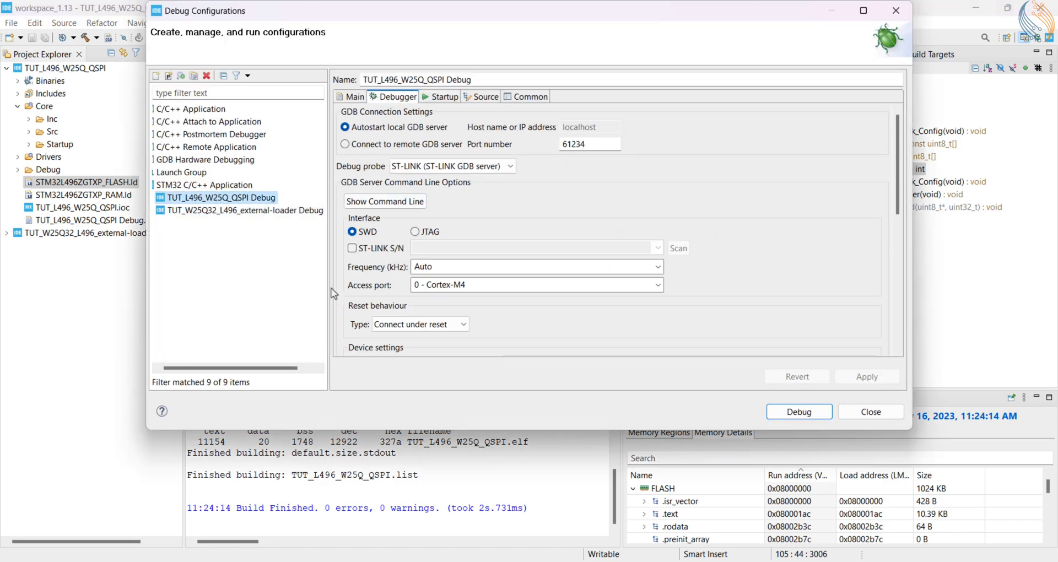
{"action": "scroll", "scroll_direction": "down", "scroll_amount": 3}
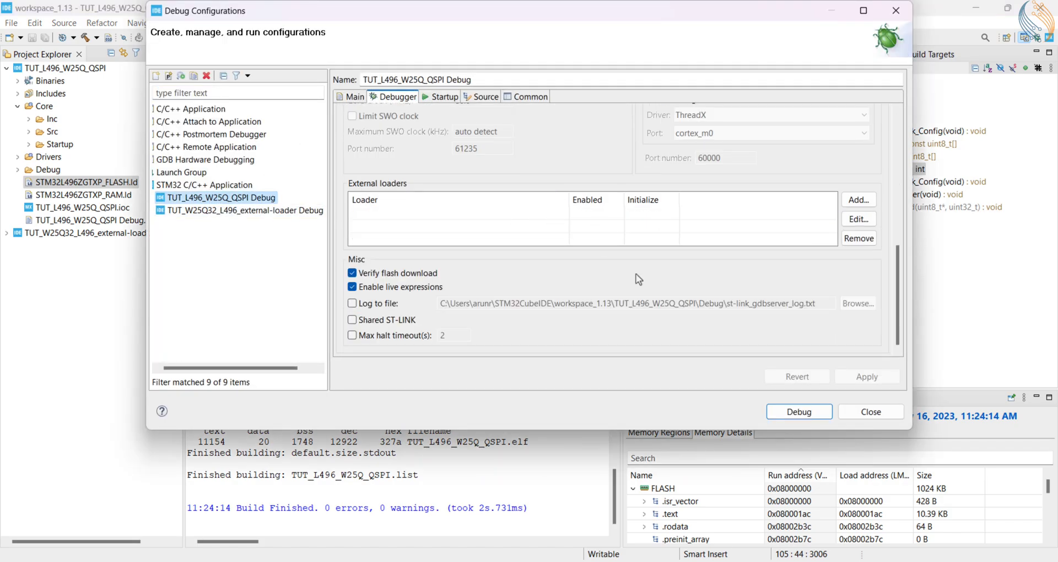
{"action": "left_click", "coordinate": [799, 412]}
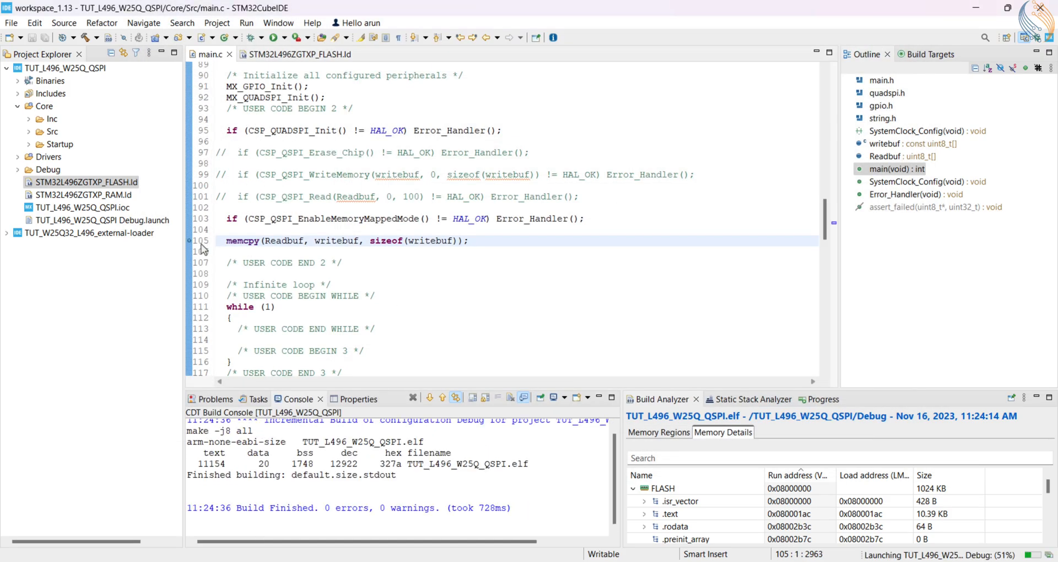
{"action": "left_click", "coordinate": [133, 37]}
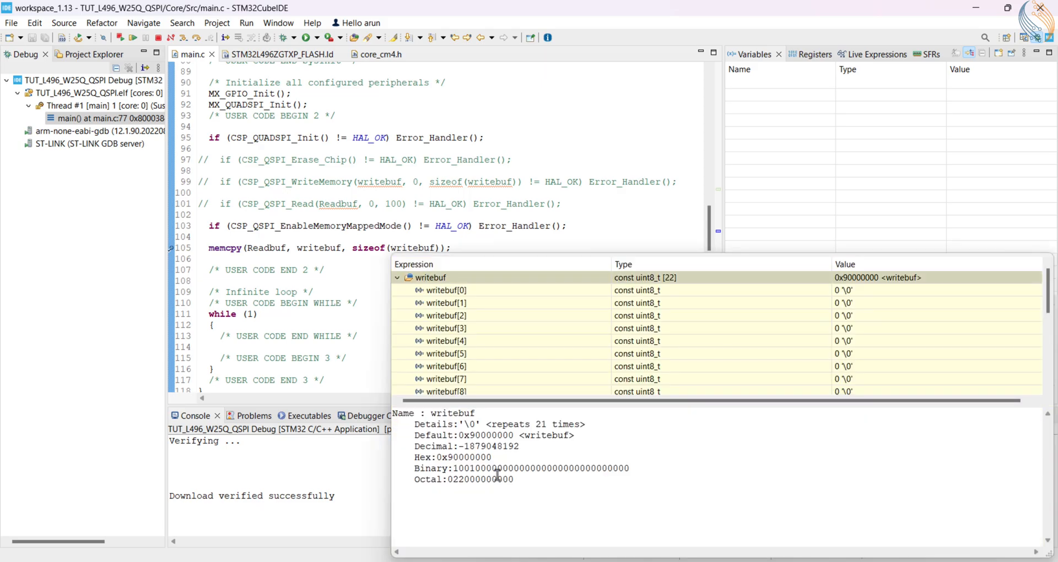
Step: Add a Traditional-rendering memory monitor at 0x90000000, resume, and inspect Readbuf's bytes
{"action": "double_click", "coordinate": [464, 457]}
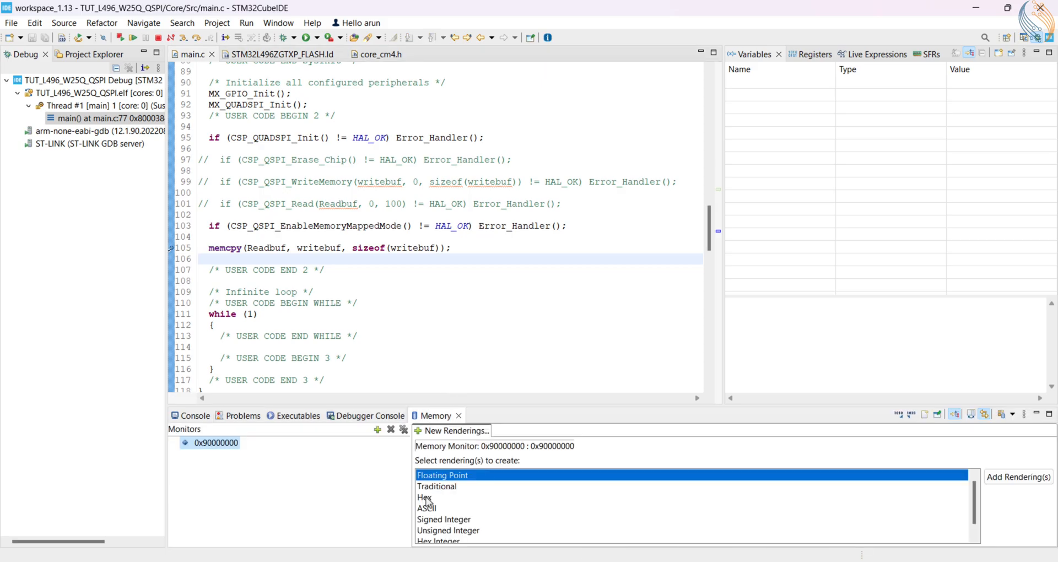
{"action": "left_click", "coordinate": [436, 486]}
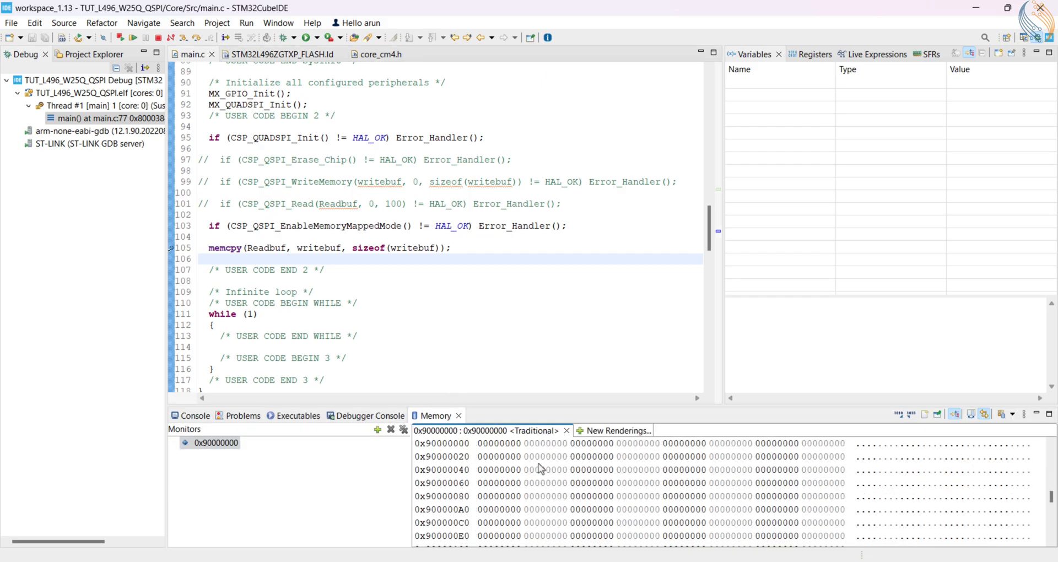
{"action": "left_click", "coordinate": [133, 37]}
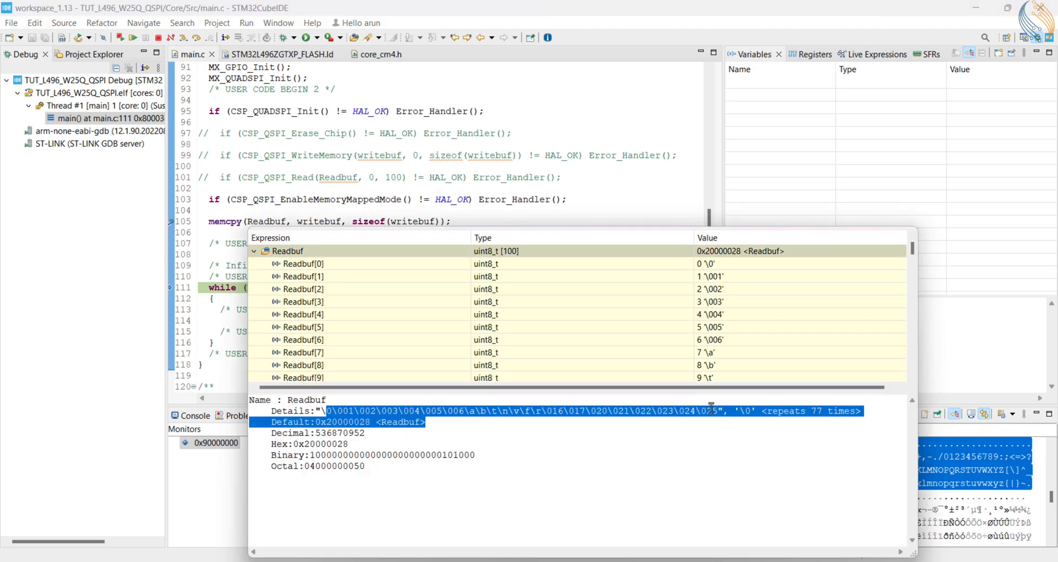
{"action": "scroll", "scroll_direction": "down", "scroll_amount": 3}
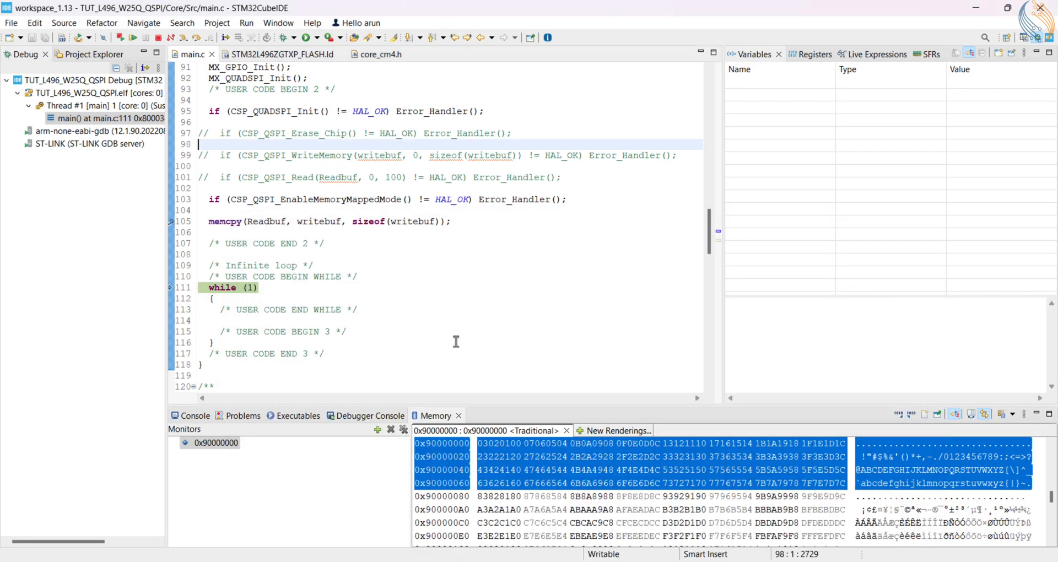
{"action": "mouse_move", "coordinate": [582, 470]}
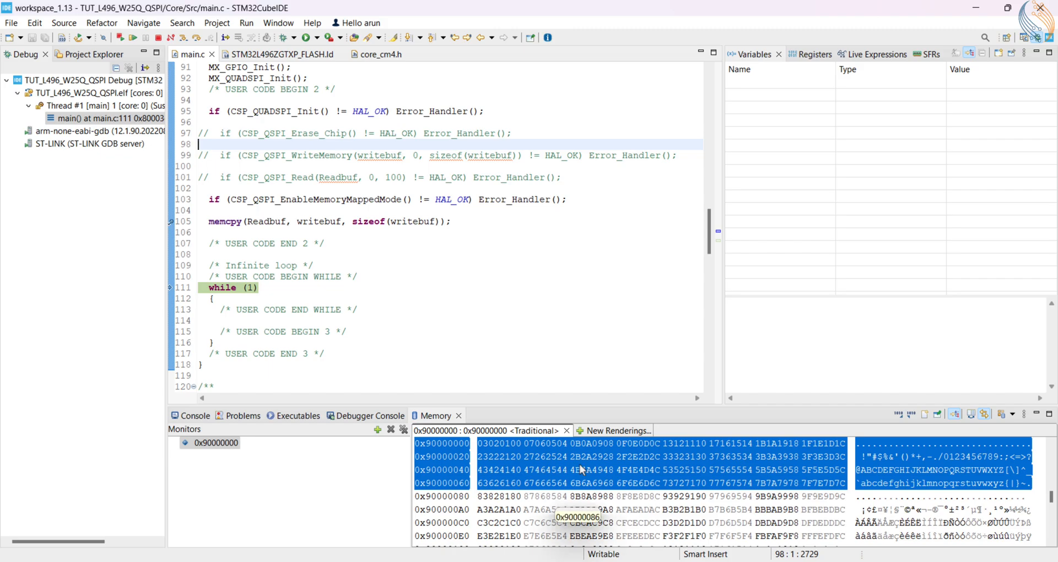
{"action": "mouse_move", "coordinate": [313, 207]}
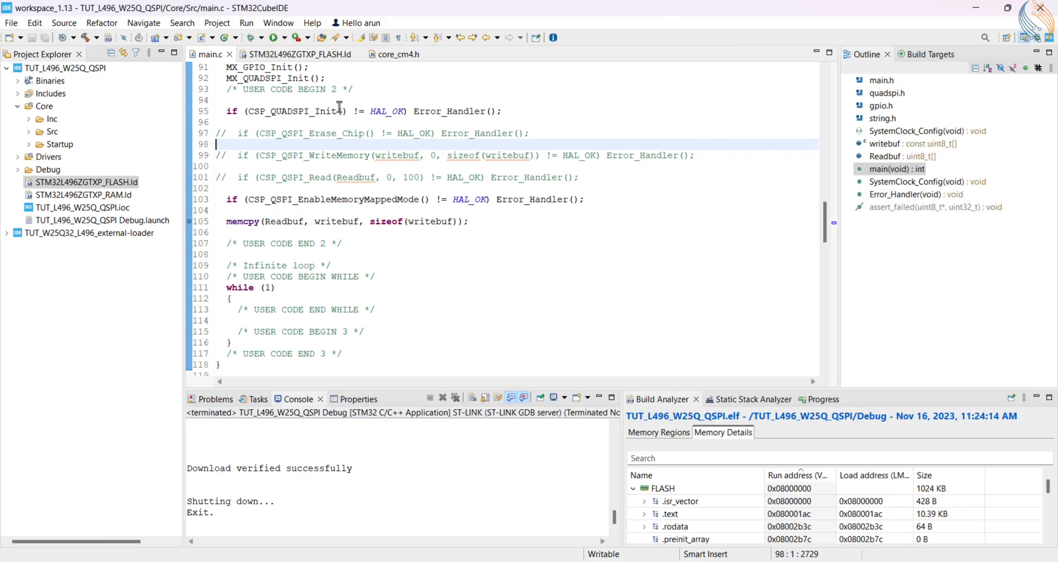
Step: In the QSPI debug configuration's Debugger settings, start adding an external loader
{"action": "left_click", "coordinate": [276, 37]}
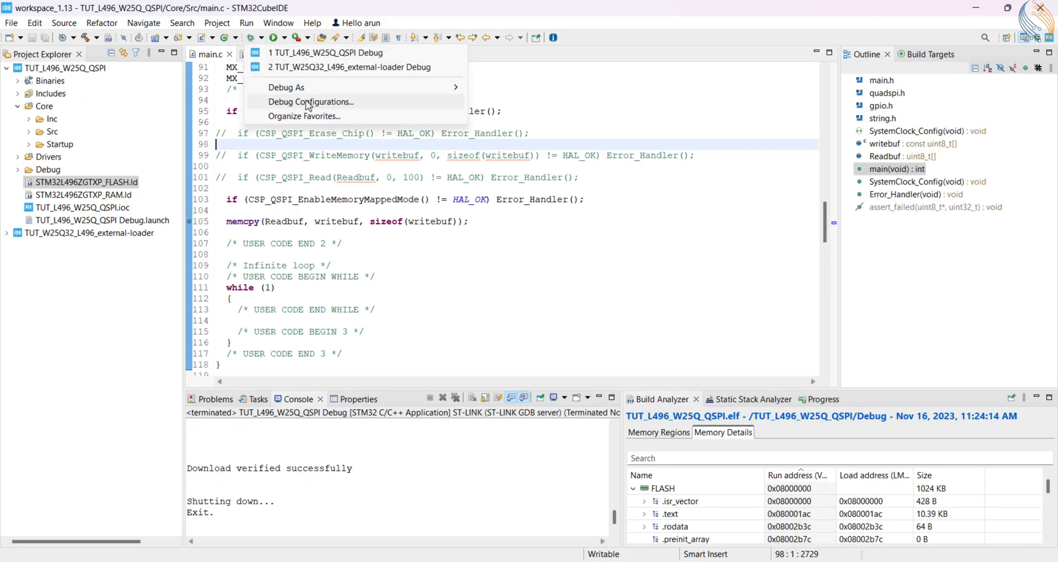
{"action": "left_click", "coordinate": [311, 101]}
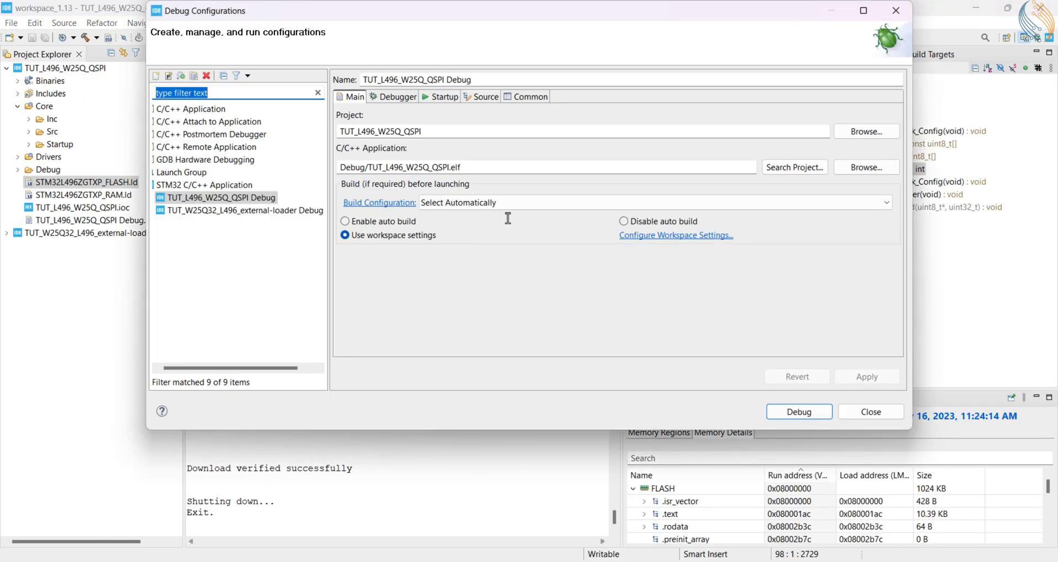
{"action": "left_click", "coordinate": [397, 96]}
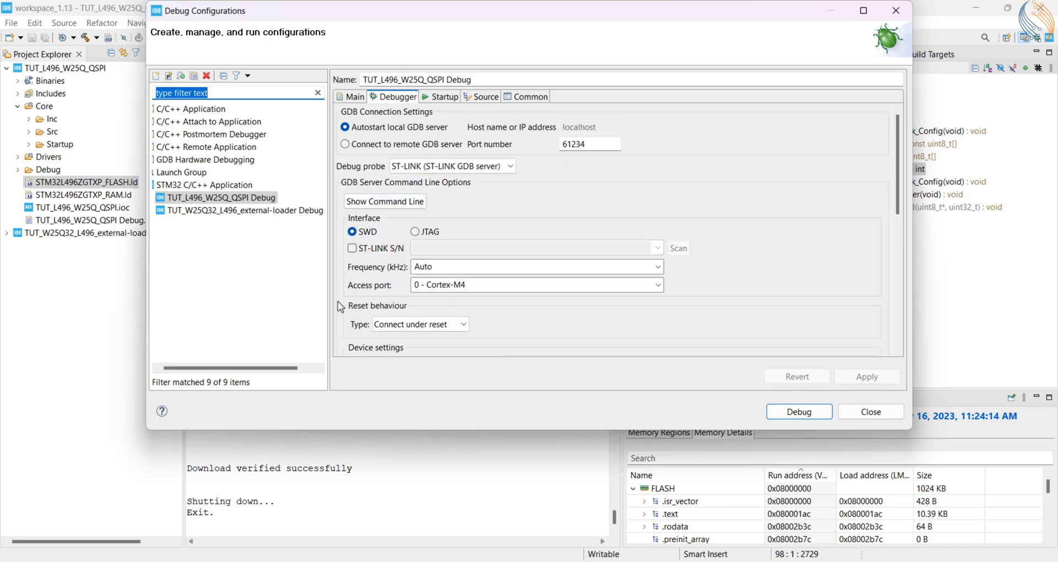
{"action": "scroll", "scroll_direction": "down", "scroll_amount": 3}
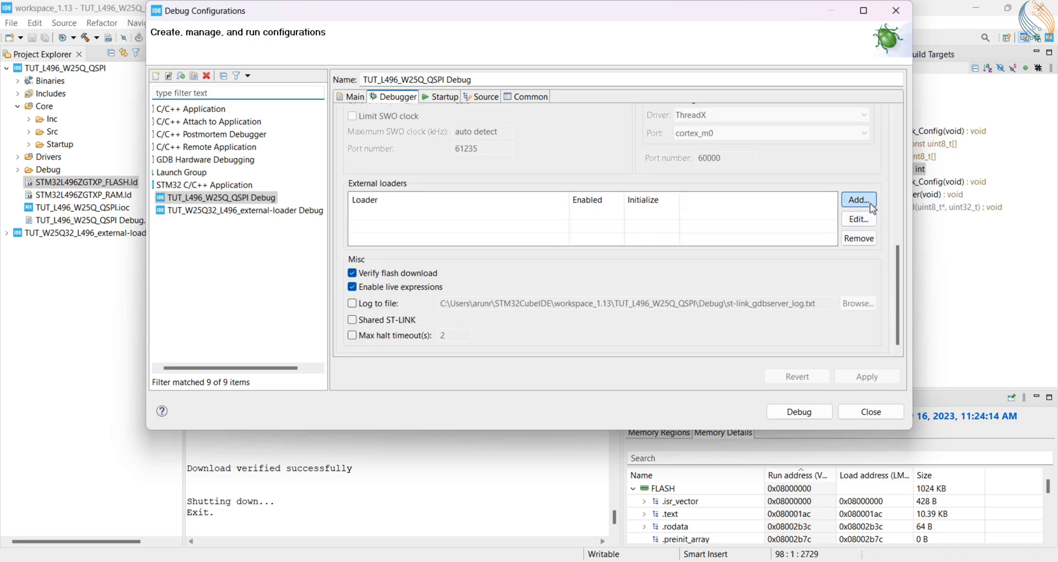
{"action": "left_click", "coordinate": [858, 200]}
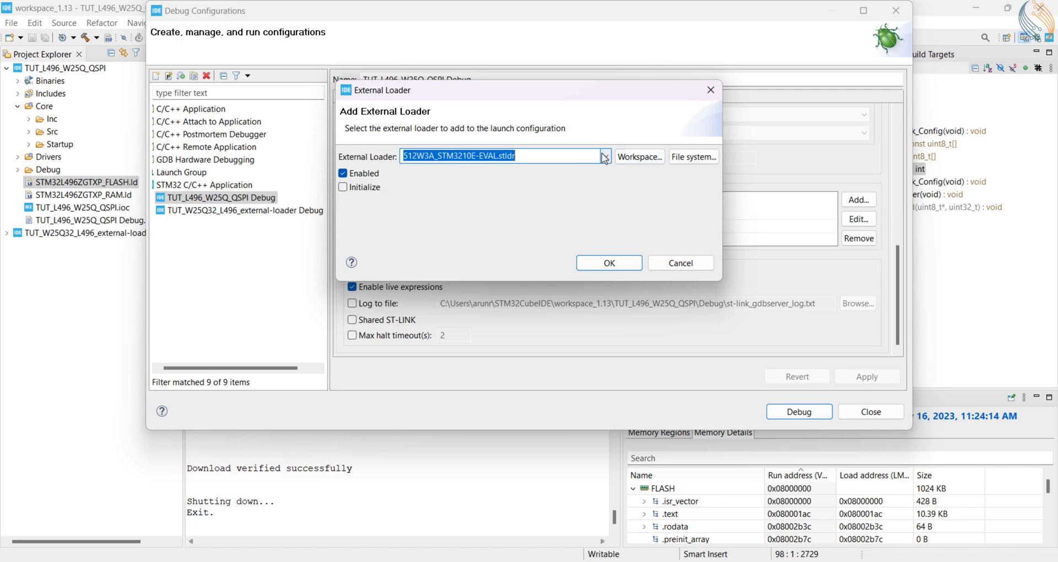
Step: Browse the workspace for the custom .stldr loader, confirm it, and launch the debug session
{"action": "left_click", "coordinate": [604, 156]}
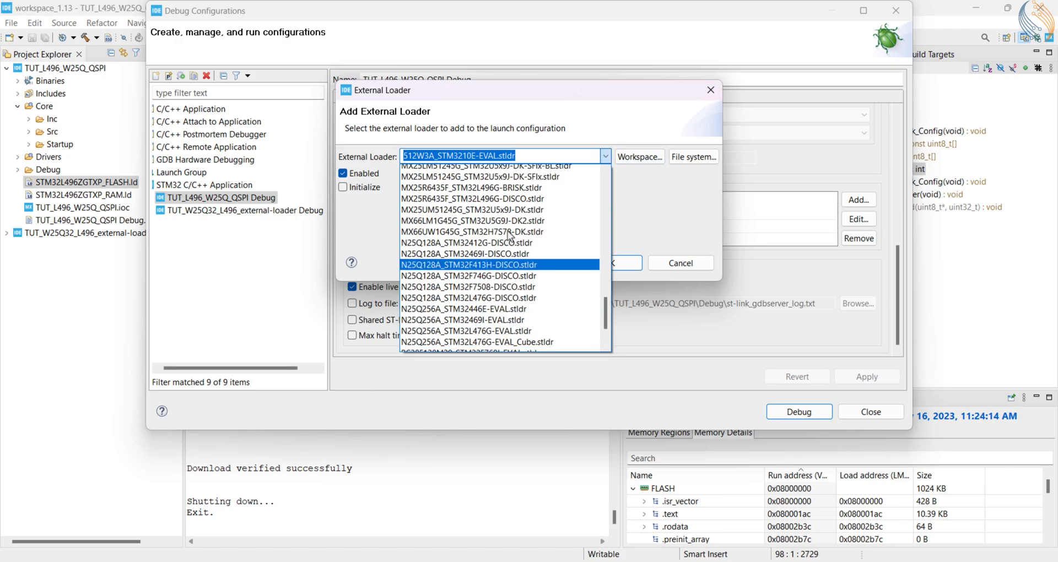
{"action": "left_click", "coordinate": [694, 157]}
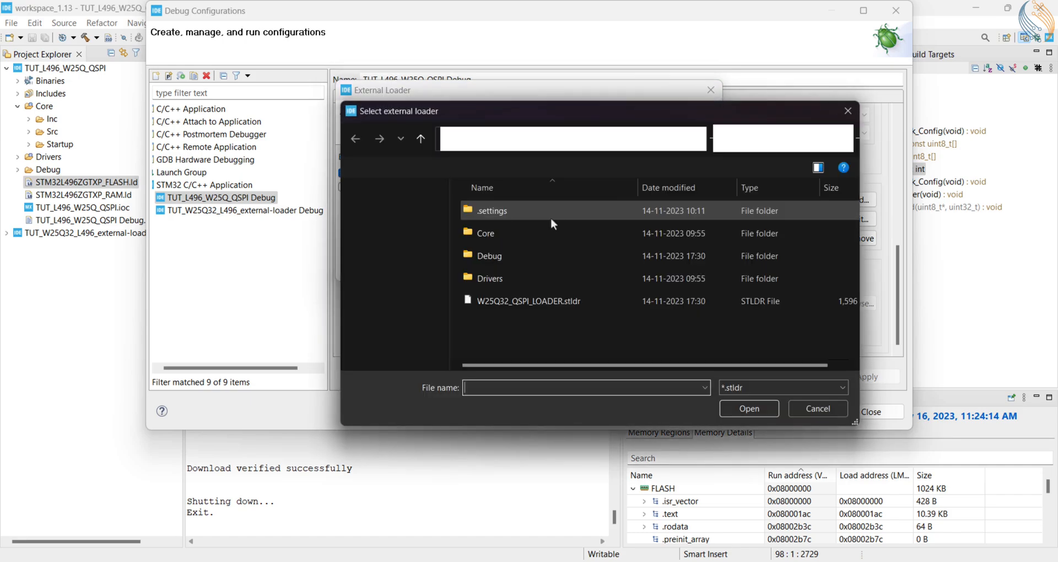
{"action": "left_click", "coordinate": [420, 138]}
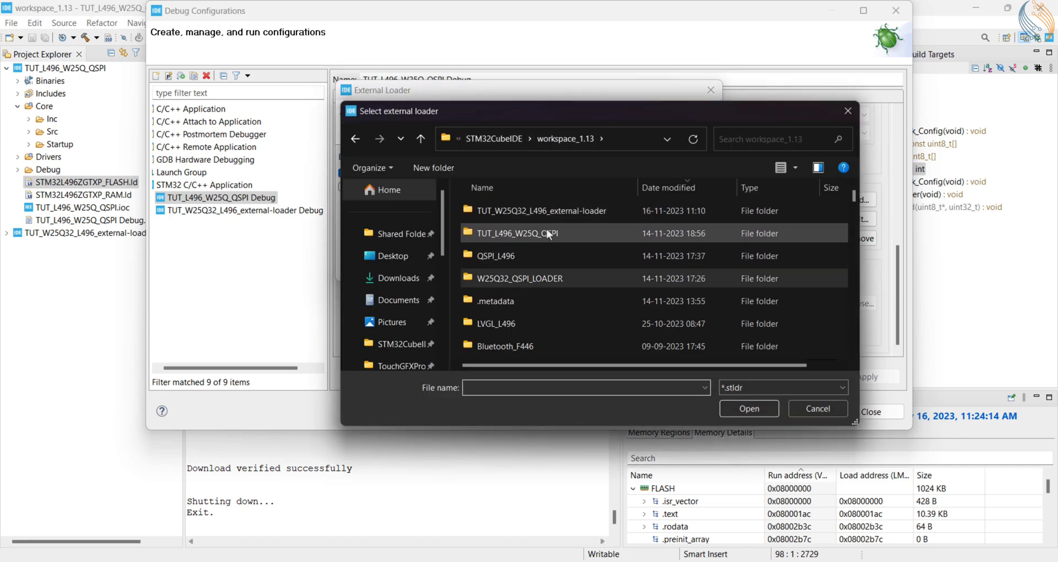
{"action": "double_click", "coordinate": [540, 211]}
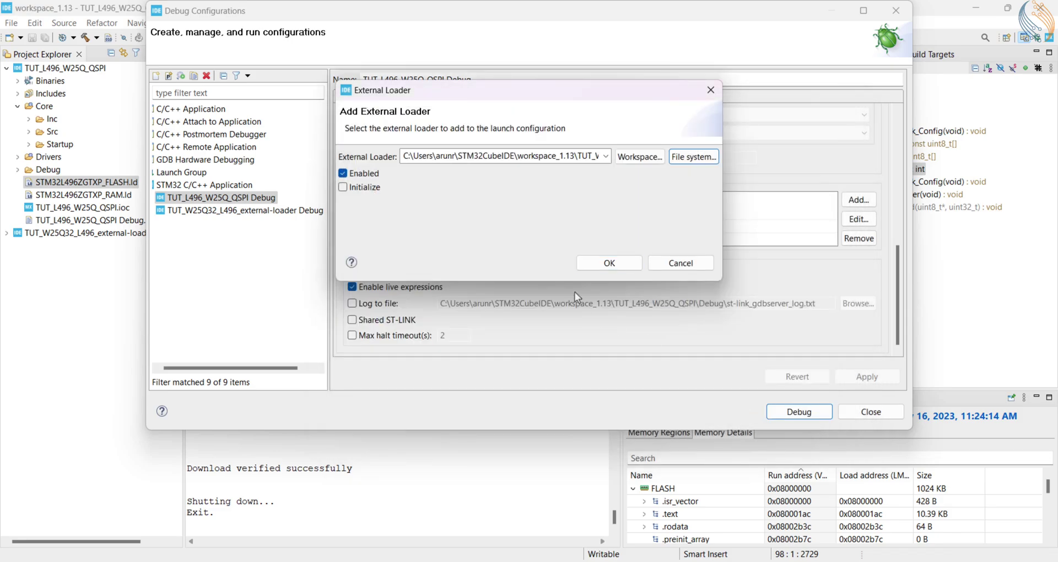
{"action": "left_click", "coordinate": [608, 263]}
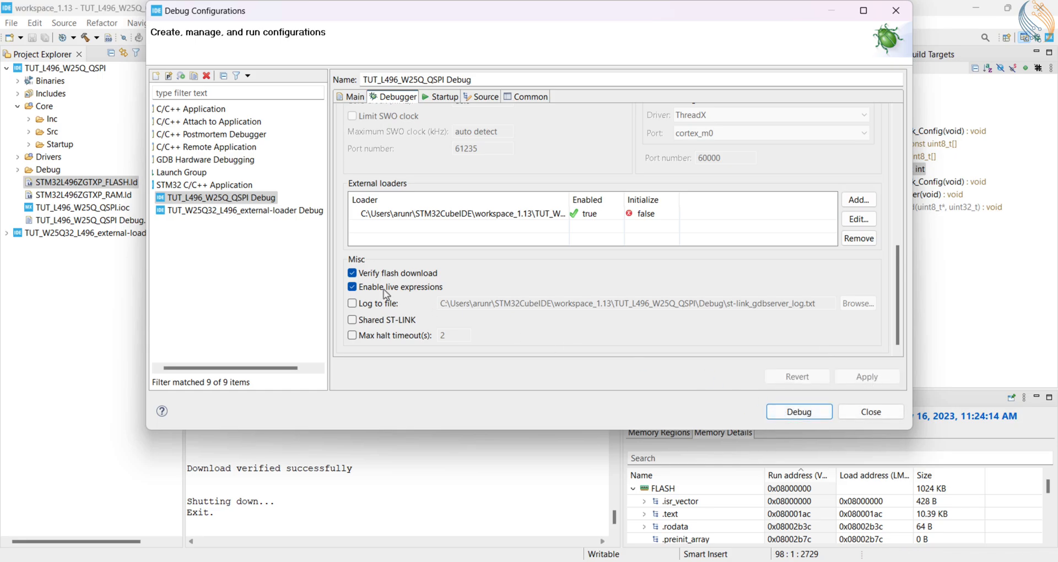
{"action": "mouse_move", "coordinate": [799, 411]}
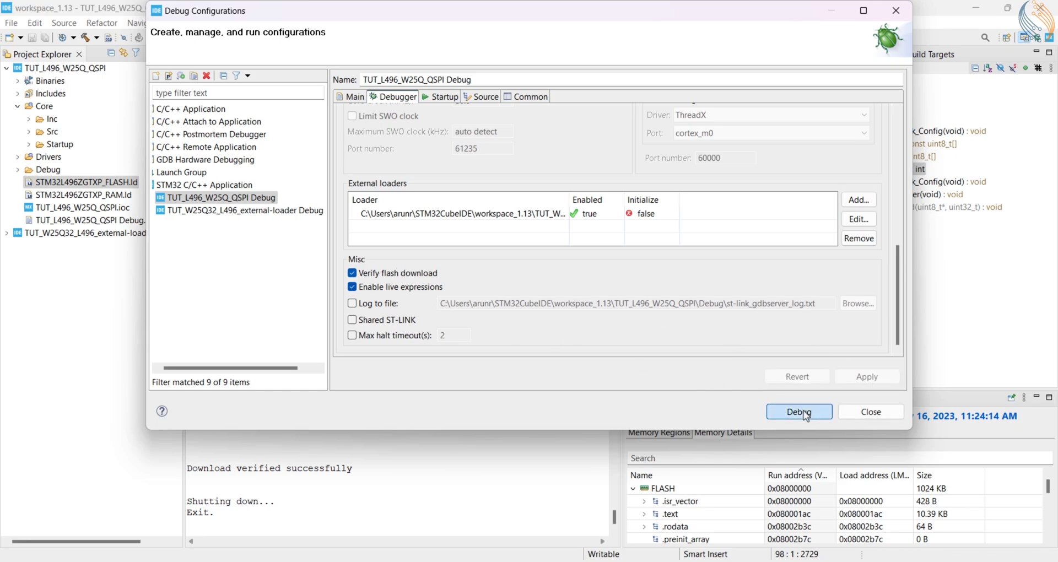
{"action": "left_click", "coordinate": [799, 412]}
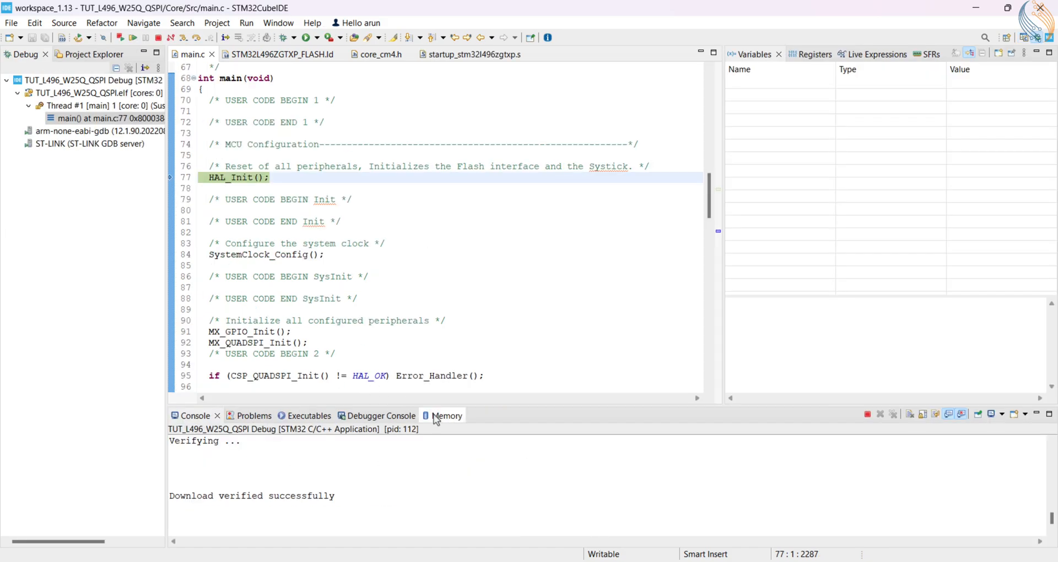
Step: Show the 0x90000000 memory monitor, resume, and suspend at the memcpy on line 105
{"action": "left_click", "coordinate": [446, 415]}
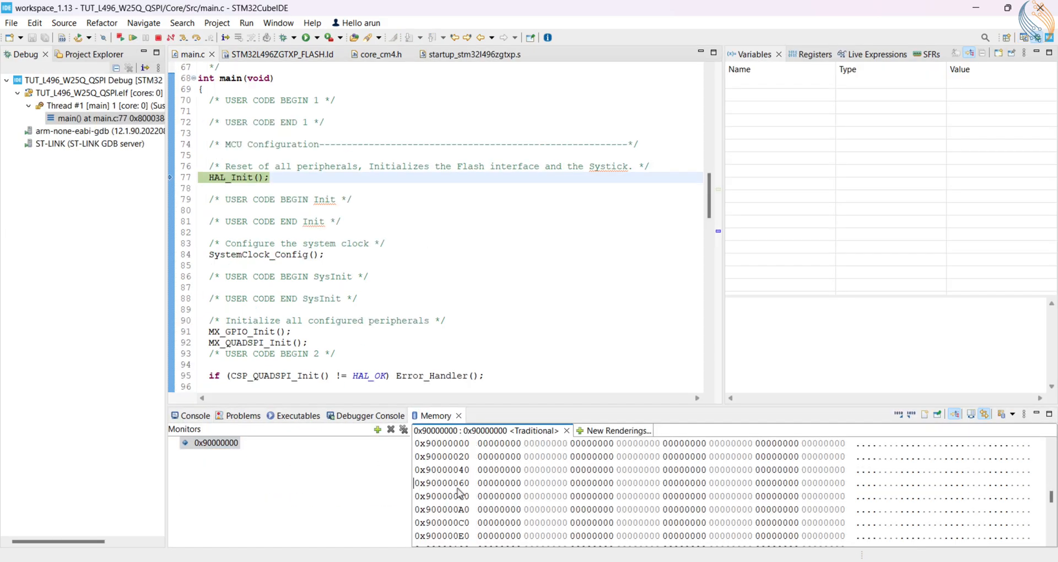
{"action": "left_click", "coordinate": [132, 37]}
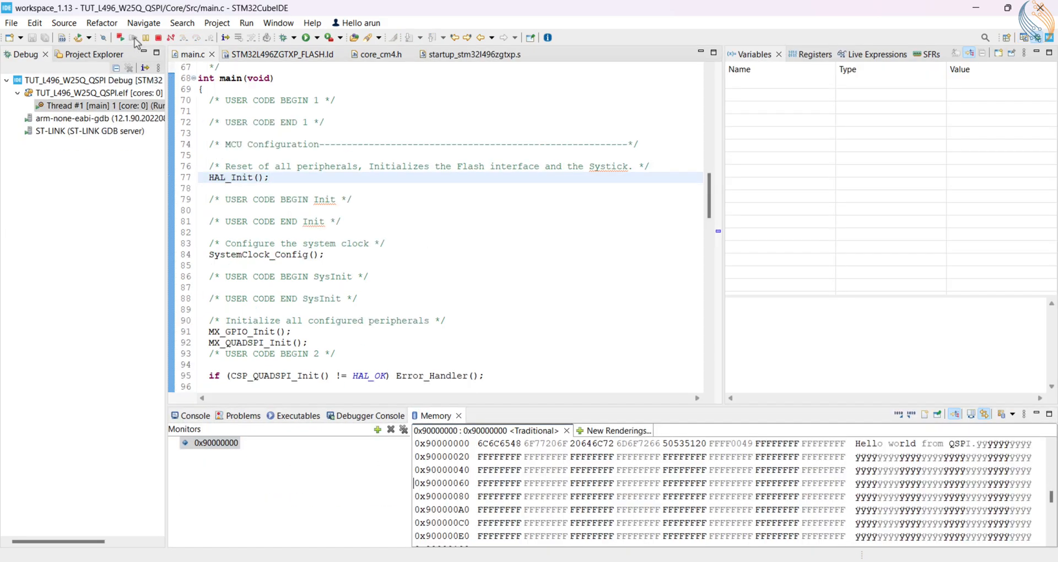
{"action": "left_click", "coordinate": [132, 37]}
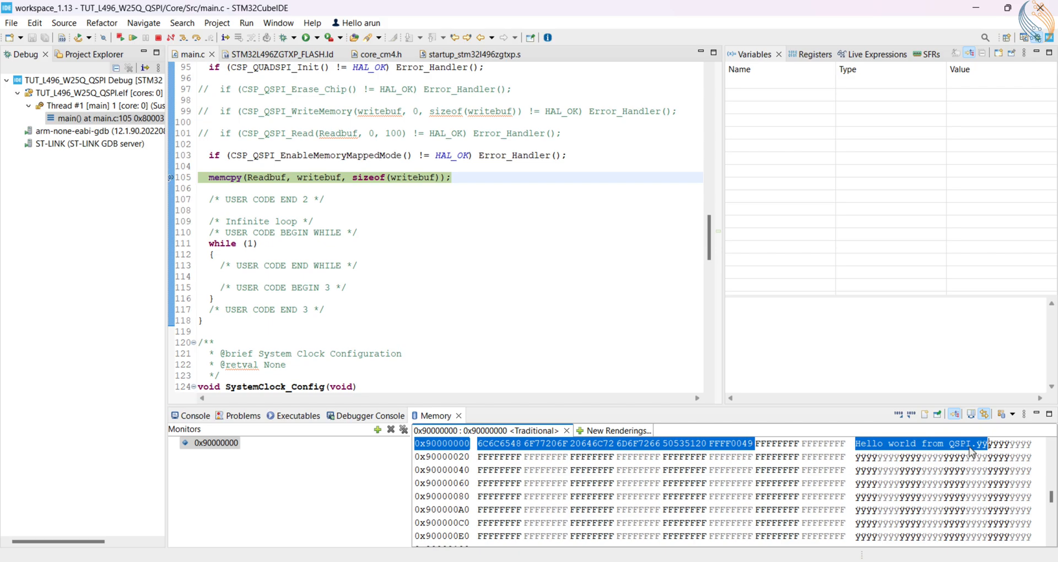
Step: Scroll the Memory view to confirm 0x90000000 holds 'Hello world from QSPI'
{"action": "scroll", "scroll_direction": "up", "scroll_amount": 3}
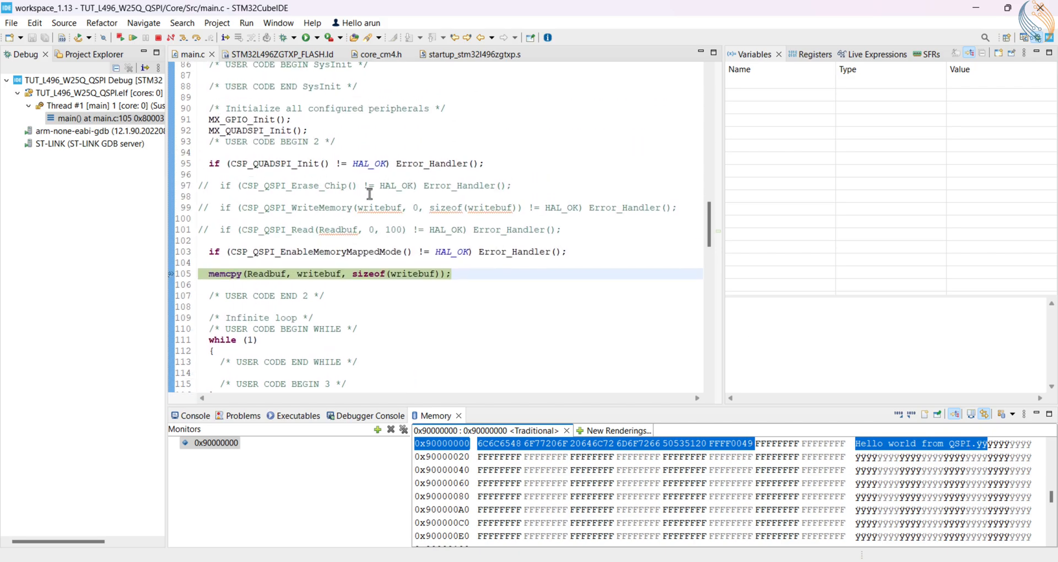
{"action": "mouse_move", "coordinate": [350, 205]}
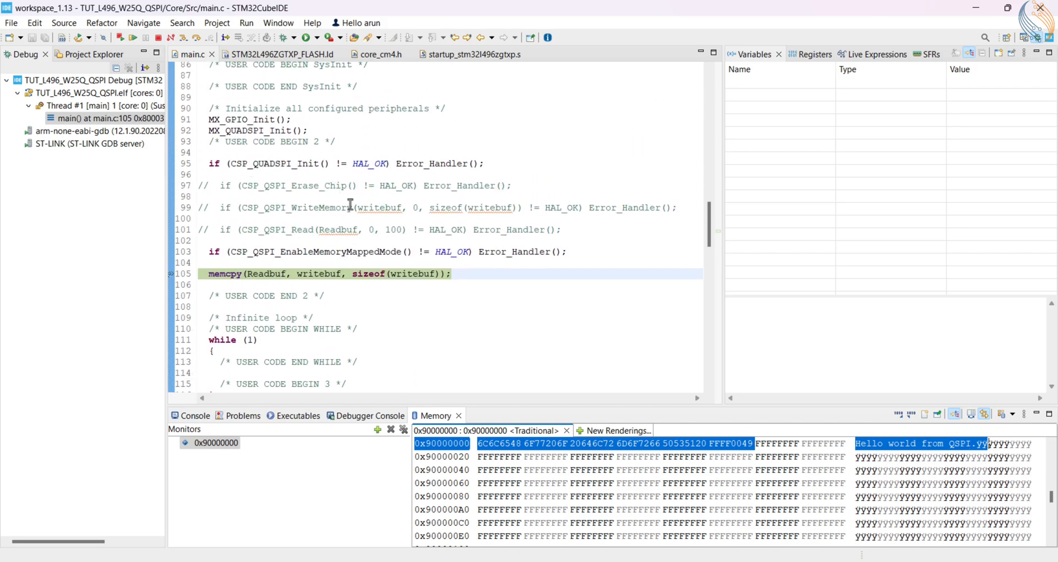
{"action": "scroll", "scroll_direction": "up", "scroll_amount": 3}
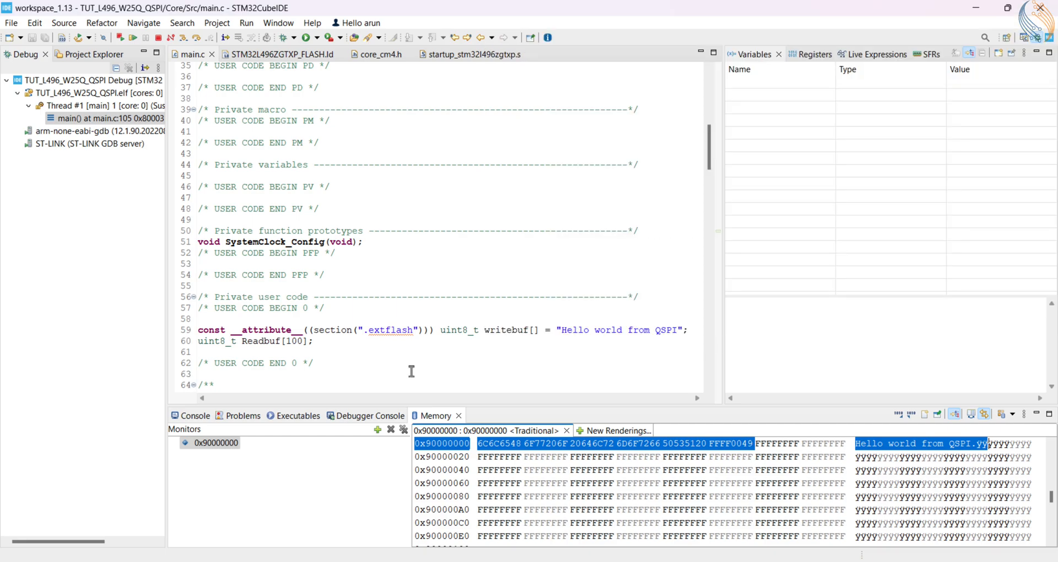
{"action": "scroll", "scroll_direction": "down", "scroll_amount": 3}
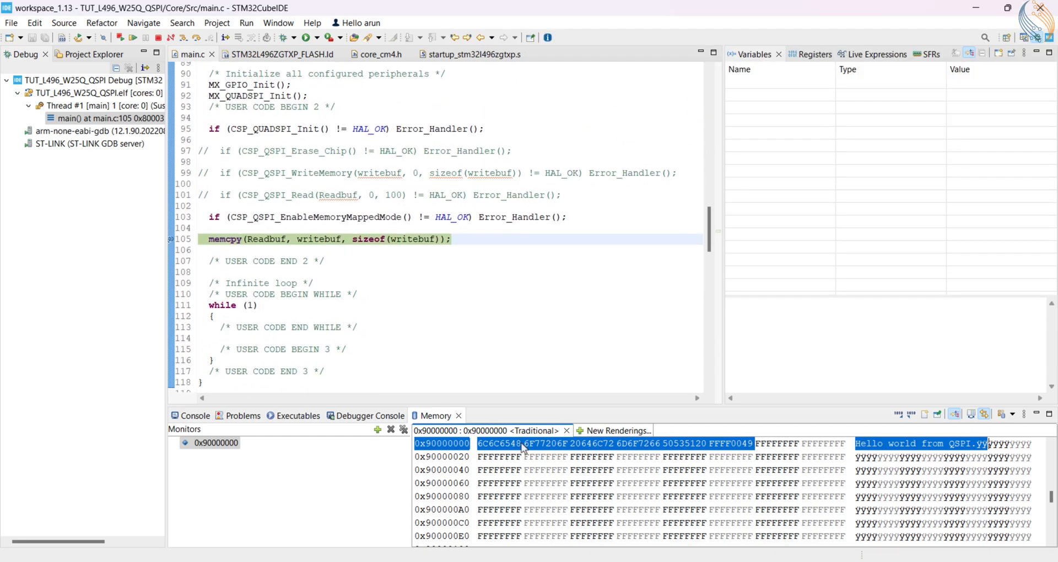
{"action": "scroll", "scroll_direction": "down", "scroll_amount": 3}
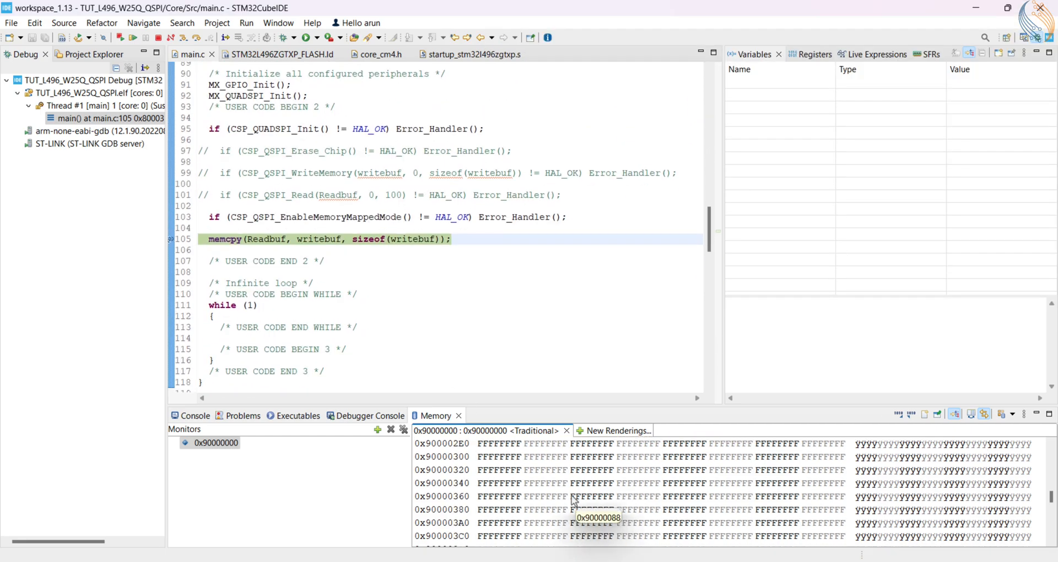
{"action": "scroll", "scroll_direction": "down", "scroll_amount": 3}
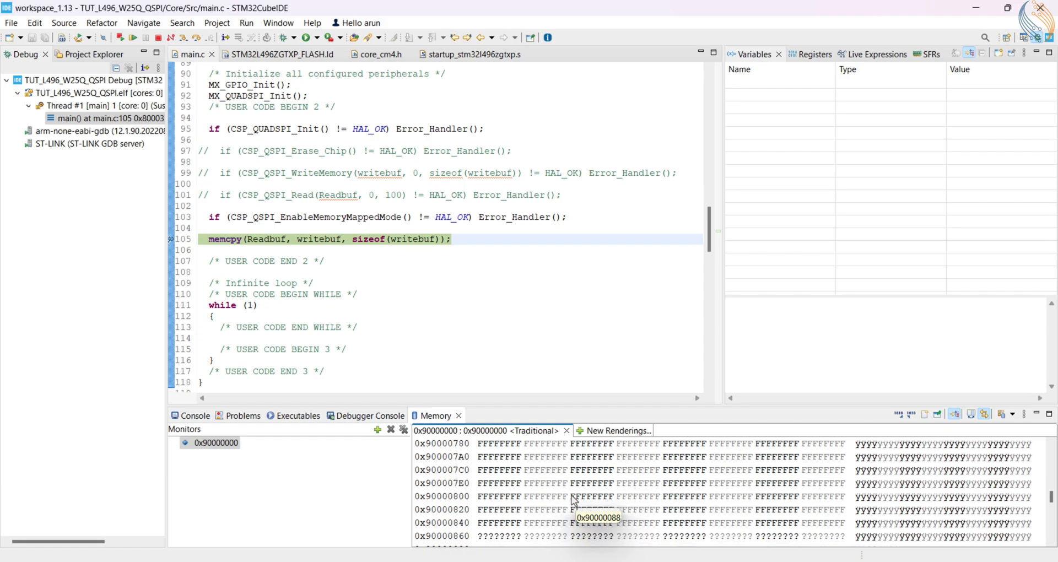
{"action": "scroll", "scroll_direction": "down", "scroll_amount": 3}
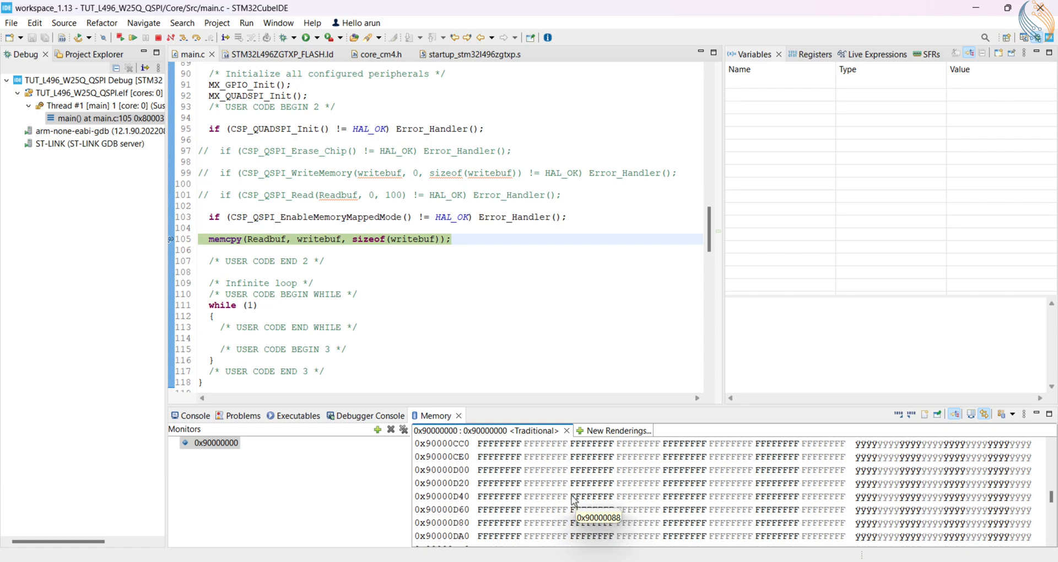
{"action": "scroll", "scroll_direction": "down", "scroll_amount": 3}
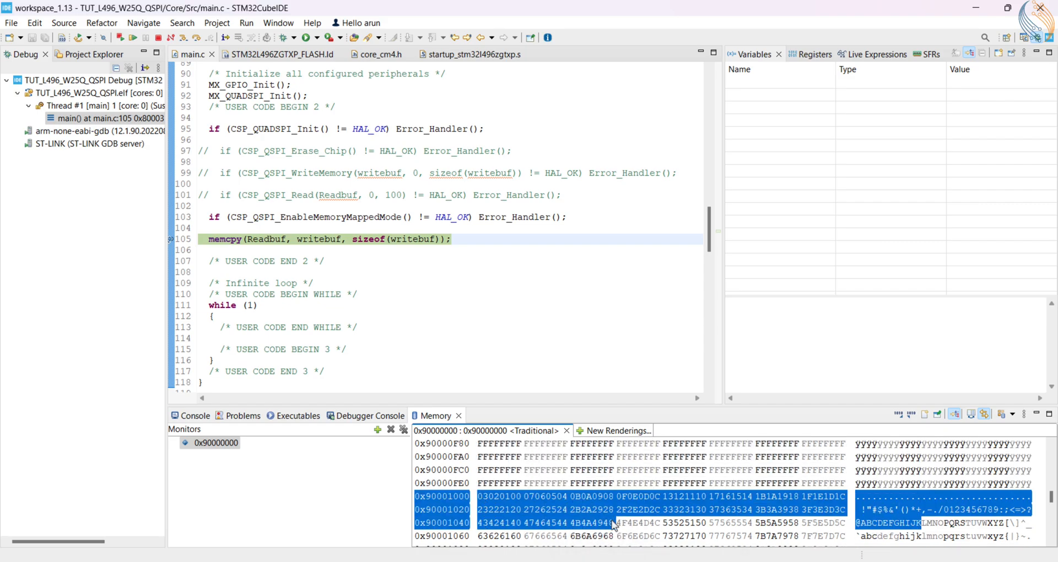
{"action": "scroll", "scroll_direction": "down", "scroll_amount": 3}
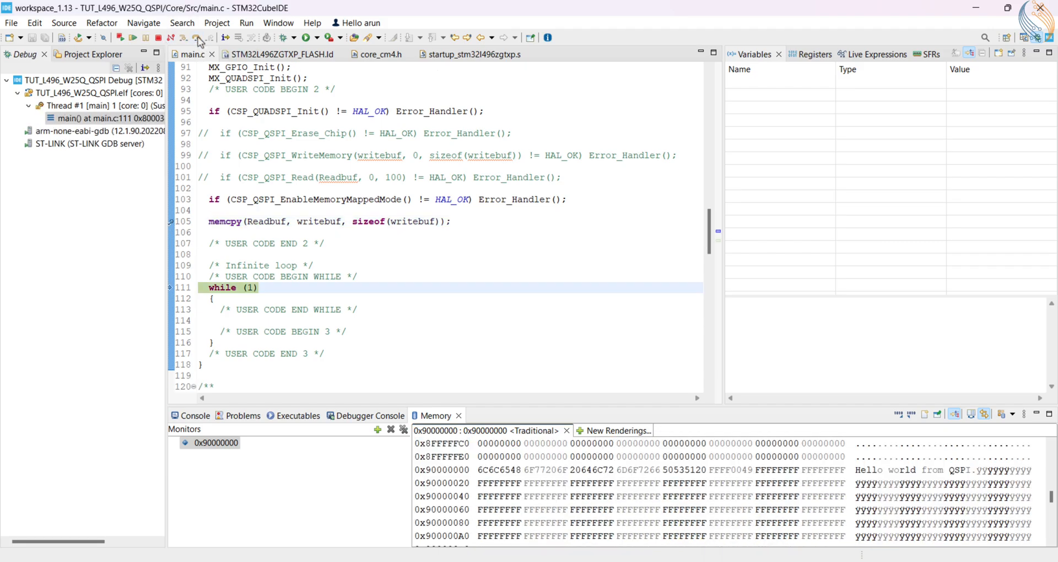
{"action": "mouse_move", "coordinate": [256, 222]}
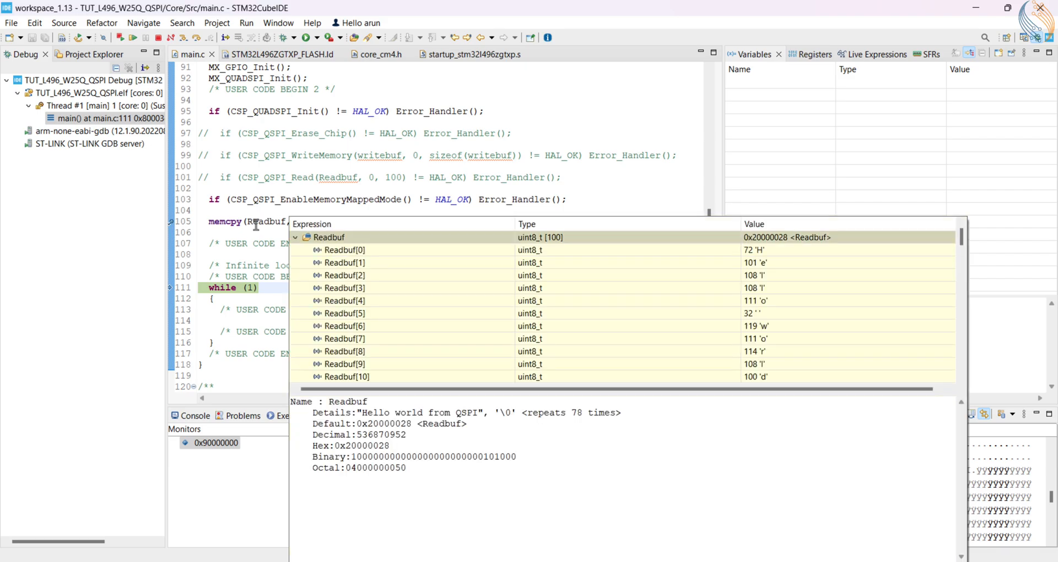
Step: Step past the memcpy and check Readbuf's tooltip shows 'Hello world from QSPI'
{"action": "scroll", "scroll_direction": "down", "scroll_amount": 3}
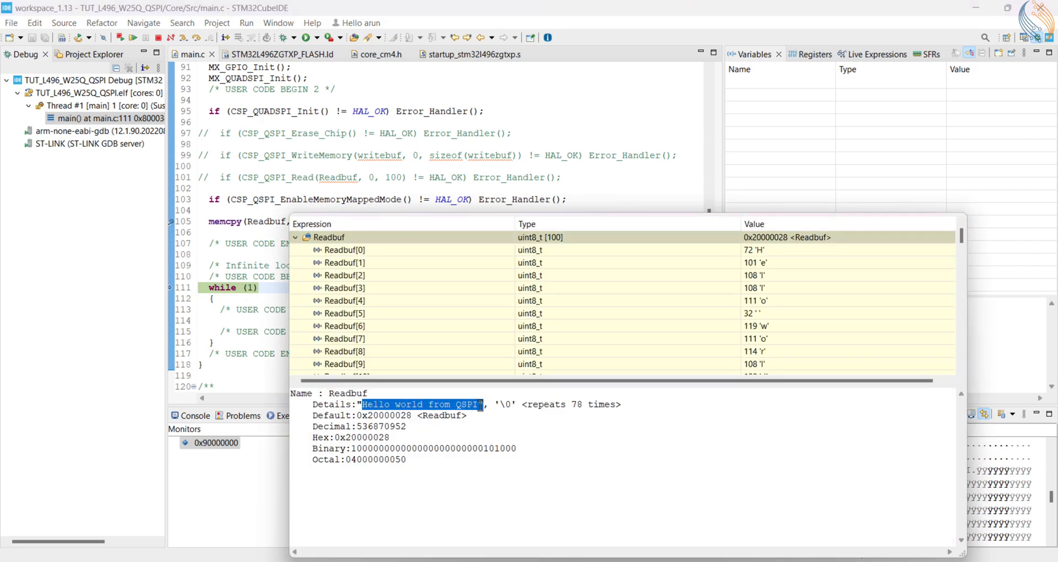
{"action": "mouse_move", "coordinate": [376, 177]}
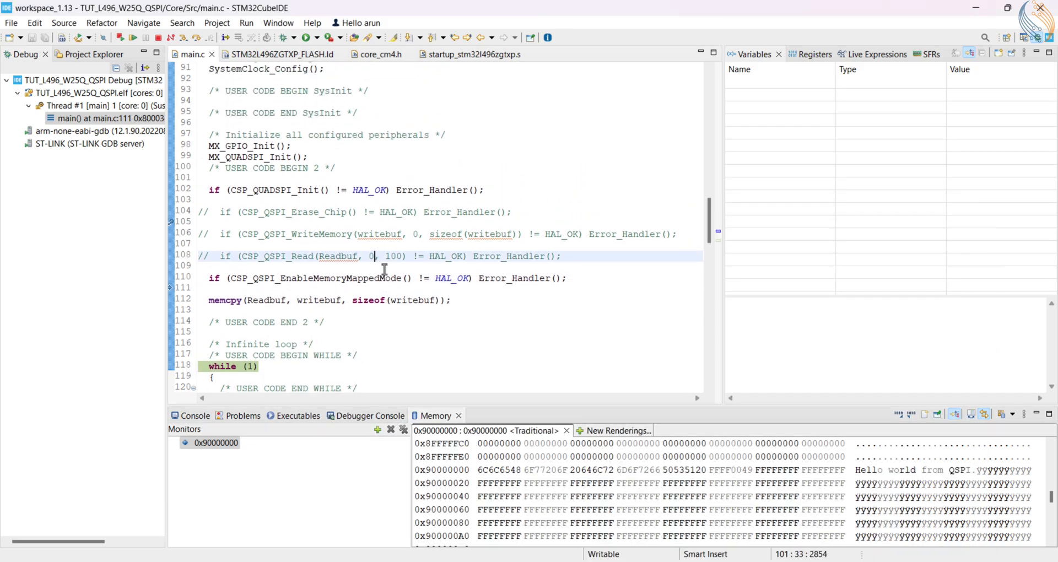
{"action": "scroll", "scroll_direction": "up", "scroll_amount": 3}
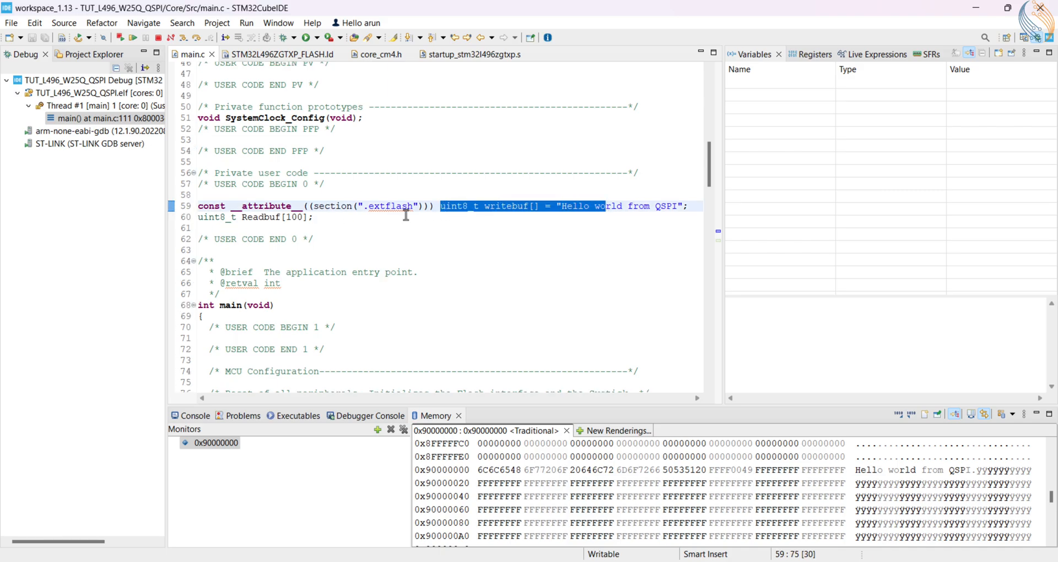
{"action": "scroll", "scroll_direction": "down", "scroll_amount": 3}
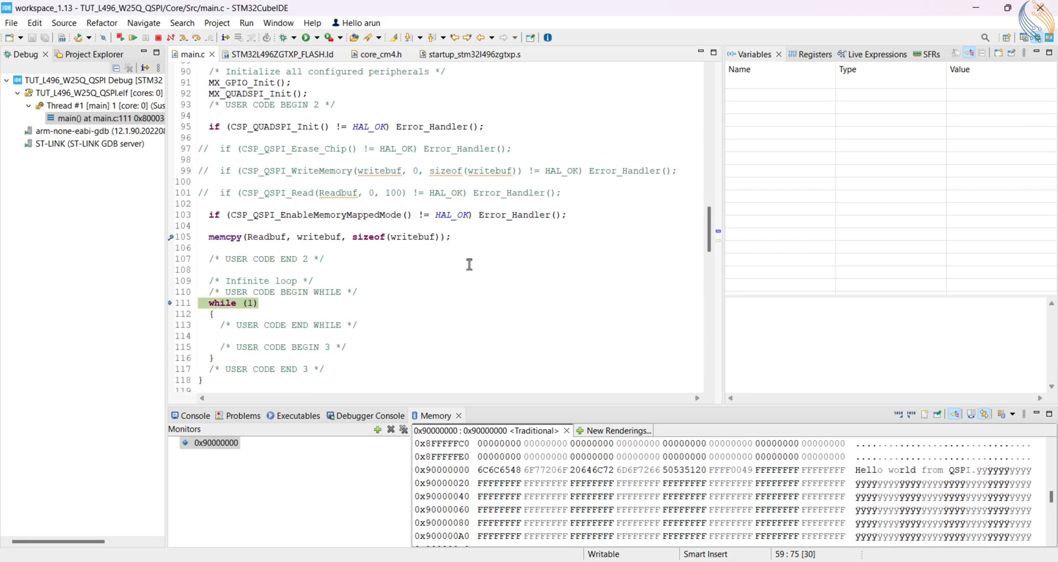